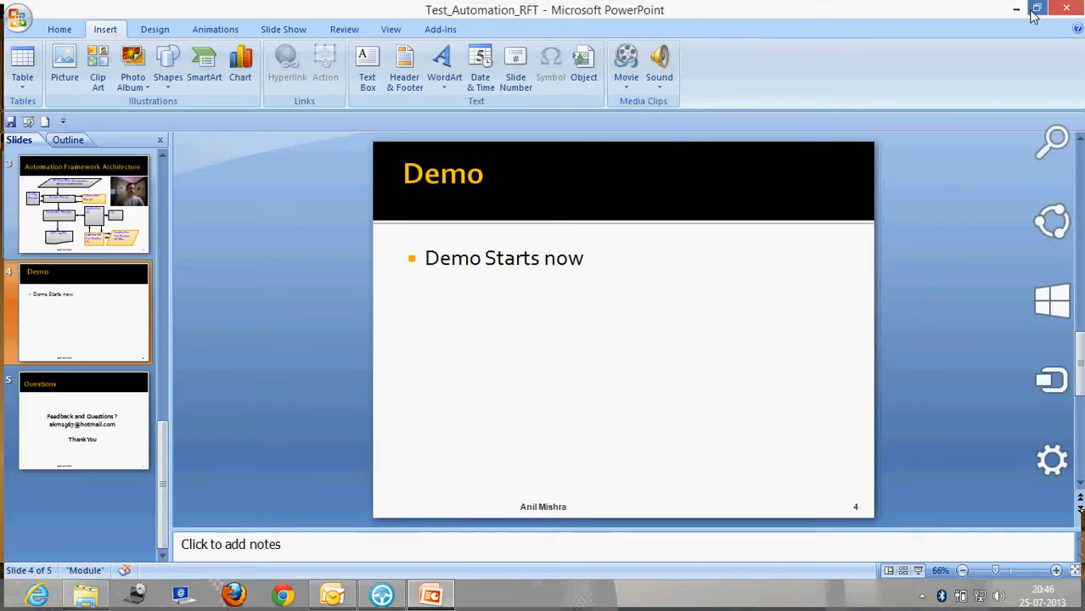
- Restore down the PowerPoint window to reveal the Rational Functional Tester window
{"action": "left_click", "coordinate": [84, 595]}
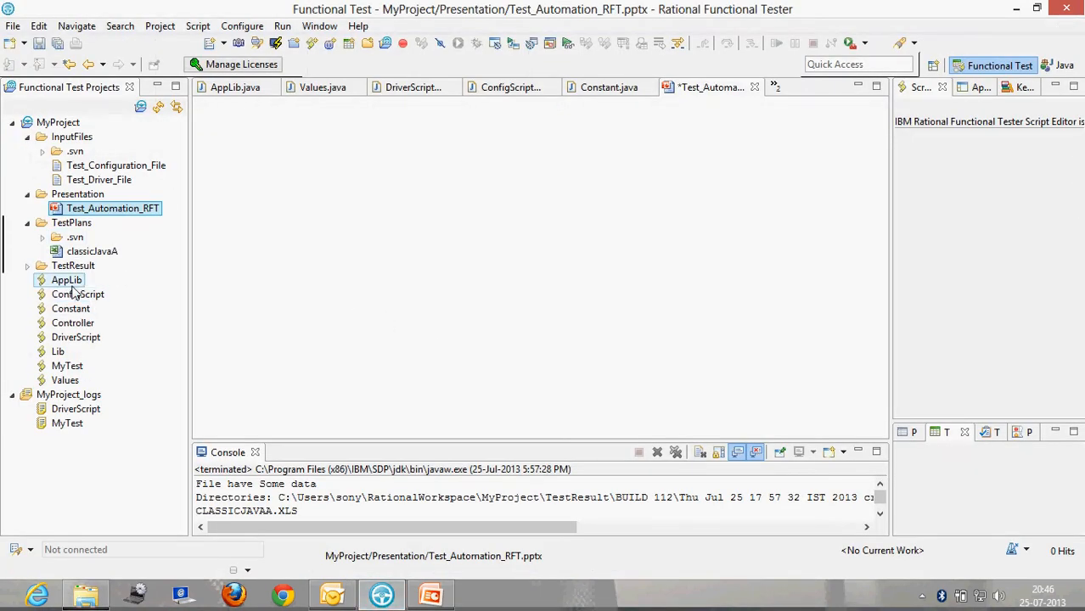
{"action": "left_click", "coordinate": [75, 337]}
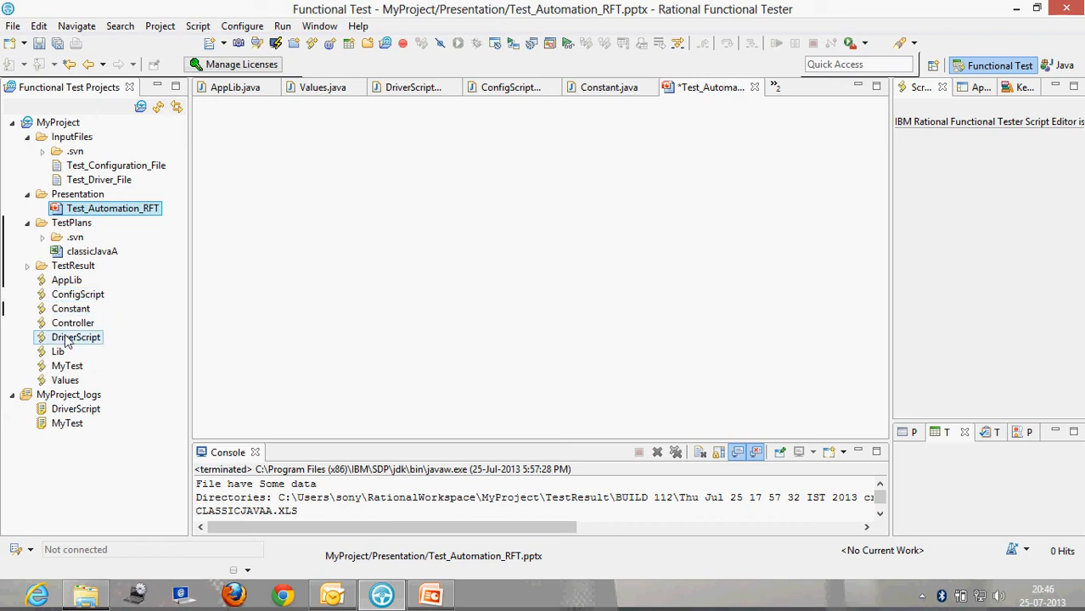
{"action": "mouse_move", "coordinate": [595, 256]}
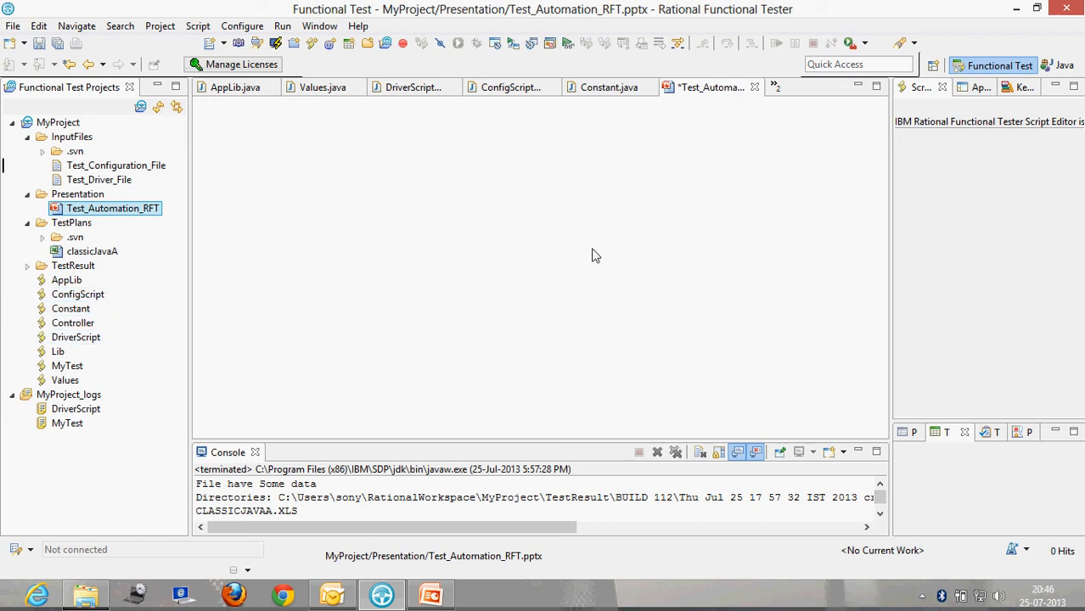
{"action": "mouse_move", "coordinate": [354, 372]}
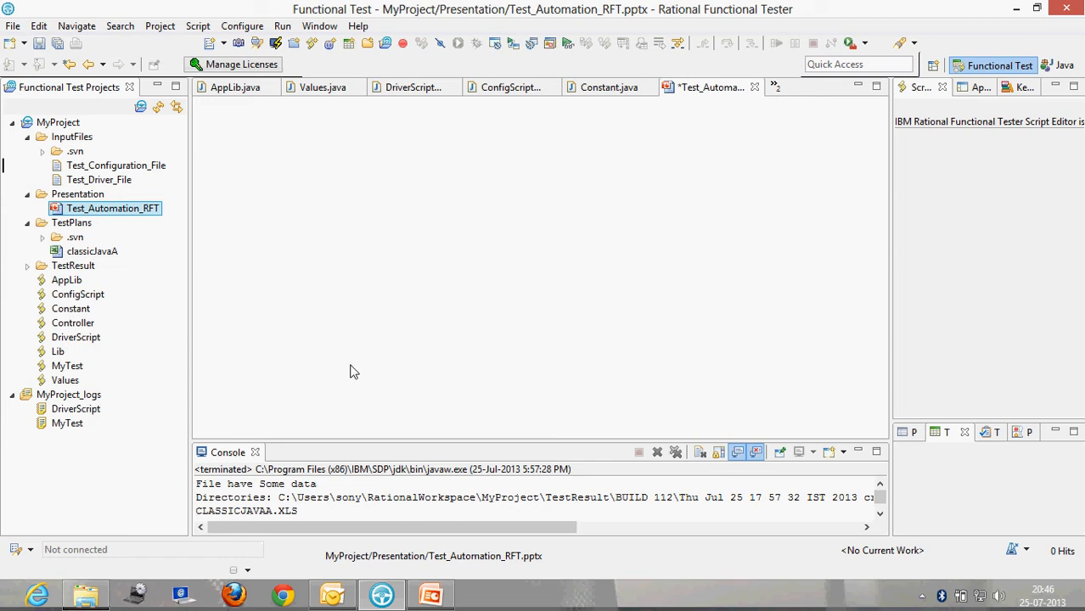
{"action": "mouse_move", "coordinate": [72, 403]}
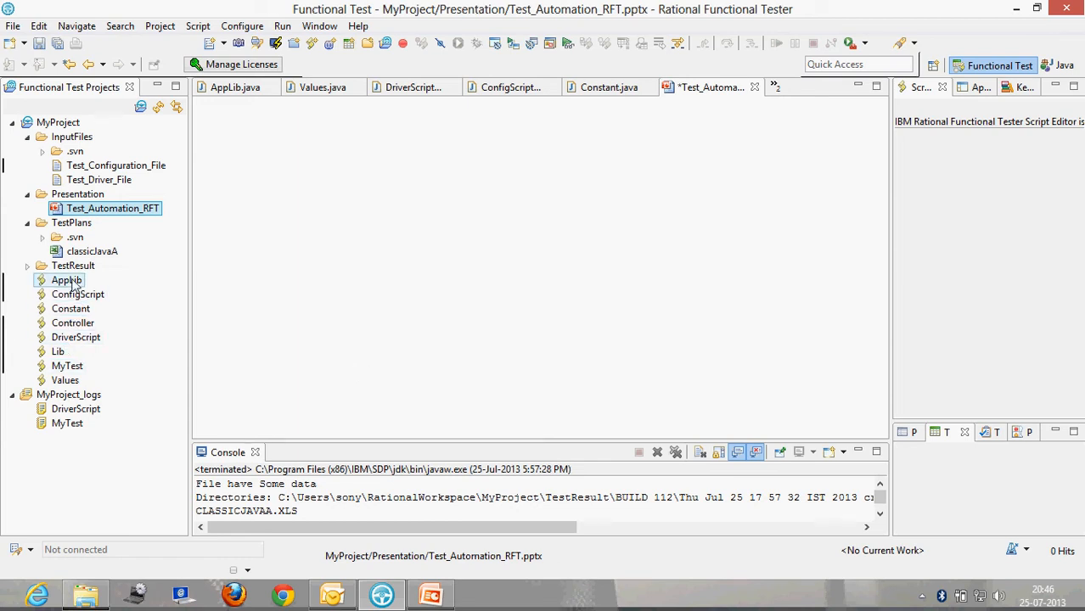
{"action": "left_click", "coordinate": [76, 338]}
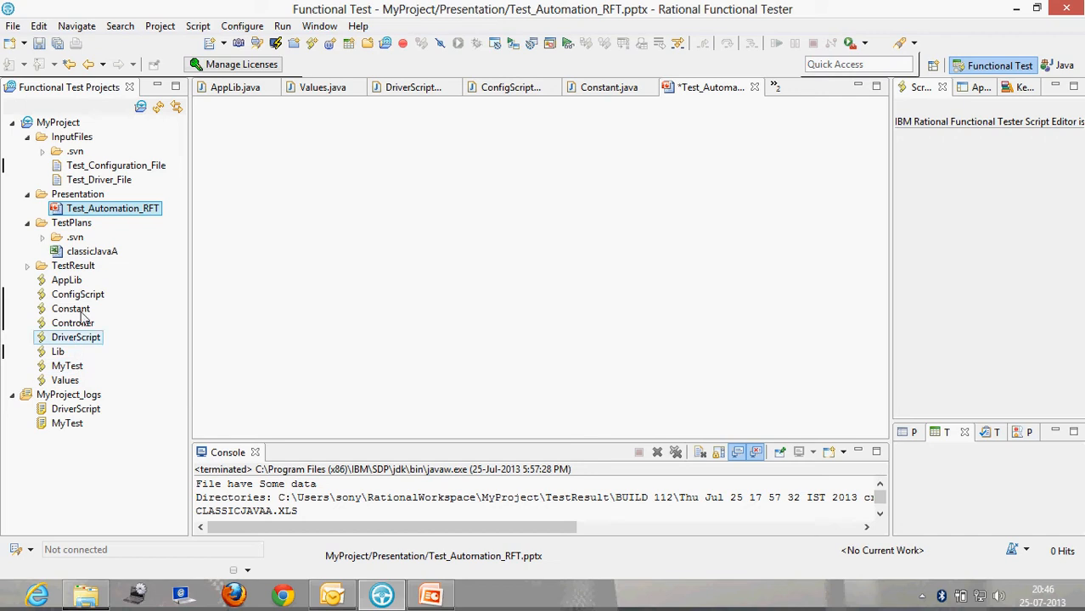
{"action": "left_click", "coordinate": [77, 294]}
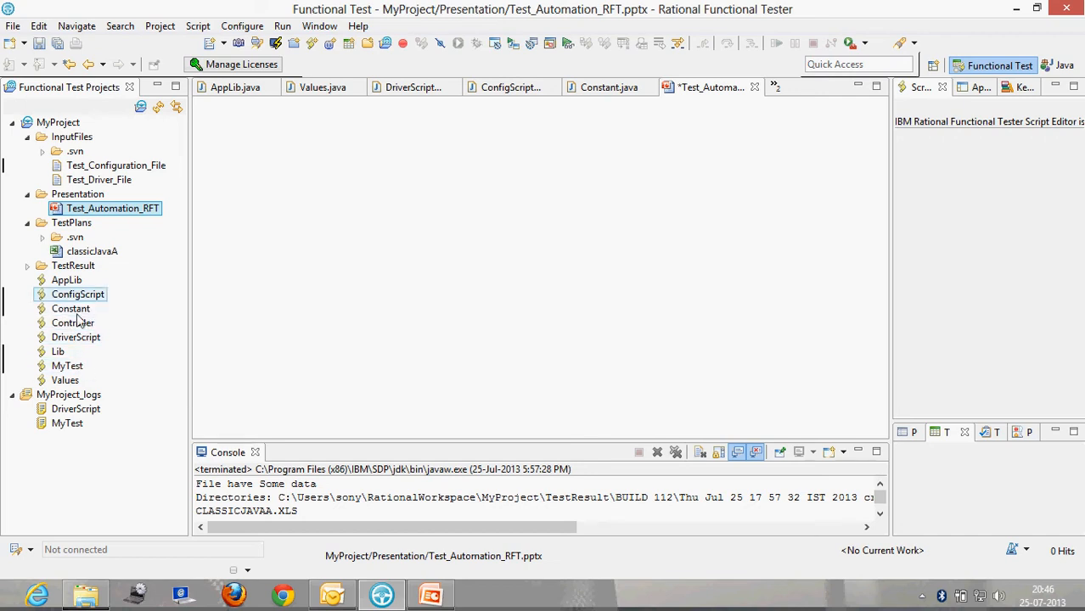
{"action": "left_click", "coordinate": [67, 365]}
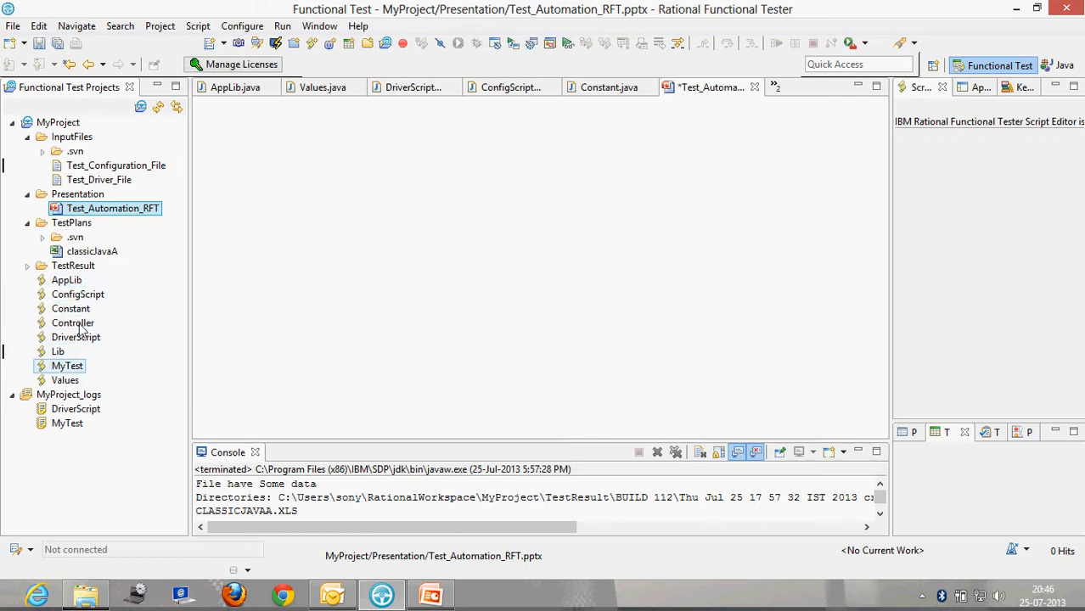
{"action": "left_click", "coordinate": [71, 308]}
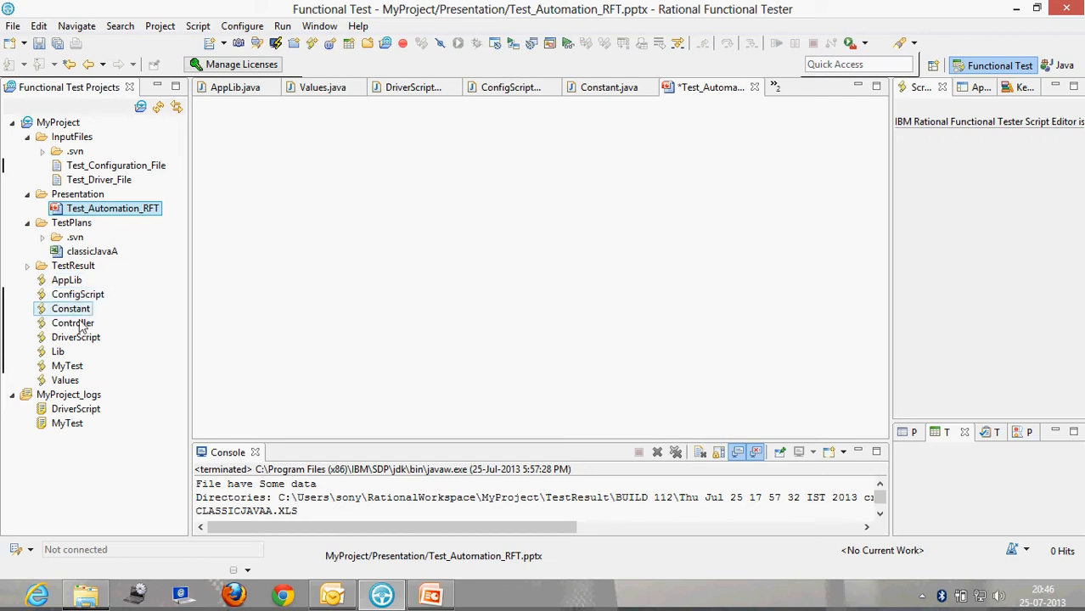
{"action": "left_click", "coordinate": [75, 337]}
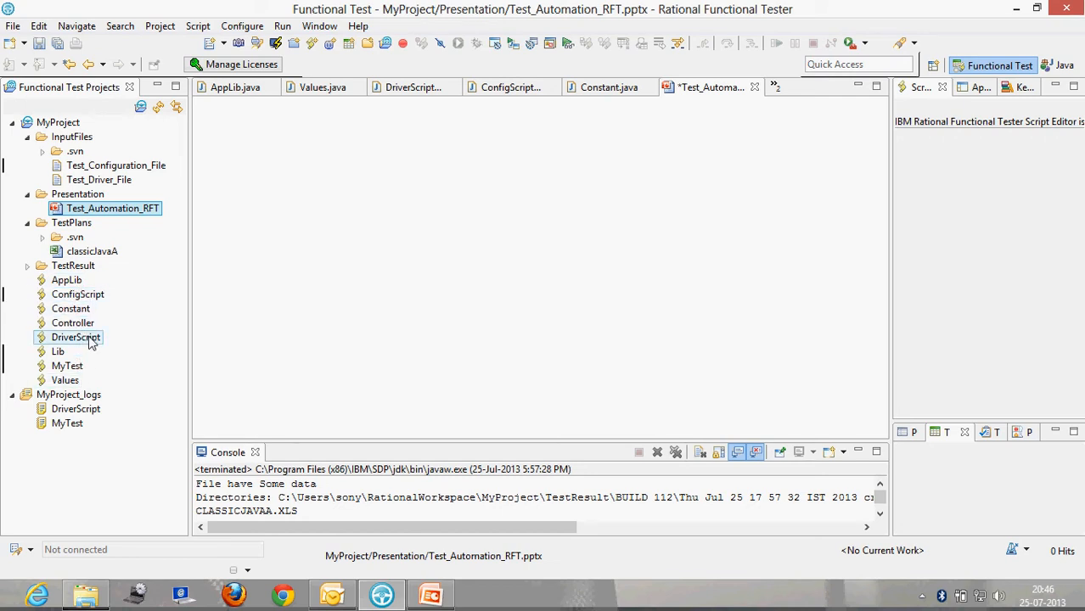
- Run DriverScript, keeping DriverScript as the log name and overwriting the existing log
{"action": "double_click", "coordinate": [76, 337]}
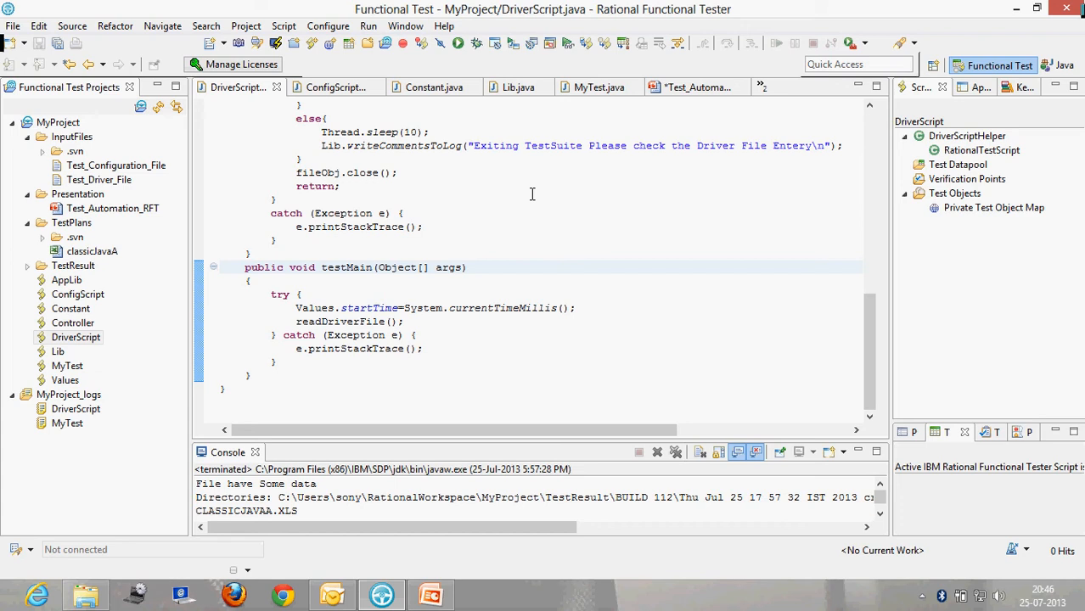
{"action": "mouse_move", "coordinate": [568, 229]}
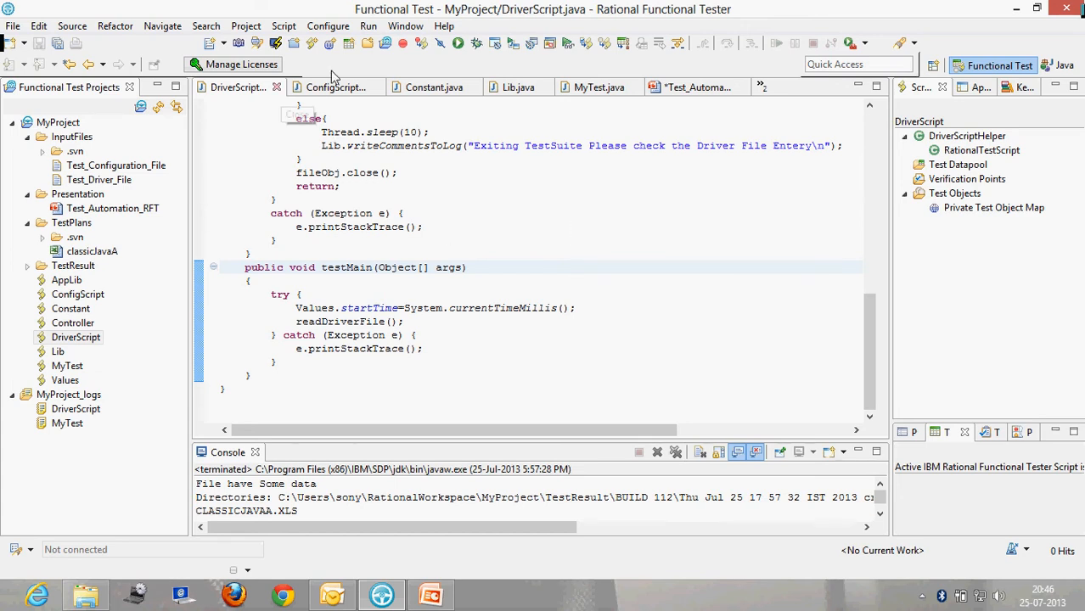
{"action": "left_click", "coordinate": [458, 44]}
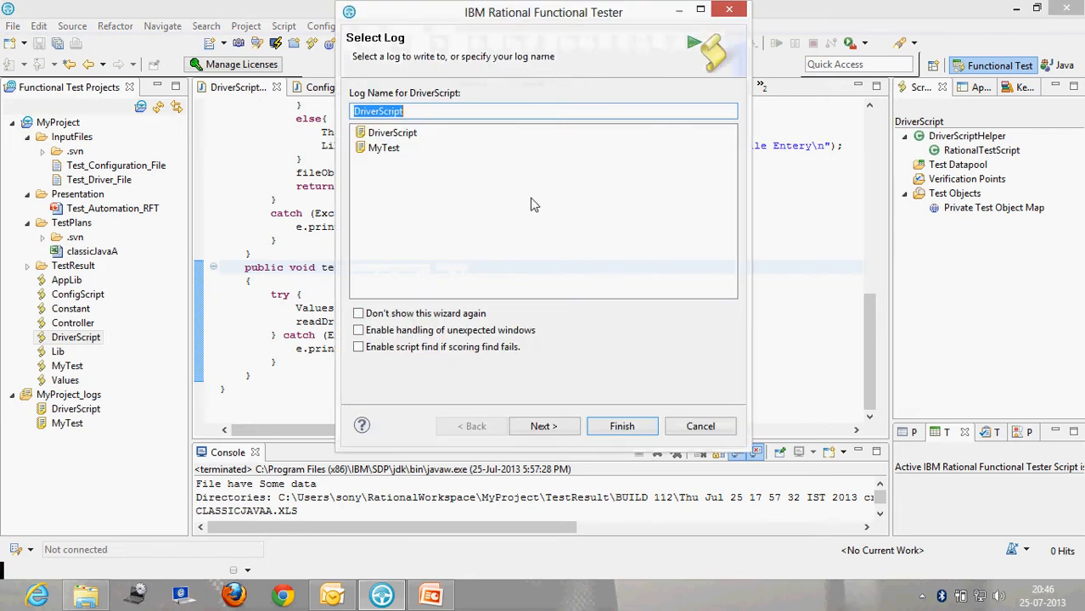
{"action": "left_click", "coordinate": [621, 426]}
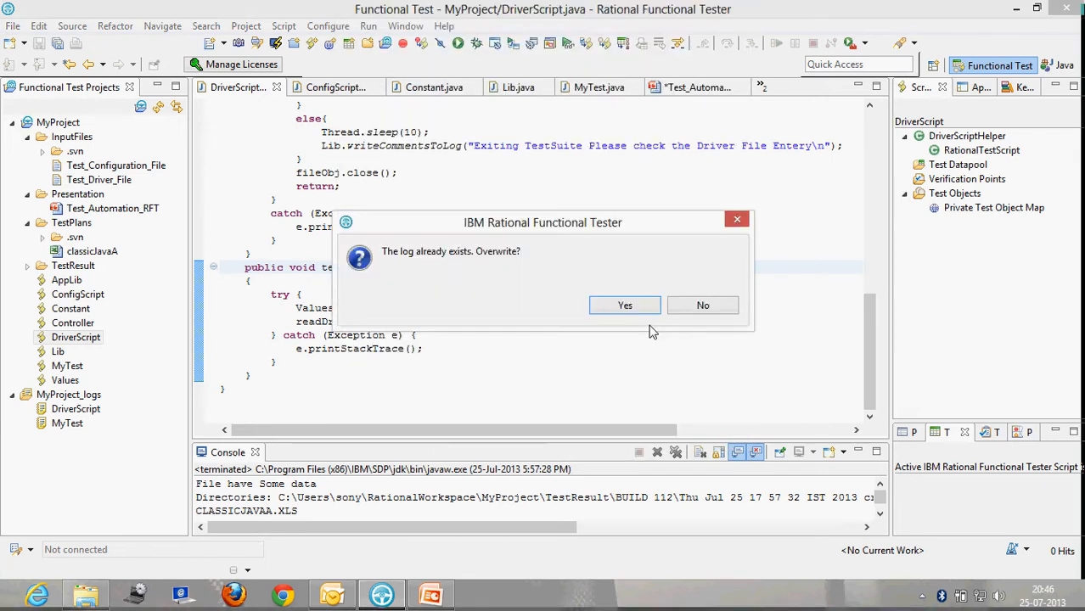
{"action": "left_click", "coordinate": [625, 305]}
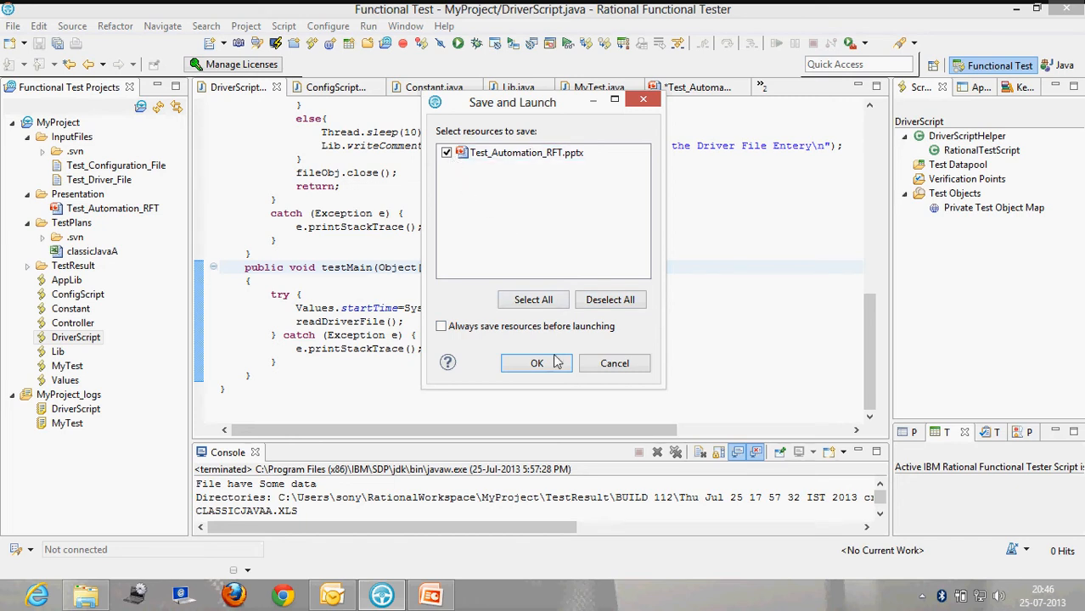
{"action": "mouse_move", "coordinate": [614, 364]}
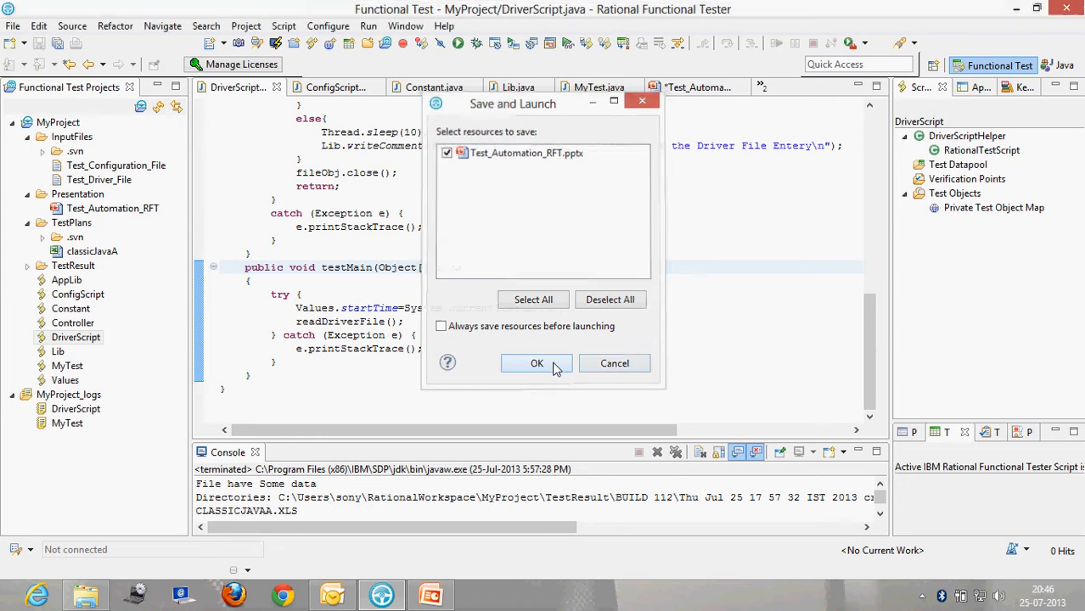
- Save the presentation, launch playback, and order the Schubert album as a New Customer
{"action": "left_click", "coordinate": [537, 363]}
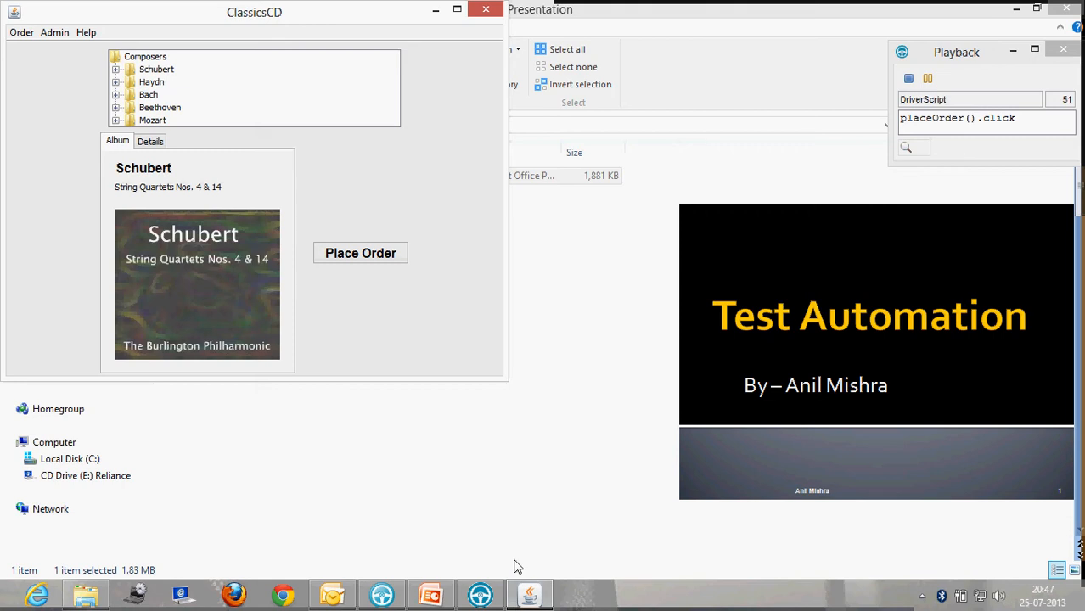
{"action": "left_click", "coordinate": [360, 253]}
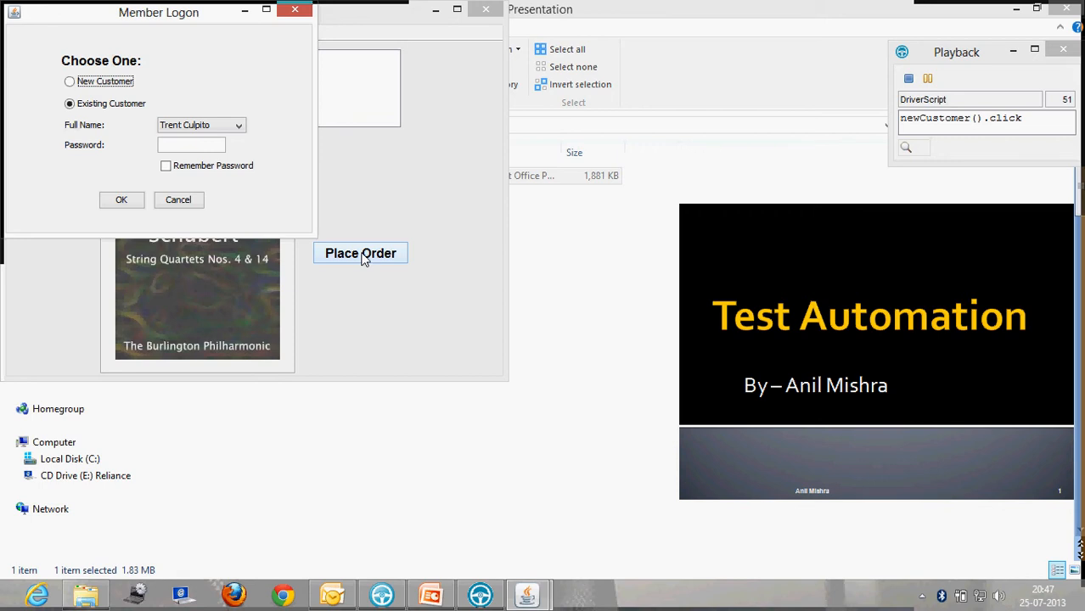
{"action": "left_click", "coordinate": [70, 81]}
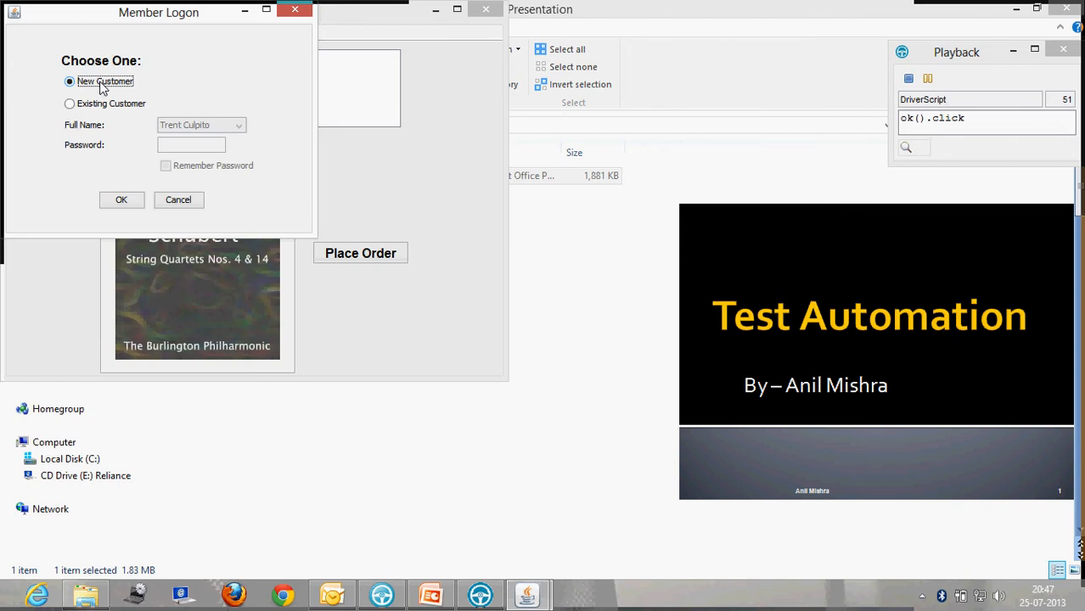
{"action": "left_click", "coordinate": [121, 199]}
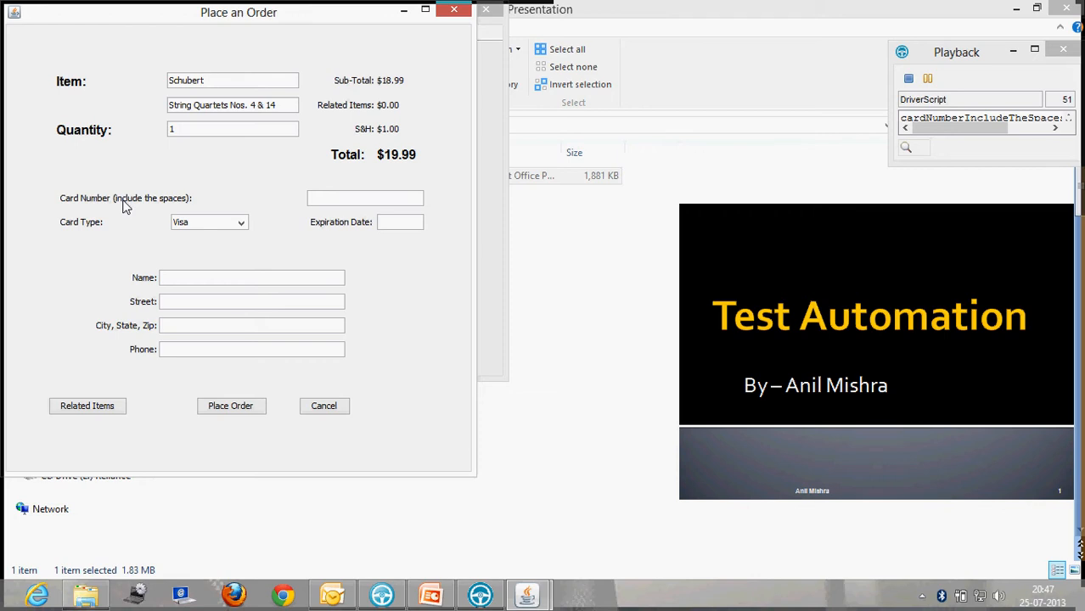
{"action": "type", "text": "1111111111111110"}
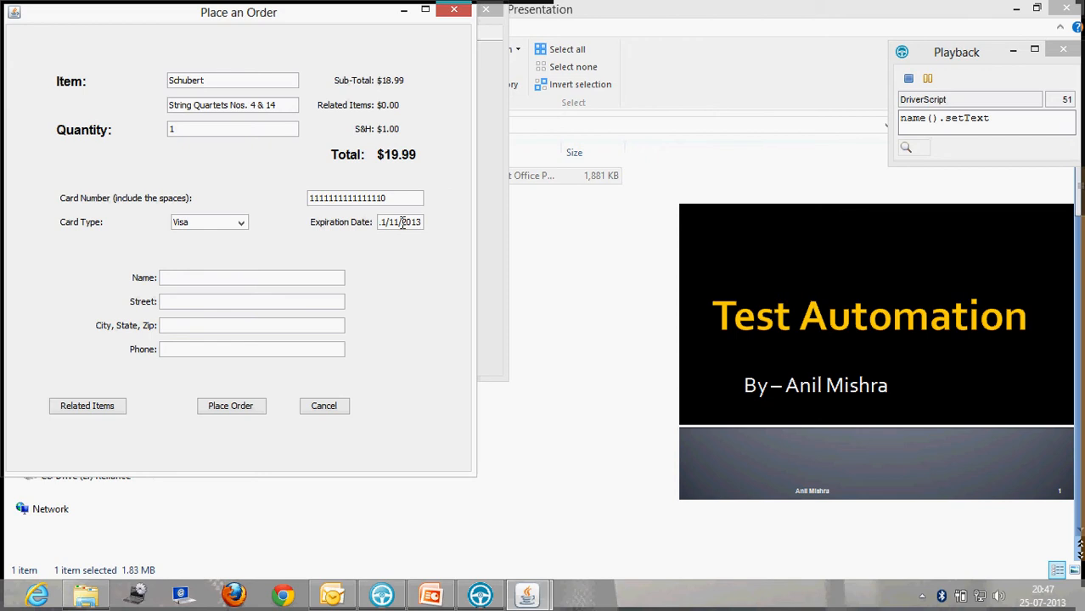
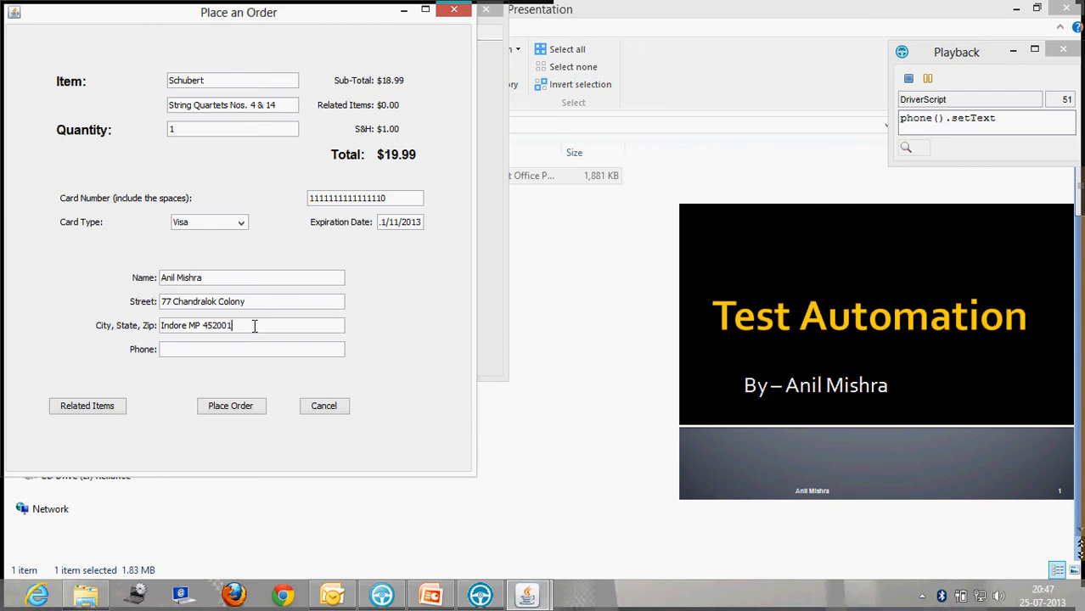
{"action": "type", "text": "9888888888"}
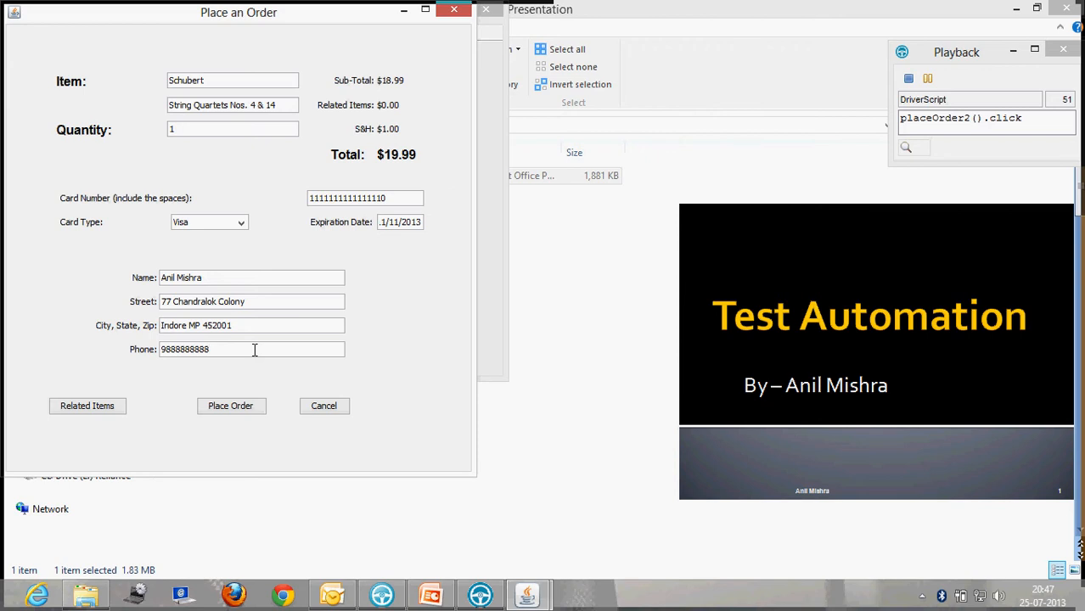
- Submit the Schubert order and acknowledge the order 87 confirmation
{"action": "left_click", "coordinate": [230, 406]}
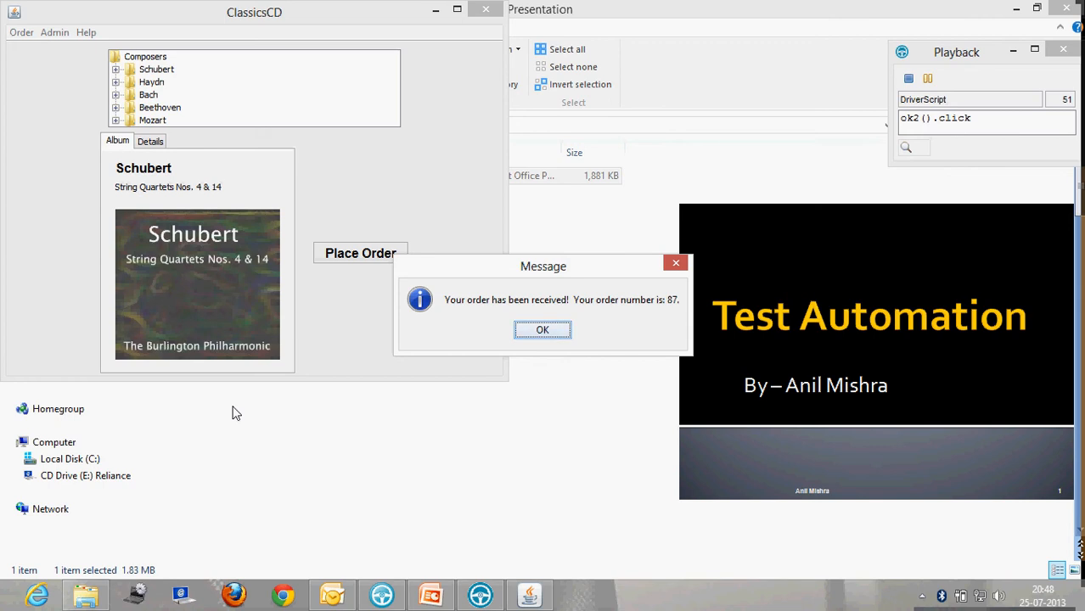
{"action": "left_click", "coordinate": [542, 329]}
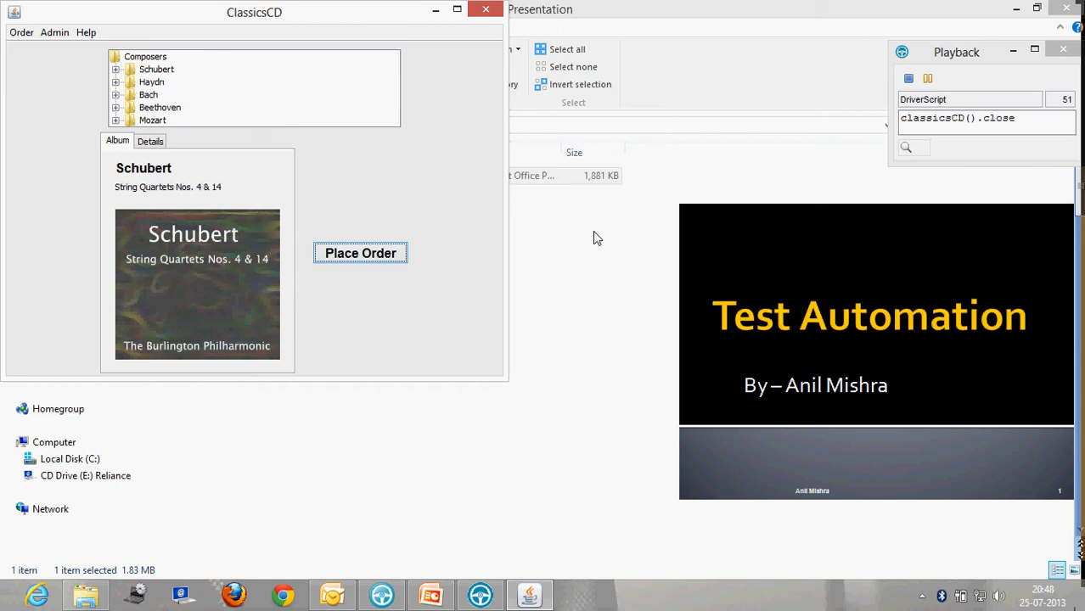
{"action": "mouse_move", "coordinate": [1013, 69]}
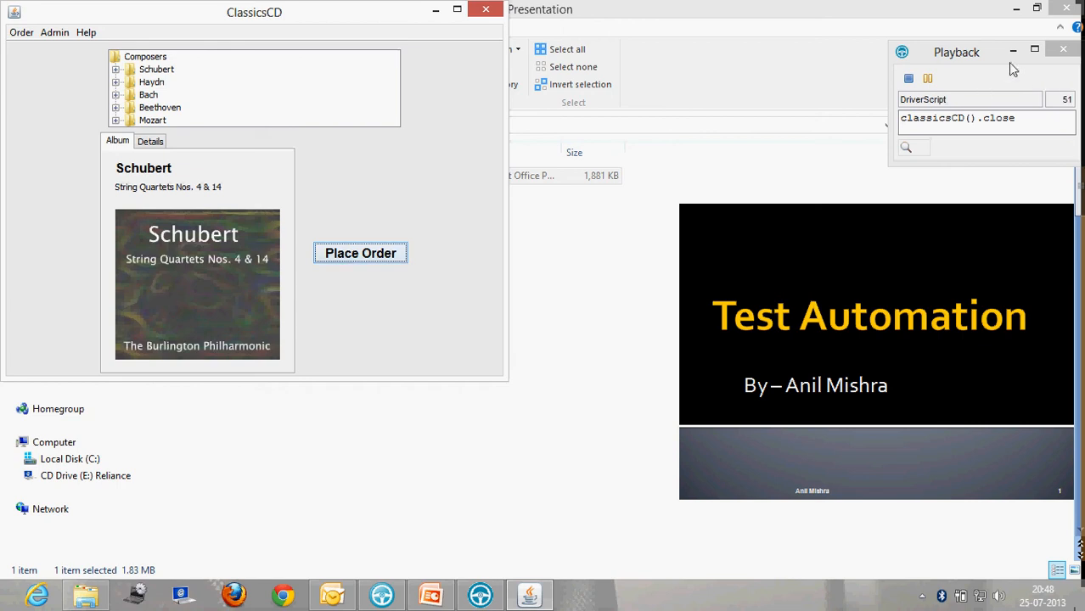
{"action": "mouse_move", "coordinate": [1022, 134]}
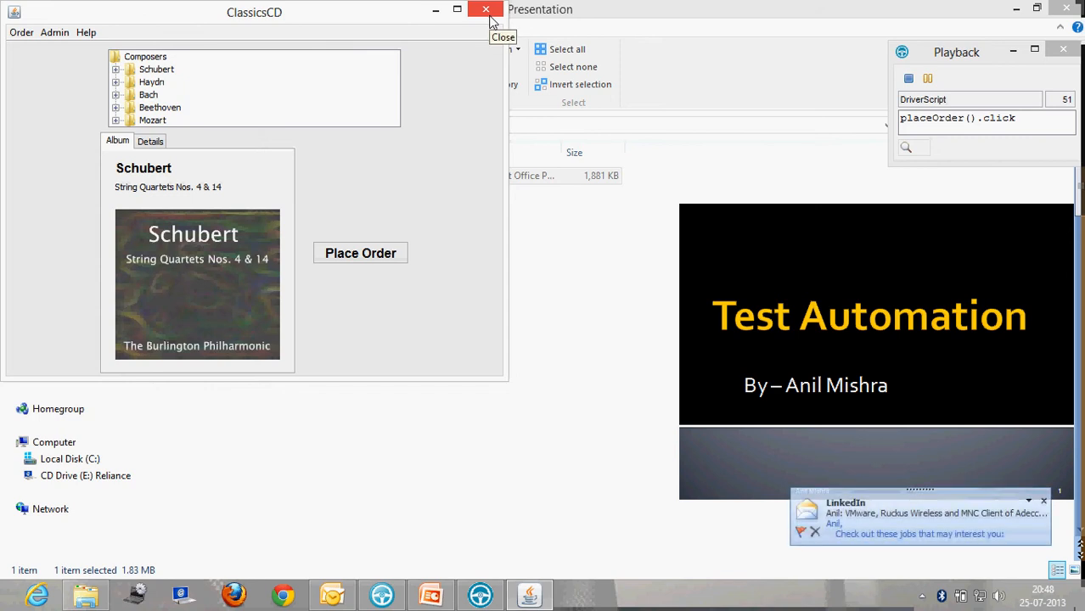
- Start another Schubert order, logging on as a New Customer
{"action": "left_click", "coordinate": [360, 253]}
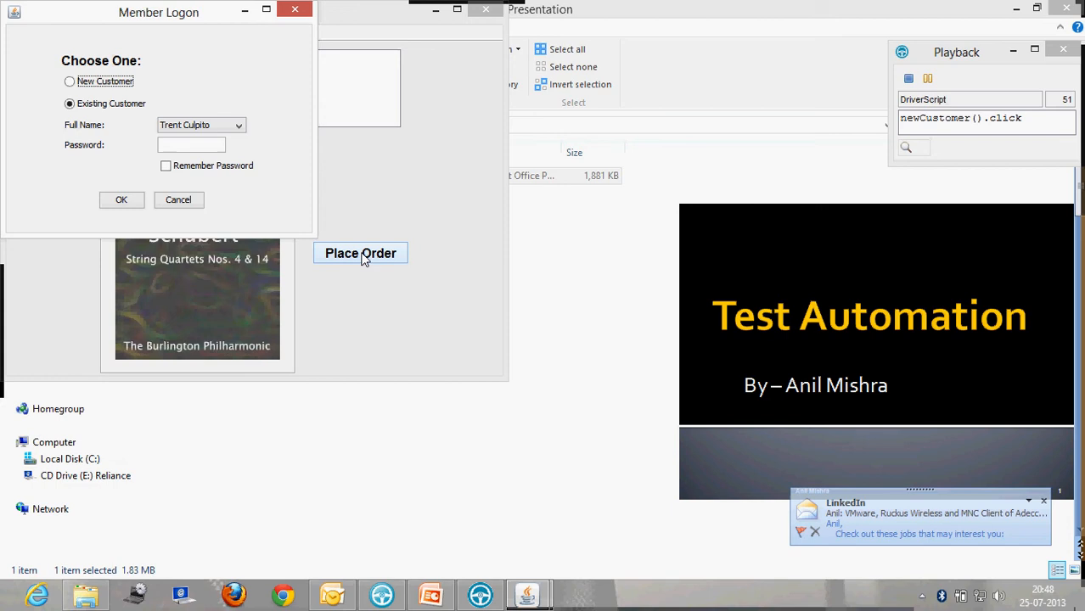
{"action": "left_click", "coordinate": [70, 81]}
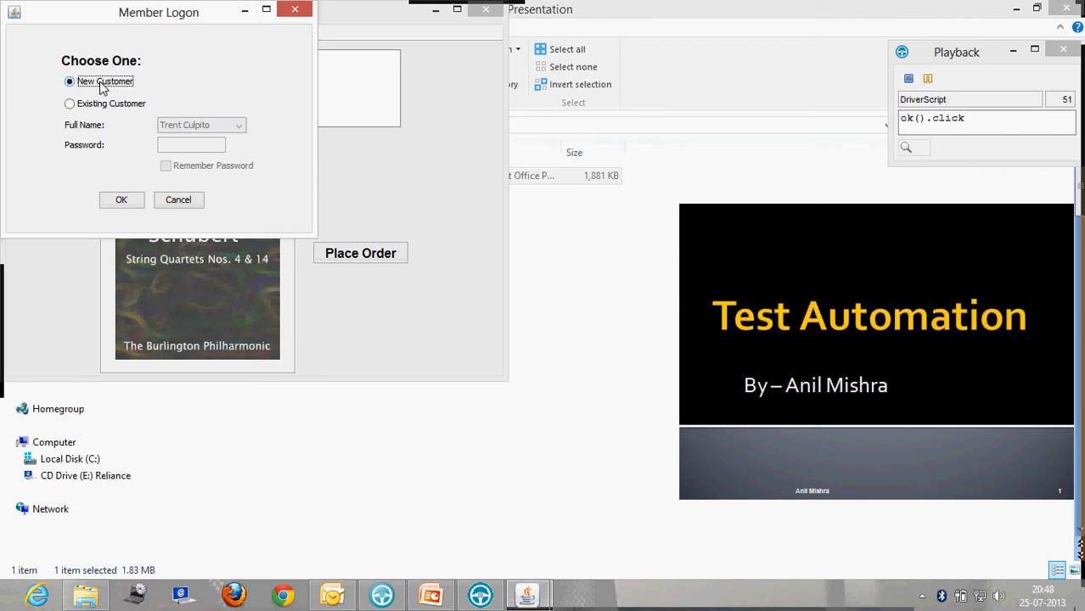
{"action": "left_click", "coordinate": [121, 199]}
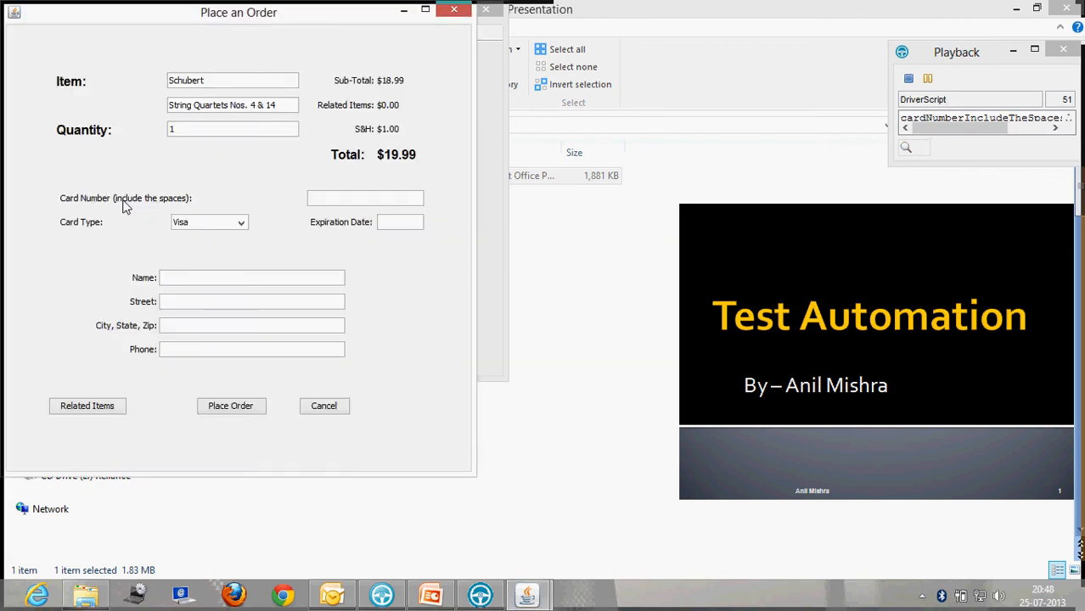
{"action": "left_click", "coordinate": [365, 198]}
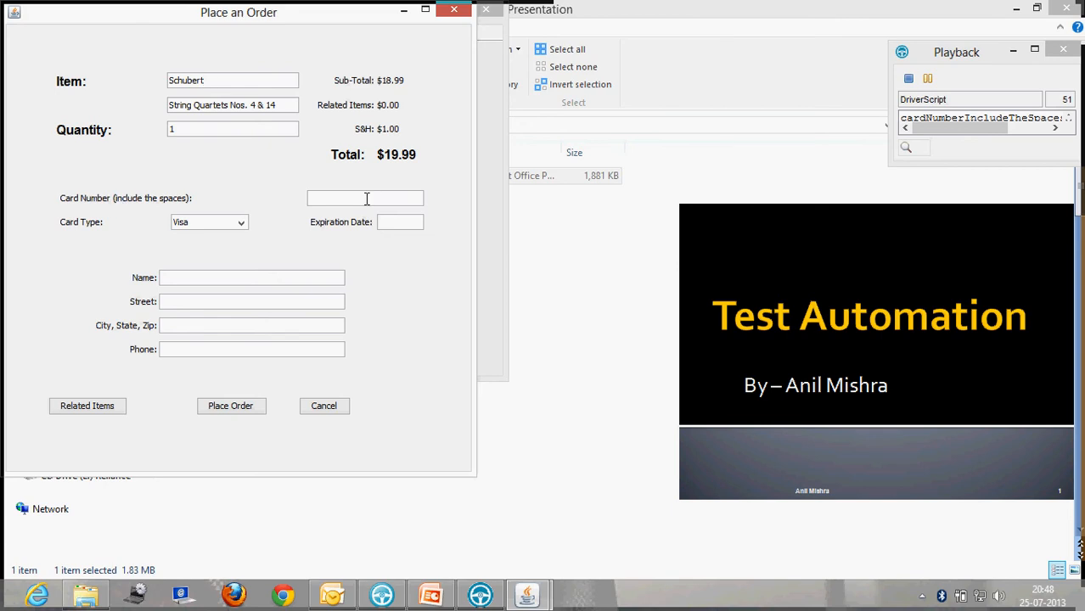
{"action": "type", "text": "1111111111111110"}
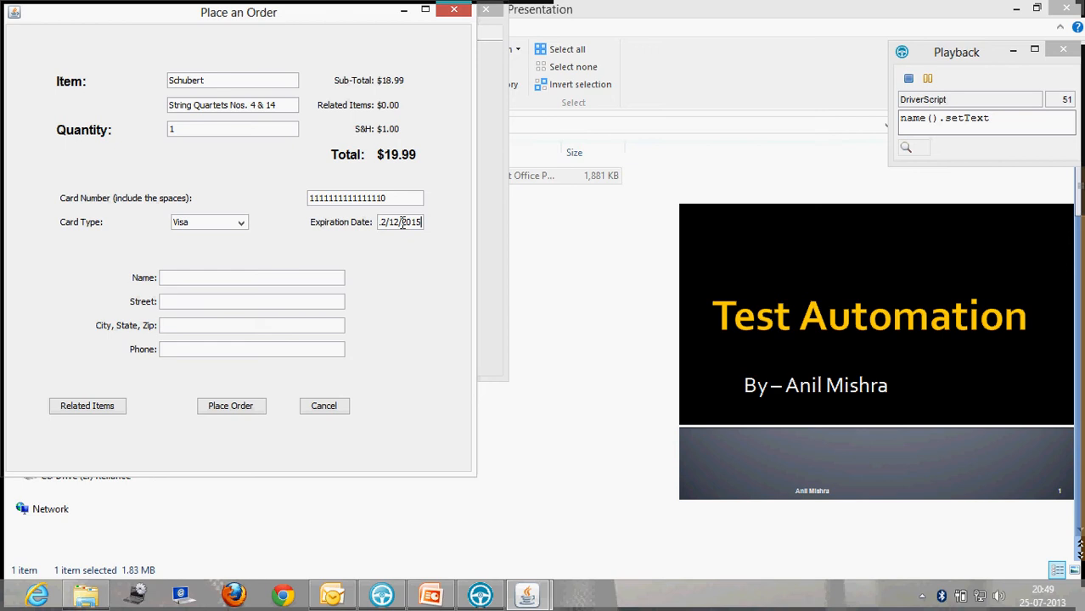
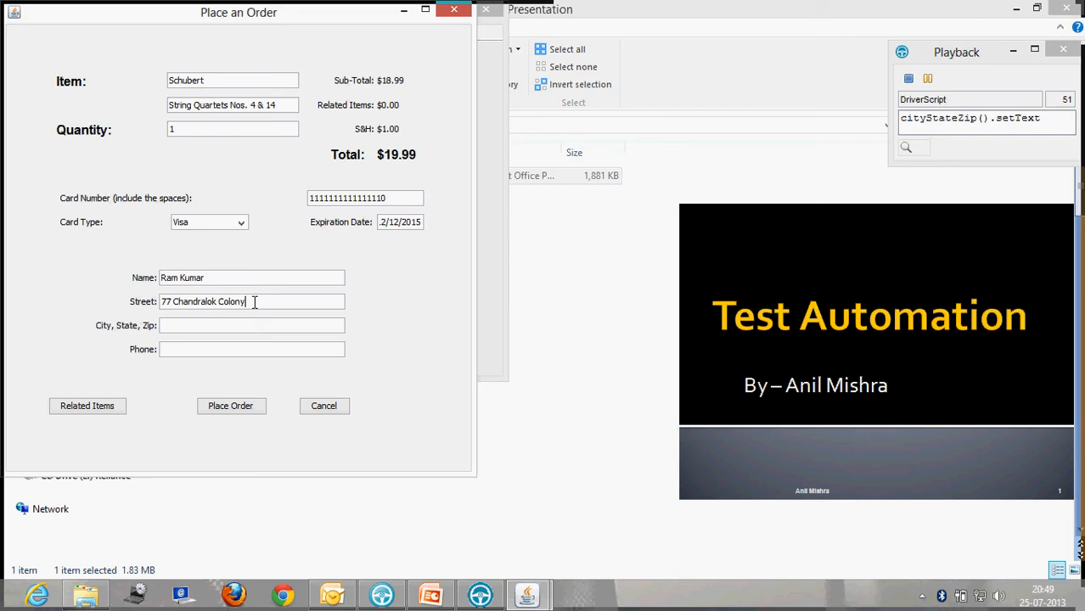
{"action": "left_click", "coordinate": [252, 326]}
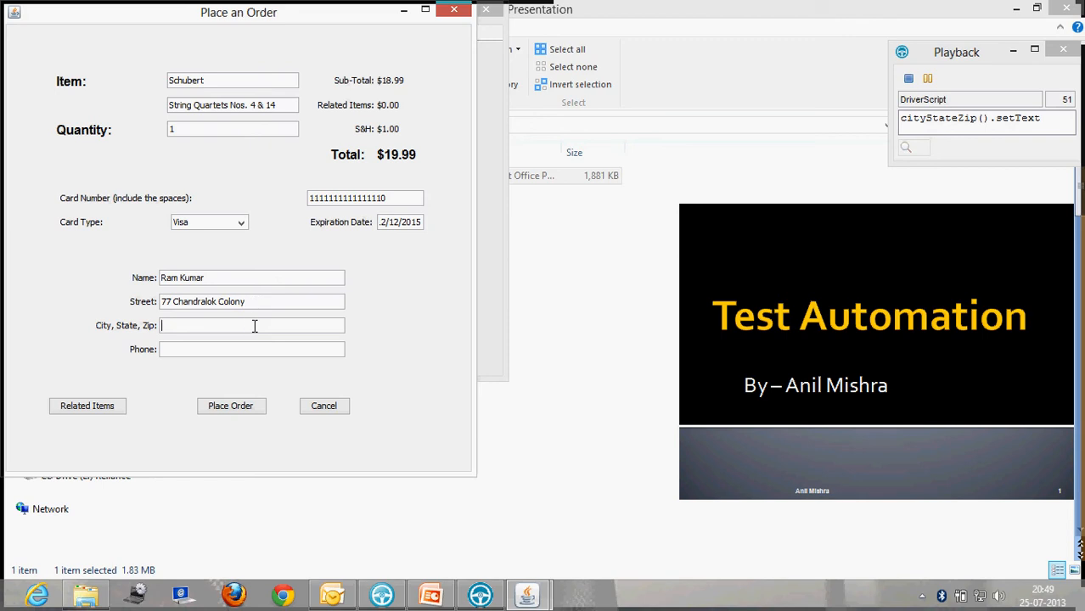
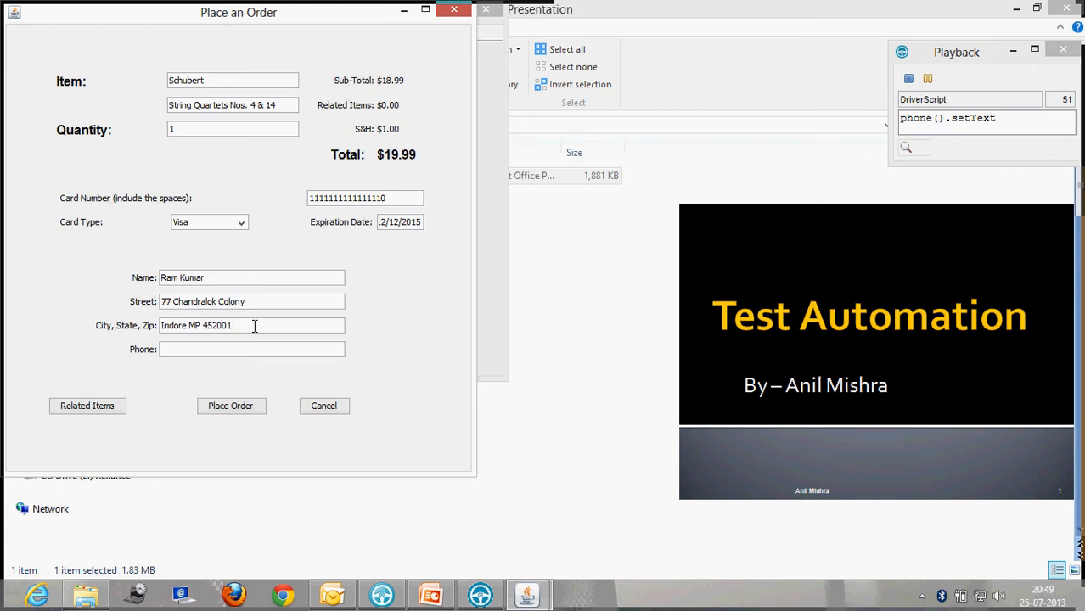
{"action": "type", "text": "9888888888"}
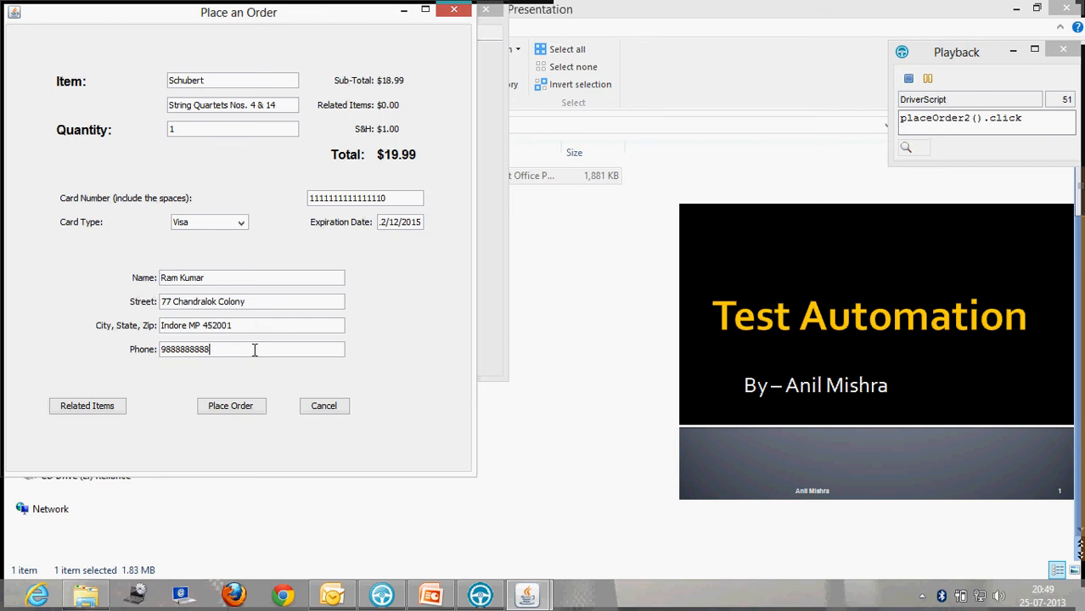
{"action": "left_click", "coordinate": [230, 406]}
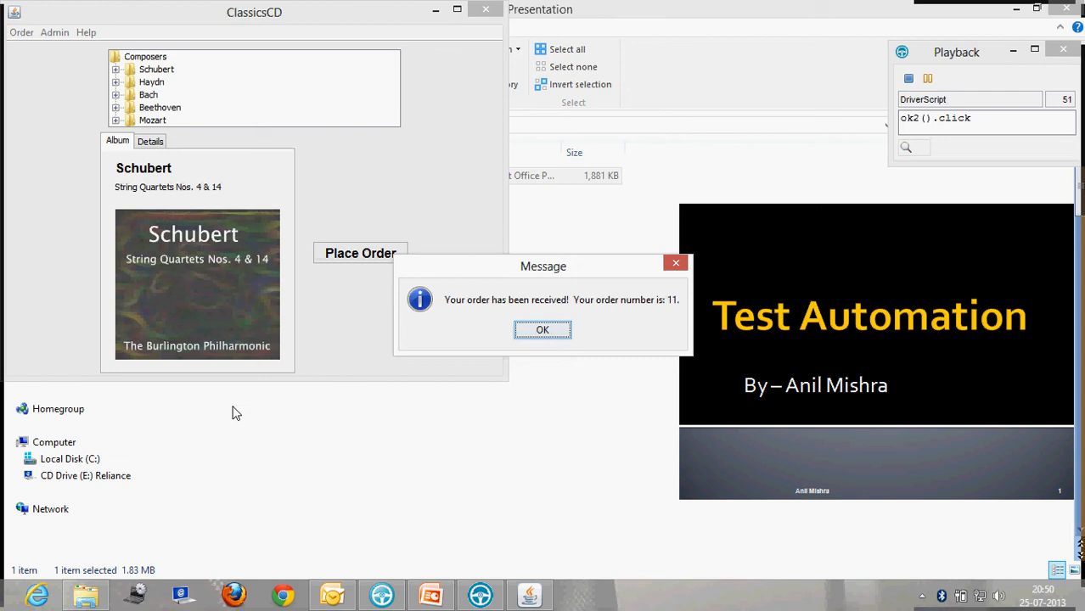
{"action": "left_click", "coordinate": [542, 329]}
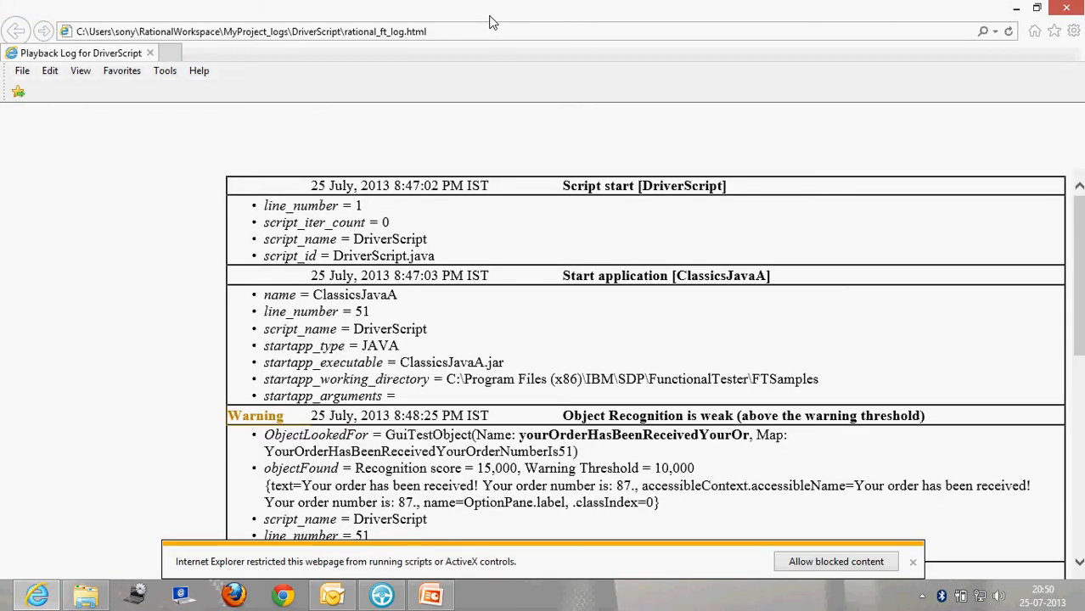
{"action": "mouse_move", "coordinate": [931, 233]}
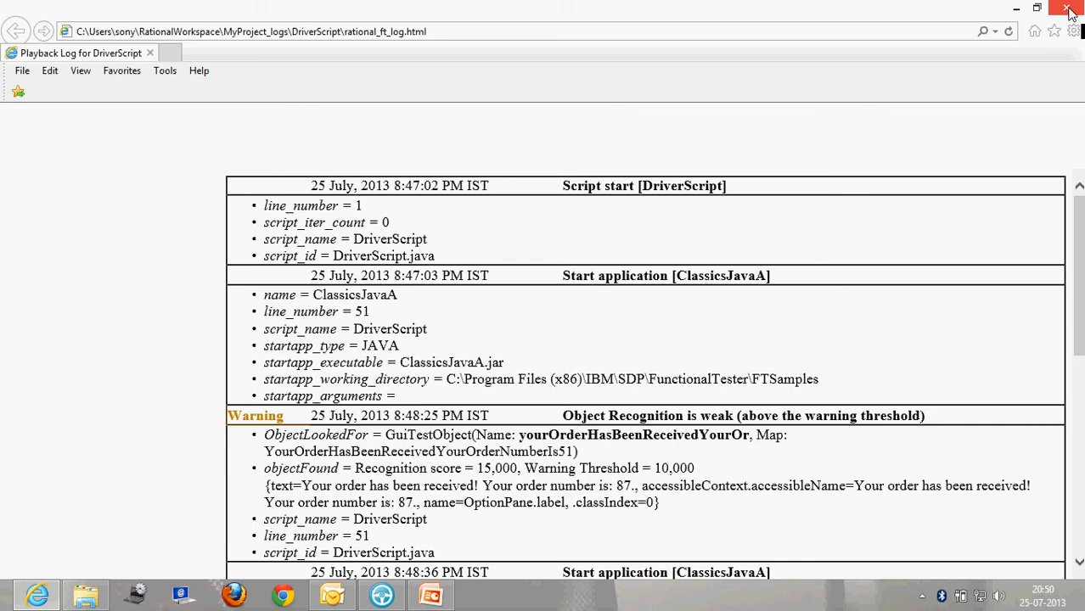
- Close the Internet Explorer window showing the DriverScript playback log
{"action": "left_click", "coordinate": [1069, 9]}
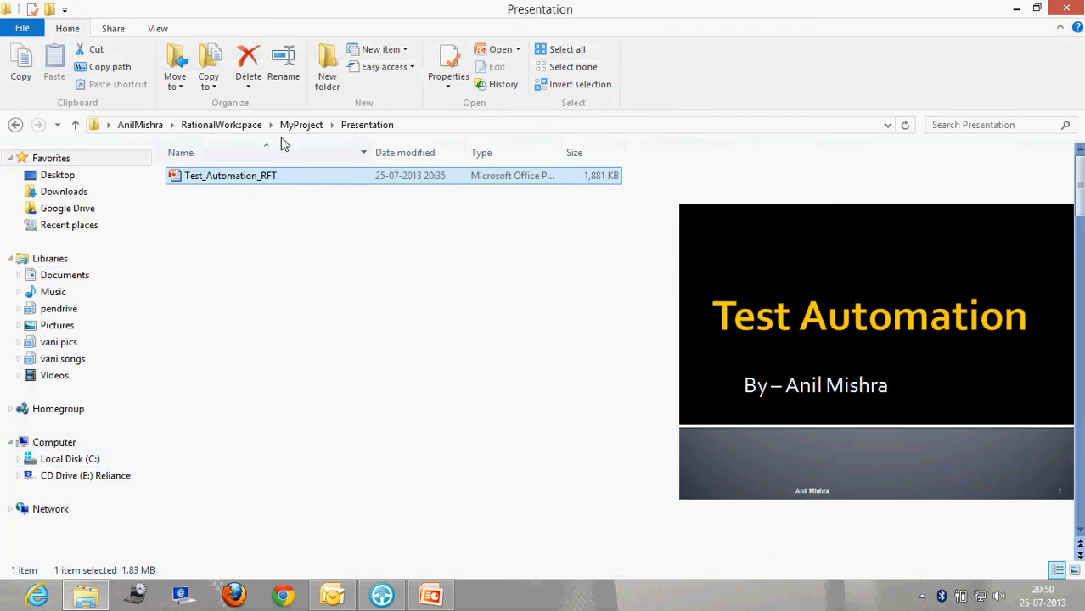
- Go from MyProject into TestResult, open the Thu Jul 25 20 47 02 IST 2013 run, then its index report
{"action": "left_click", "coordinate": [301, 125]}
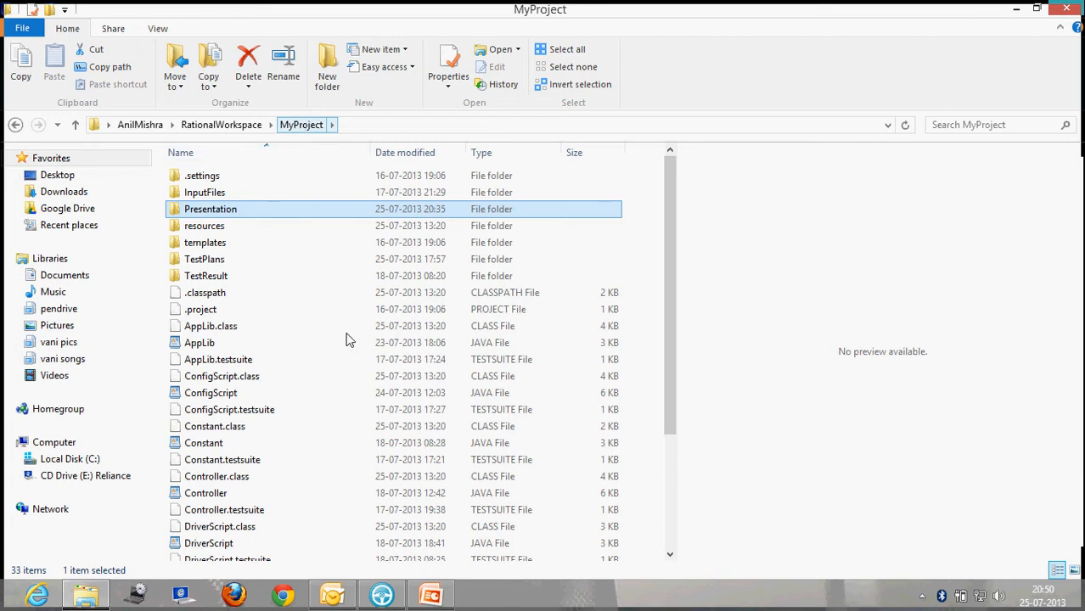
{"action": "left_click", "coordinate": [206, 276]}
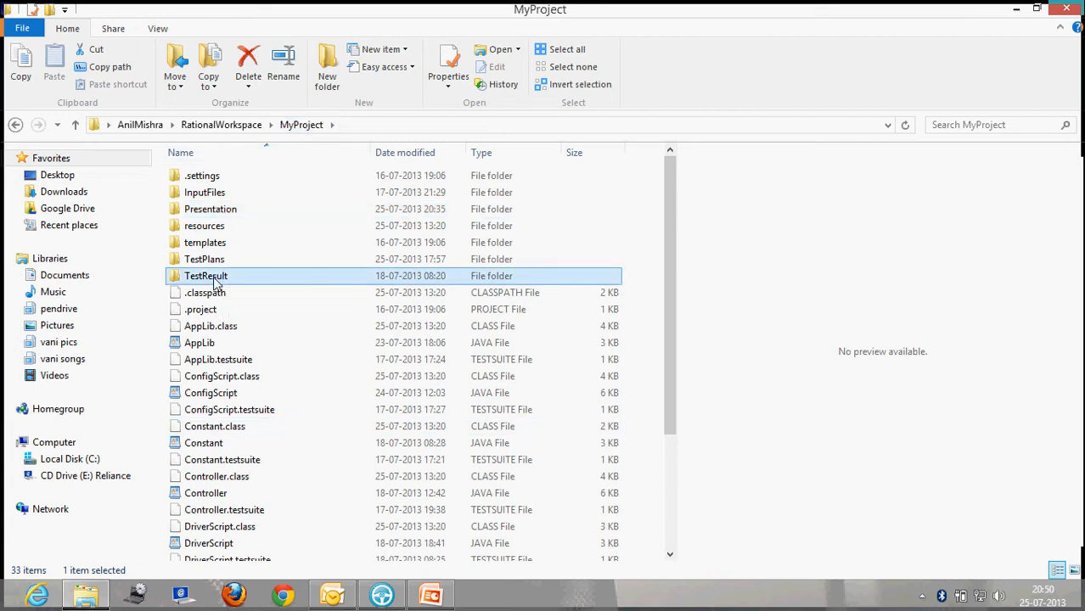
{"action": "double_click", "coordinate": [206, 276]}
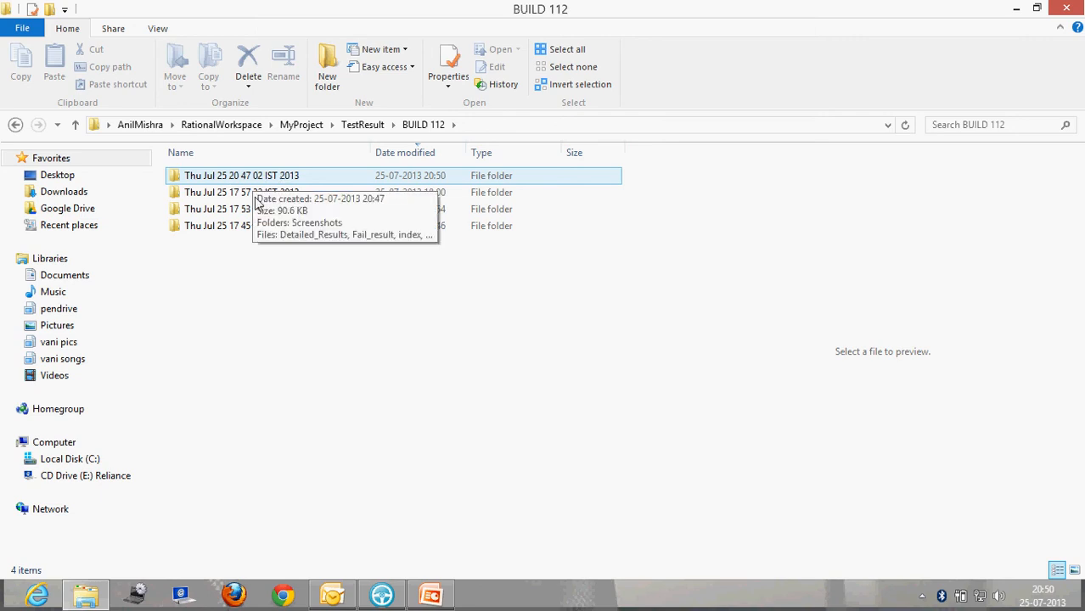
{"action": "left_click", "coordinate": [242, 175]}
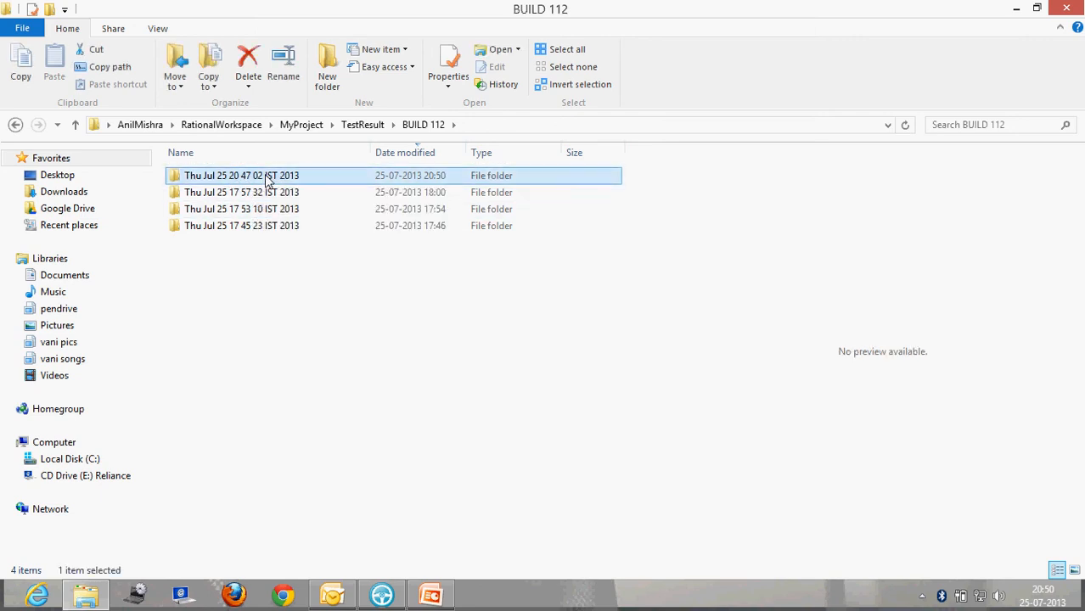
{"action": "mouse_move", "coordinate": [258, 179]}
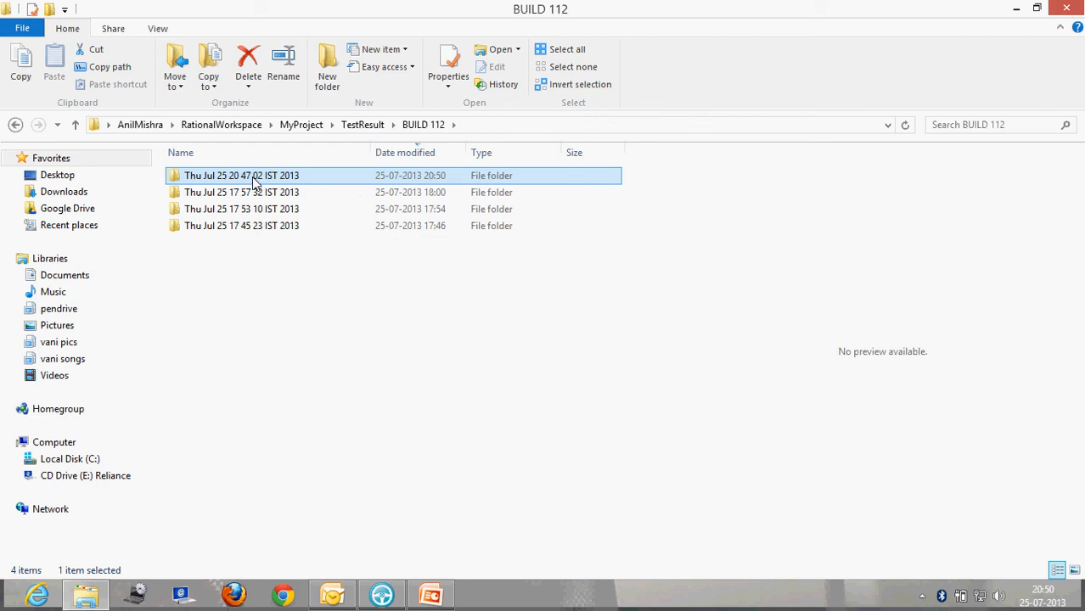
{"action": "mouse_move", "coordinate": [179, 184]}
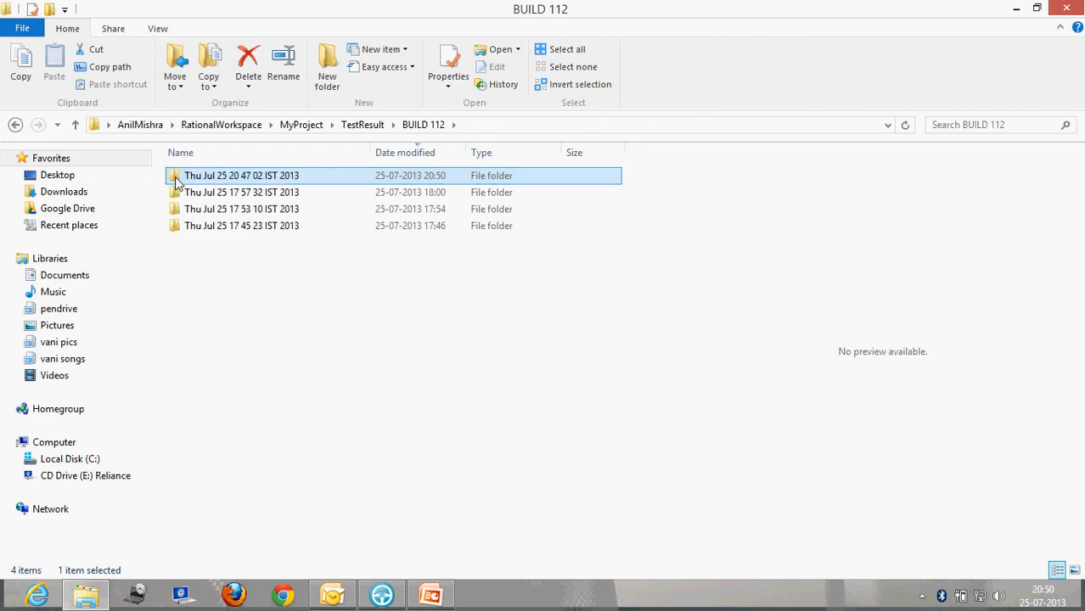
{"action": "double_click", "coordinate": [242, 175]}
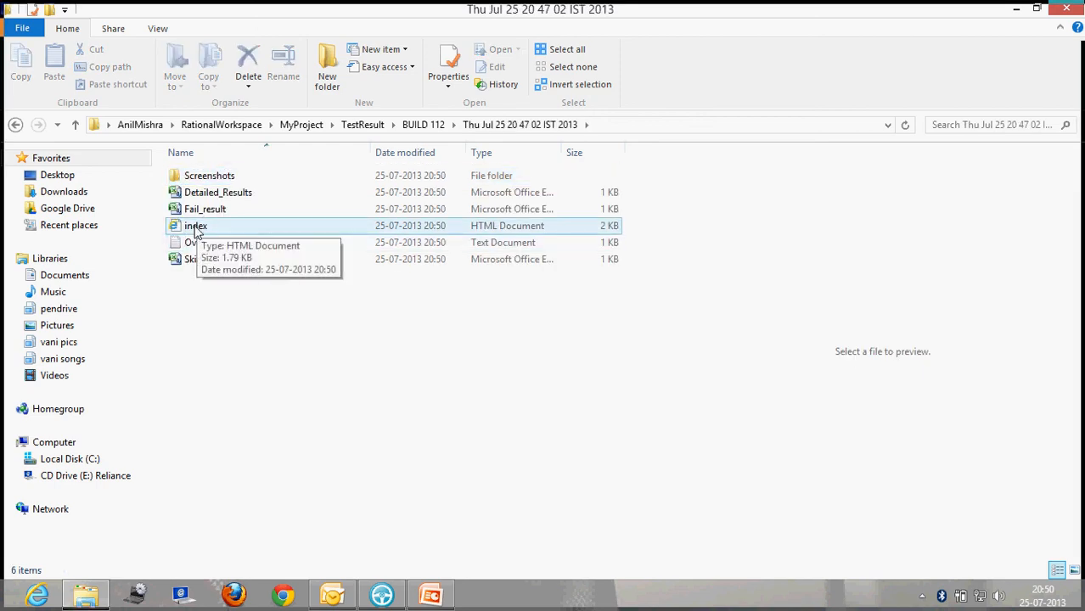
{"action": "double_click", "coordinate": [195, 226]}
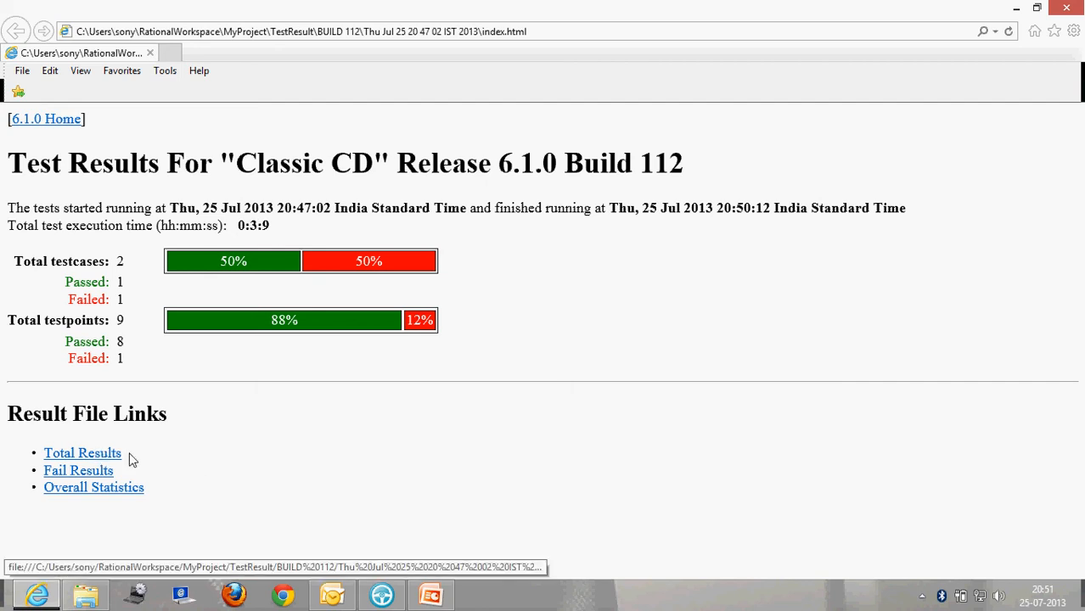
{"action": "mouse_move", "coordinate": [123, 459]}
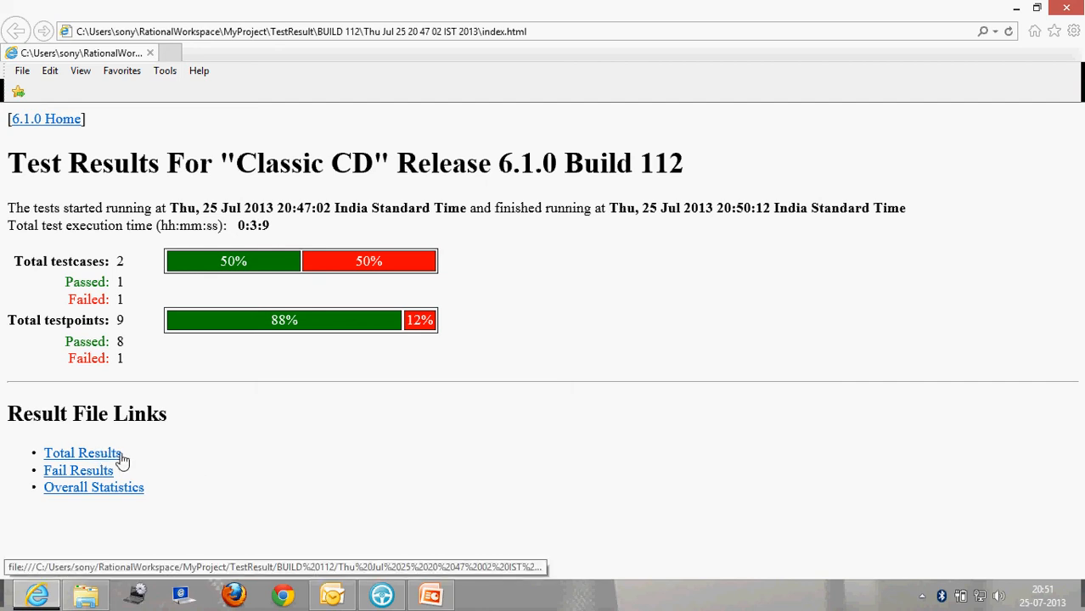
- Open the Total Results link (Detailed_Results.csv) on the Build 112 report
{"action": "left_click", "coordinate": [82, 453]}
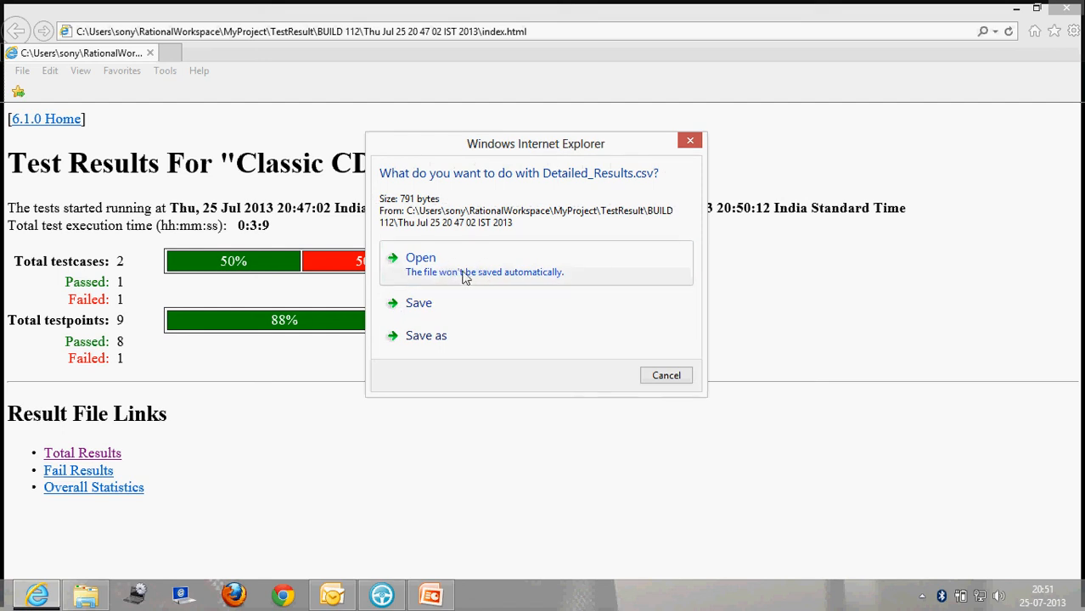
- Open Detailed_Results.csv in Excel, look across its columns, then close it and answer the save prompt
{"action": "left_click", "coordinate": [420, 257]}
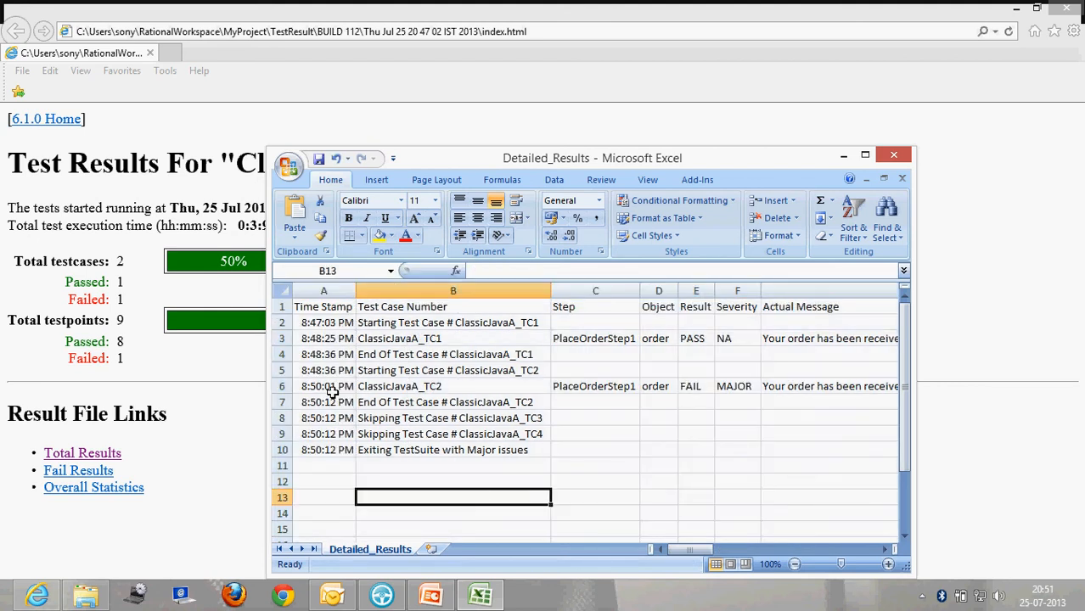
{"action": "mouse_move", "coordinate": [432, 330]}
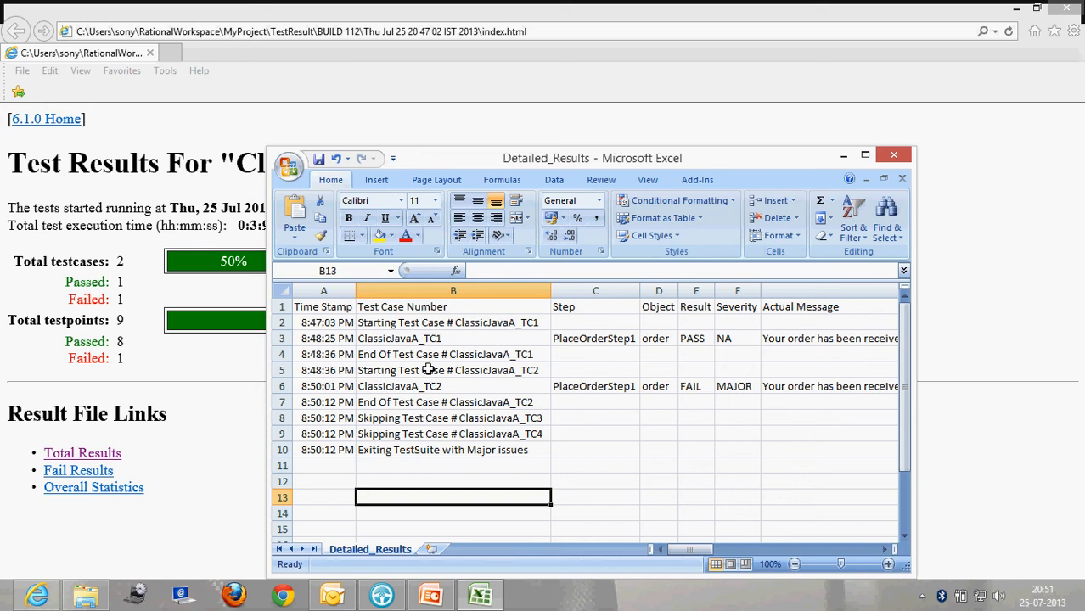
{"action": "mouse_move", "coordinate": [726, 464]}
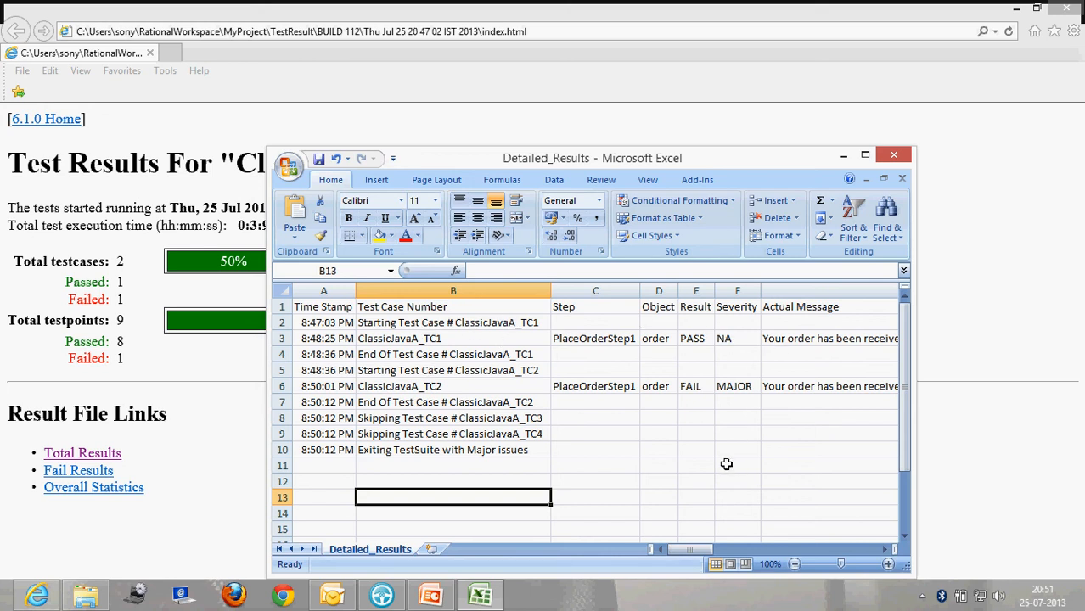
{"action": "left_click_drag", "start_coordinate": [688, 549], "coordinate": [747, 549]}
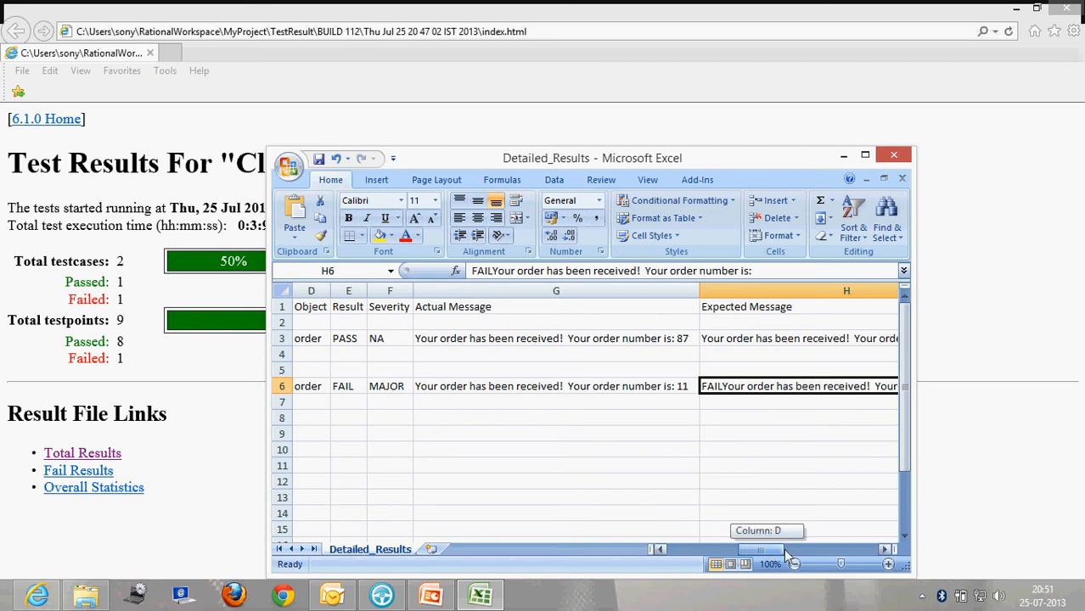
{"action": "scroll", "scroll_direction": "right", "scroll_amount": 3}
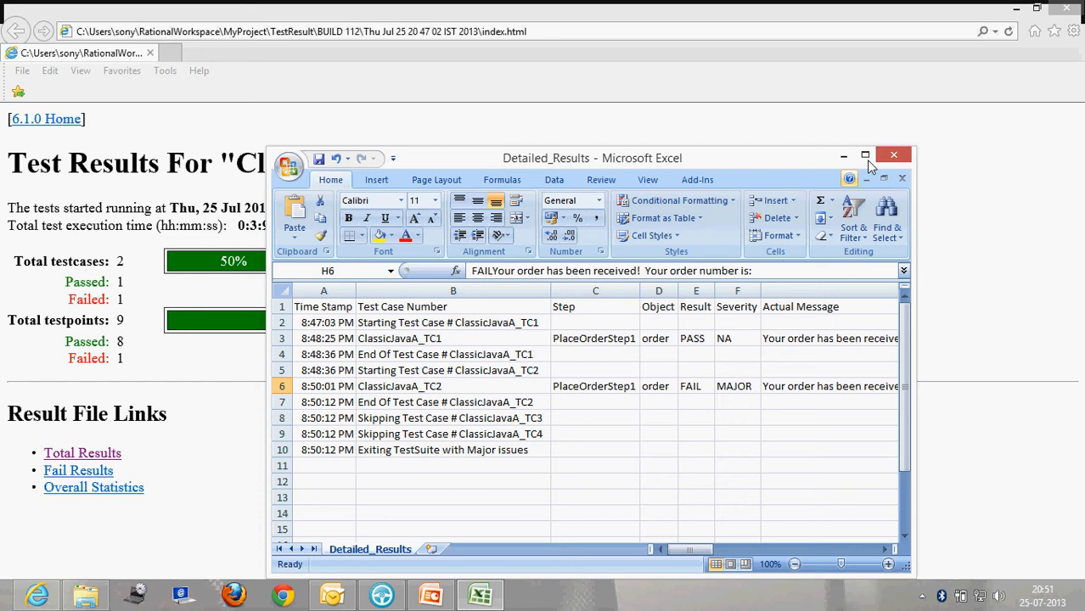
{"action": "left_click", "coordinate": [894, 155]}
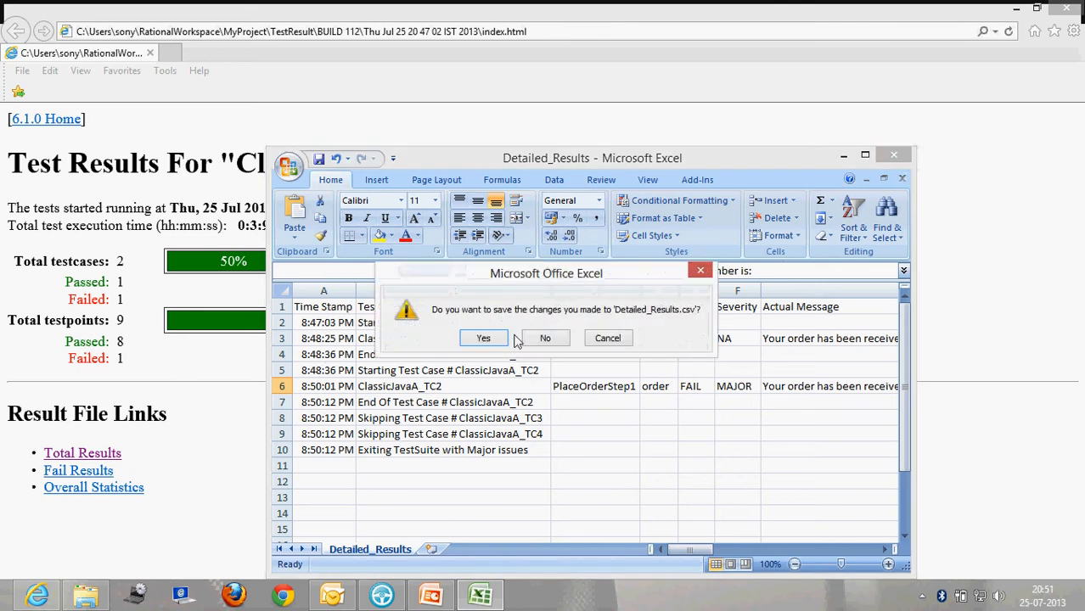
{"action": "left_click", "coordinate": [545, 338]}
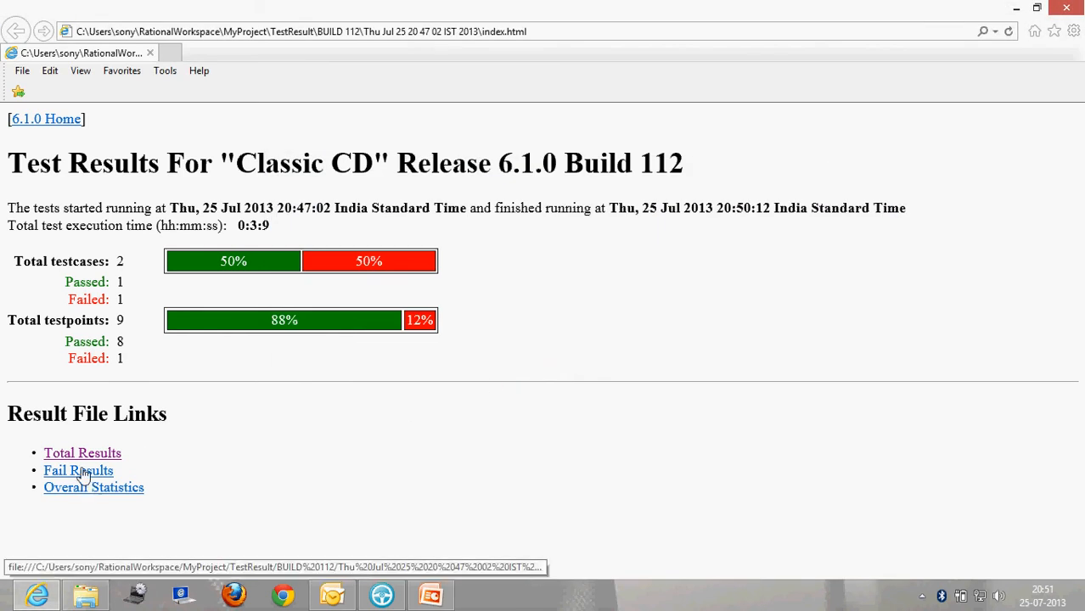
- Open Fail_result.csv in Excel and scroll right to its ScreenShot link column
{"action": "left_click", "coordinate": [78, 470]}
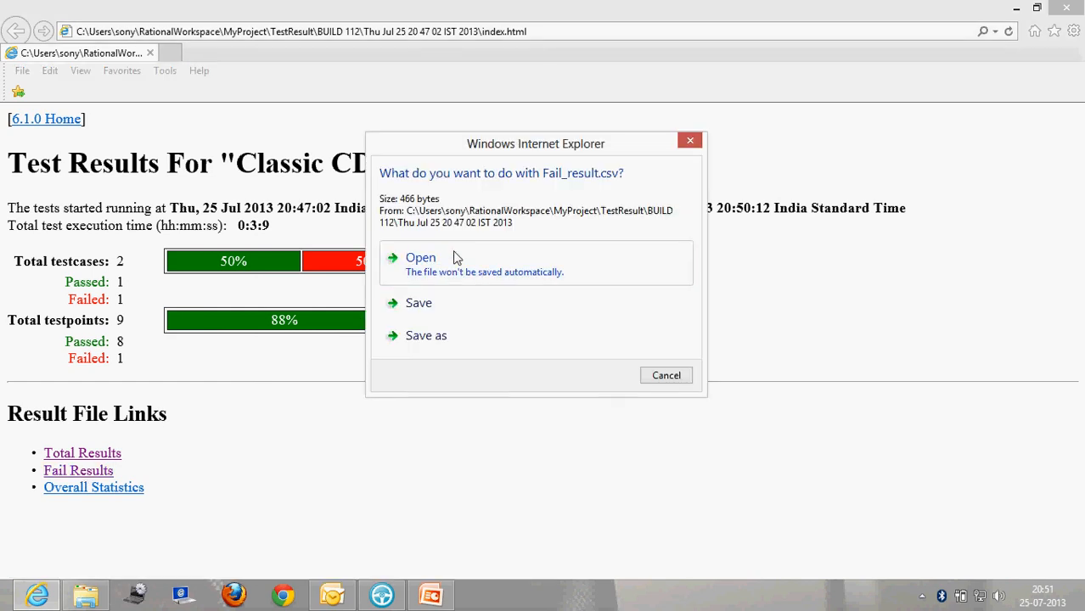
{"action": "left_click", "coordinate": [420, 258]}
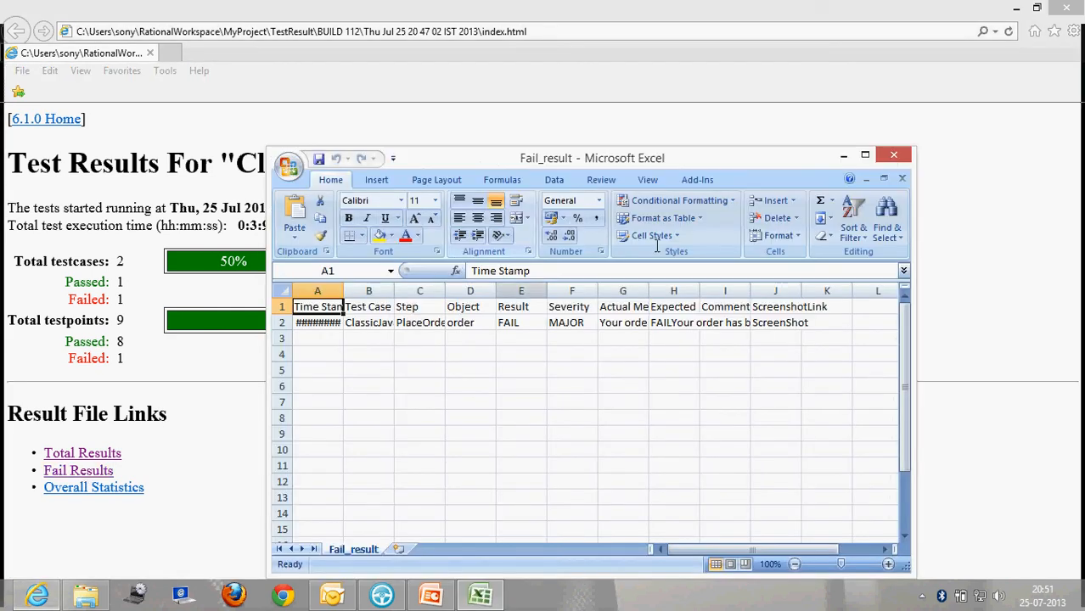
{"action": "mouse_move", "coordinate": [866, 156]}
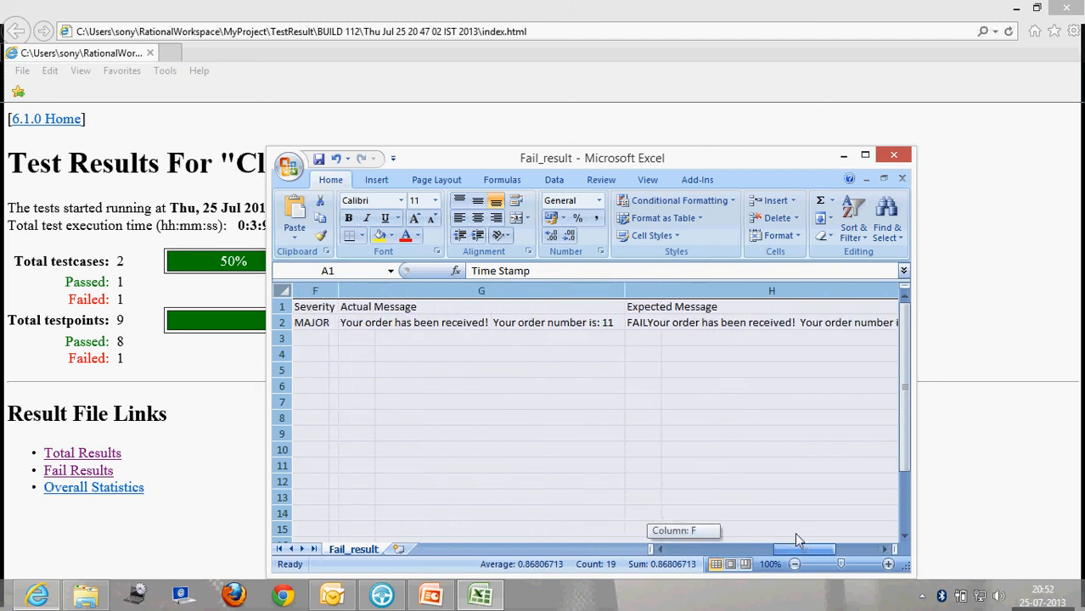
{"action": "scroll", "scroll_direction": "right", "scroll_amount": 3}
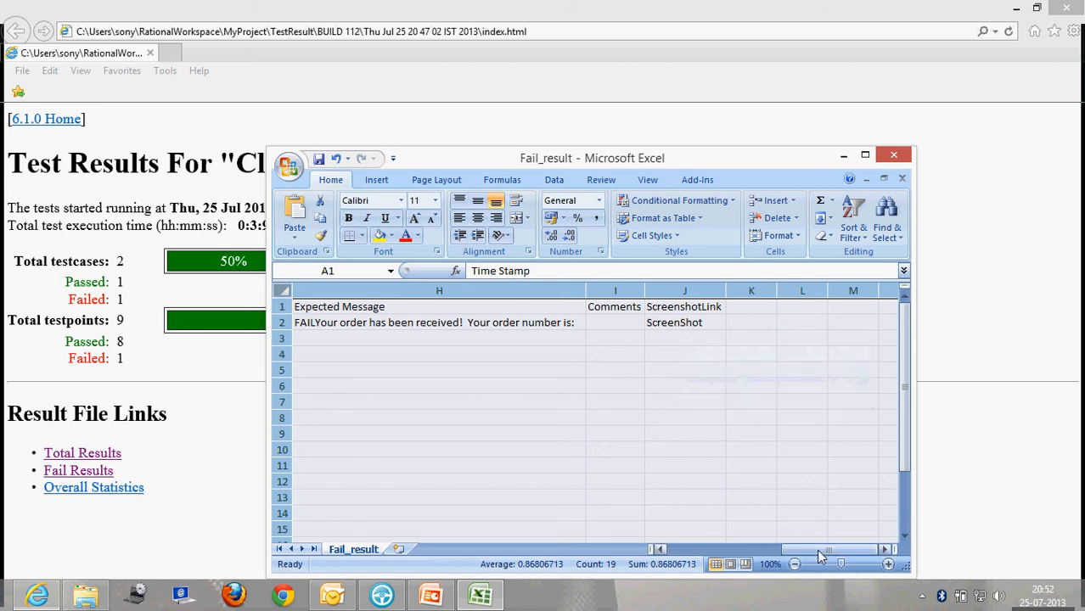
{"action": "left_click_drag", "start_coordinate": [824, 550], "coordinate": [735, 549]}
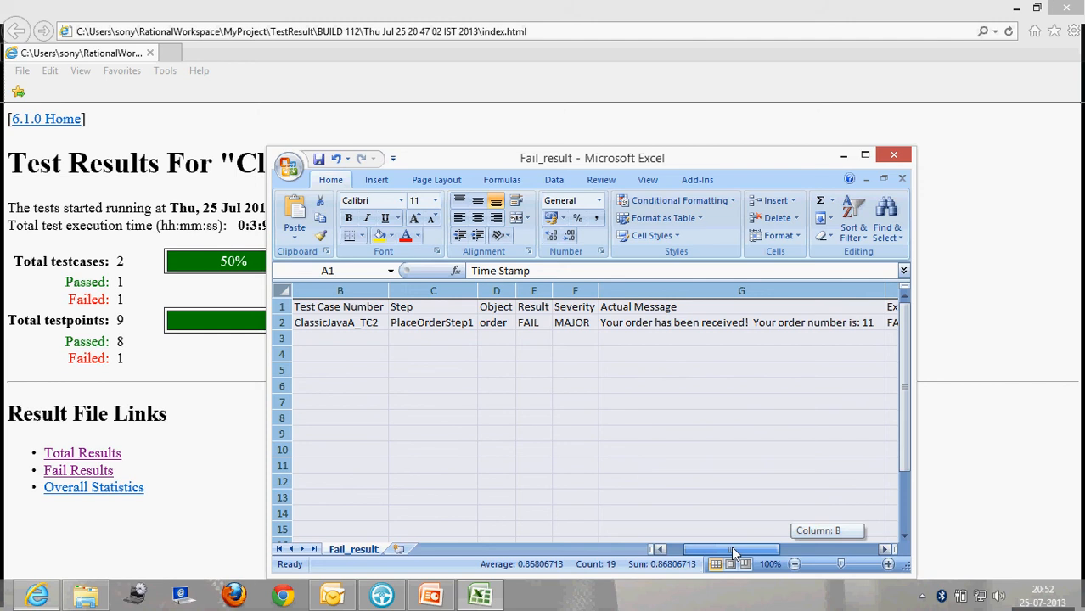
{"action": "scroll", "scroll_direction": "right", "scroll_amount": 3}
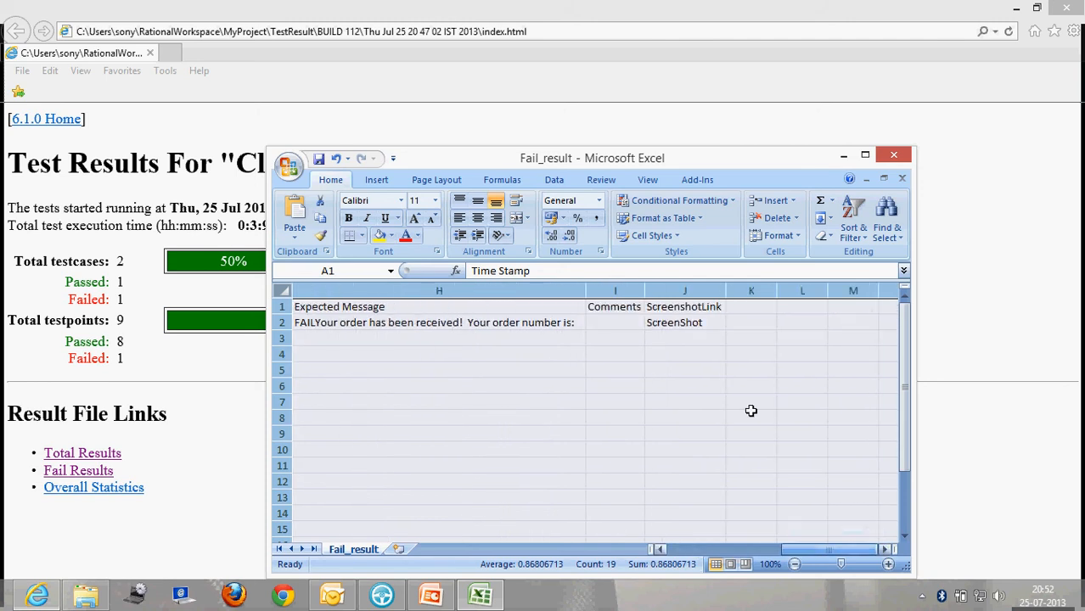
{"action": "mouse_move", "coordinate": [674, 323]}
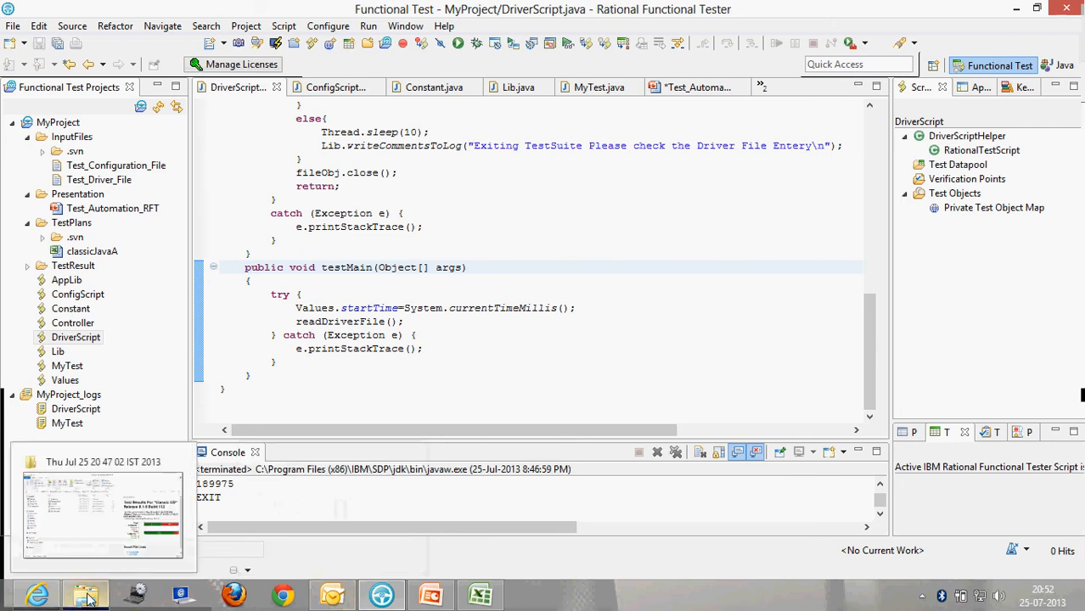
- Open the index results page, view Overall Statistics, then return to the test results page
{"action": "left_click", "coordinate": [85, 595]}
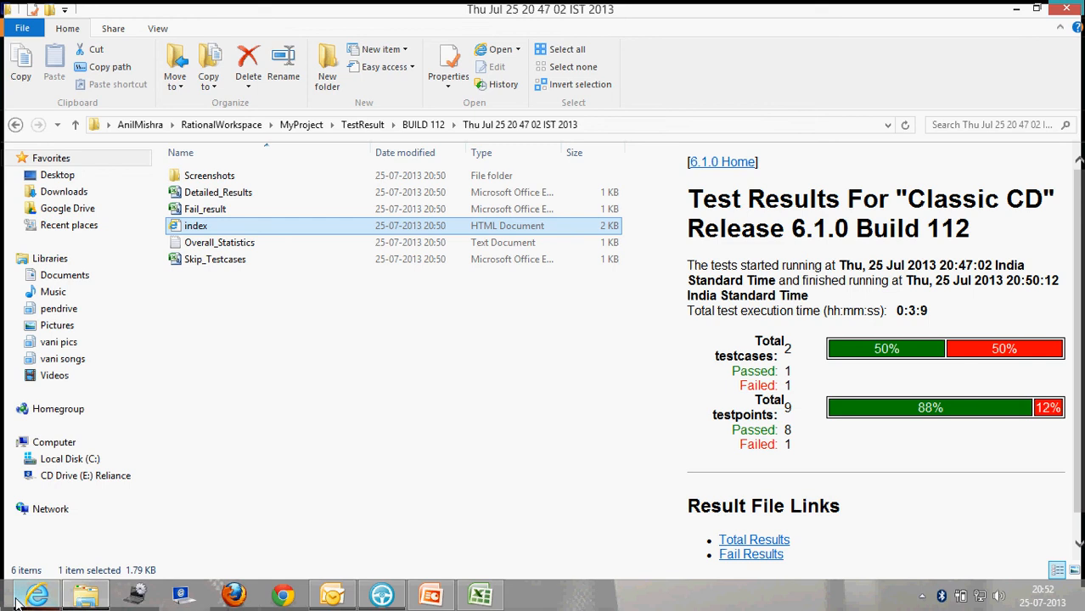
{"action": "double_click", "coordinate": [195, 225]}
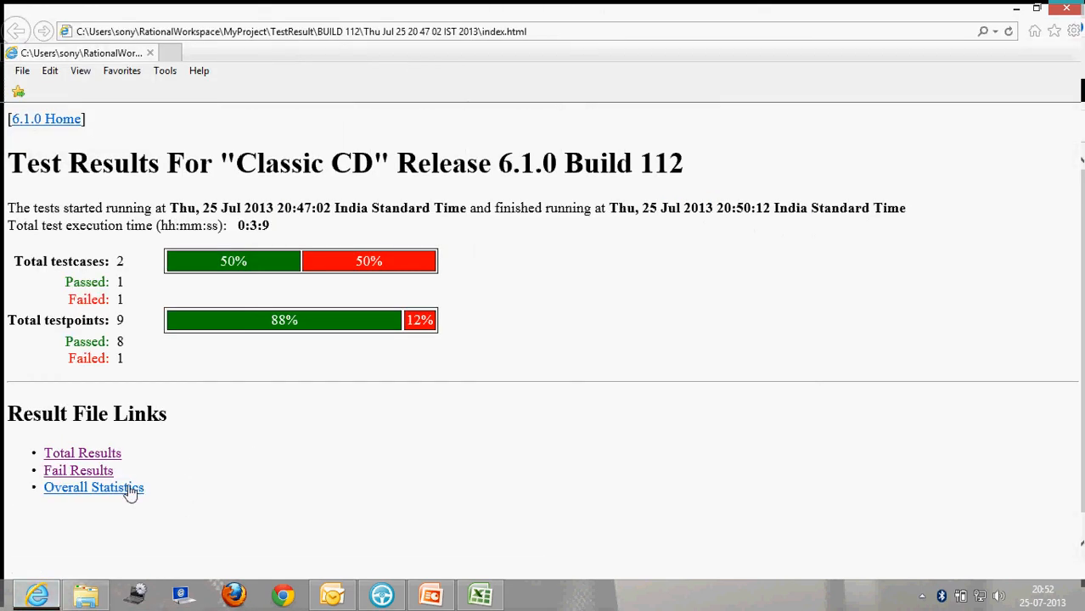
{"action": "left_click", "coordinate": [94, 487]}
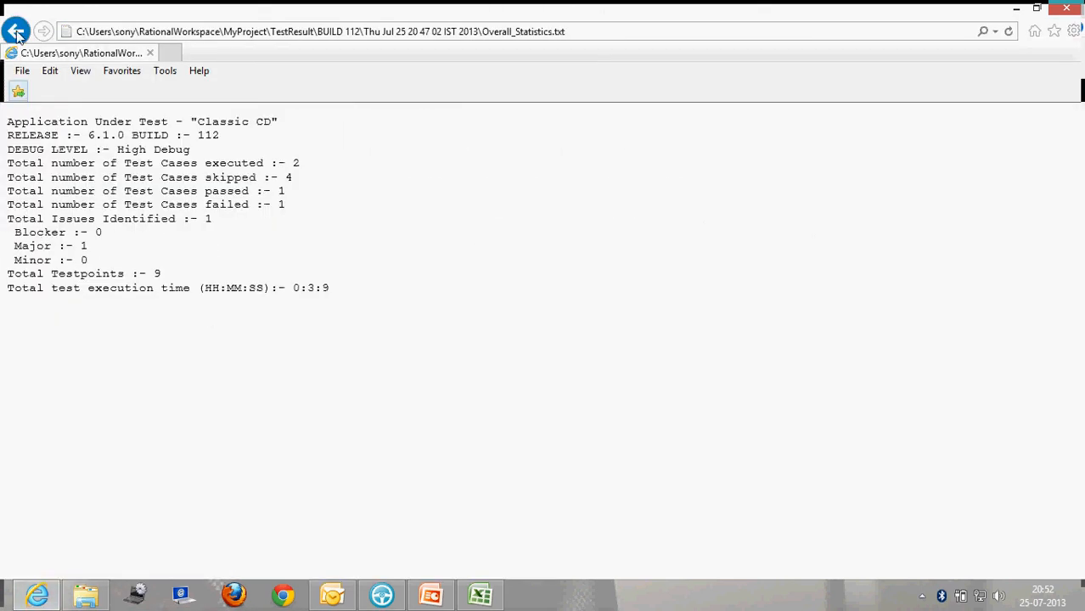
{"action": "left_click", "coordinate": [16, 31]}
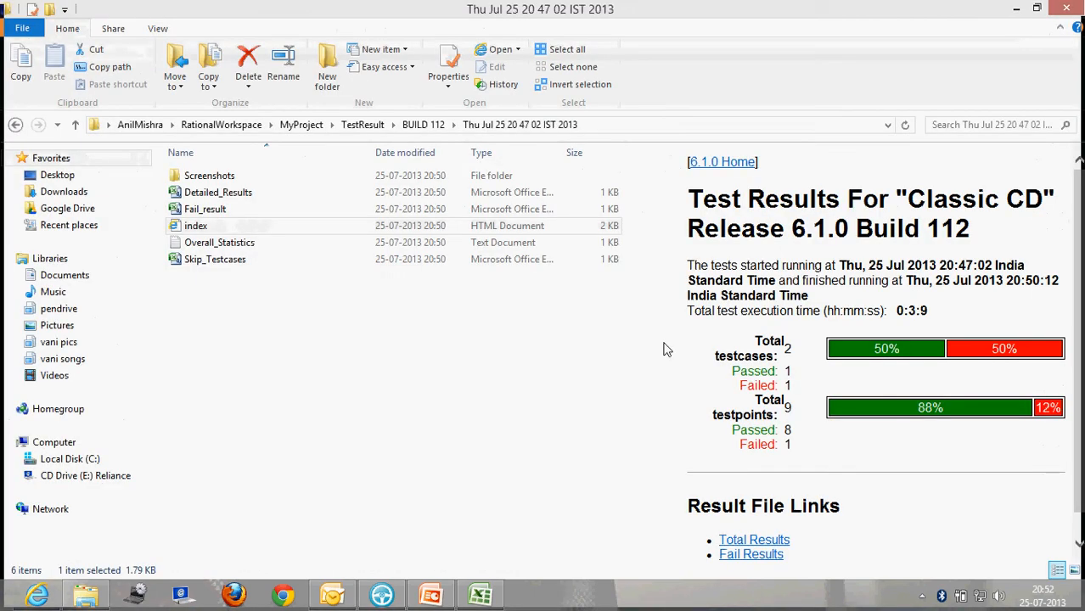
- Browse the timestamped run's result files and Screenshots folder, then switch to Functional Tester
{"action": "left_click", "coordinate": [217, 192]}
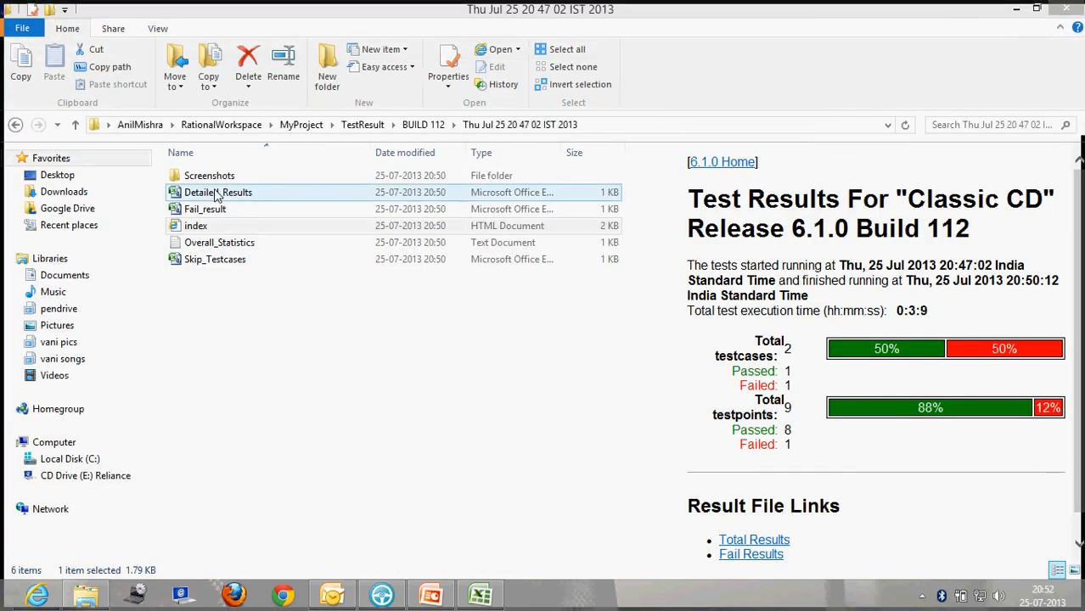
{"action": "double_click", "coordinate": [209, 175]}
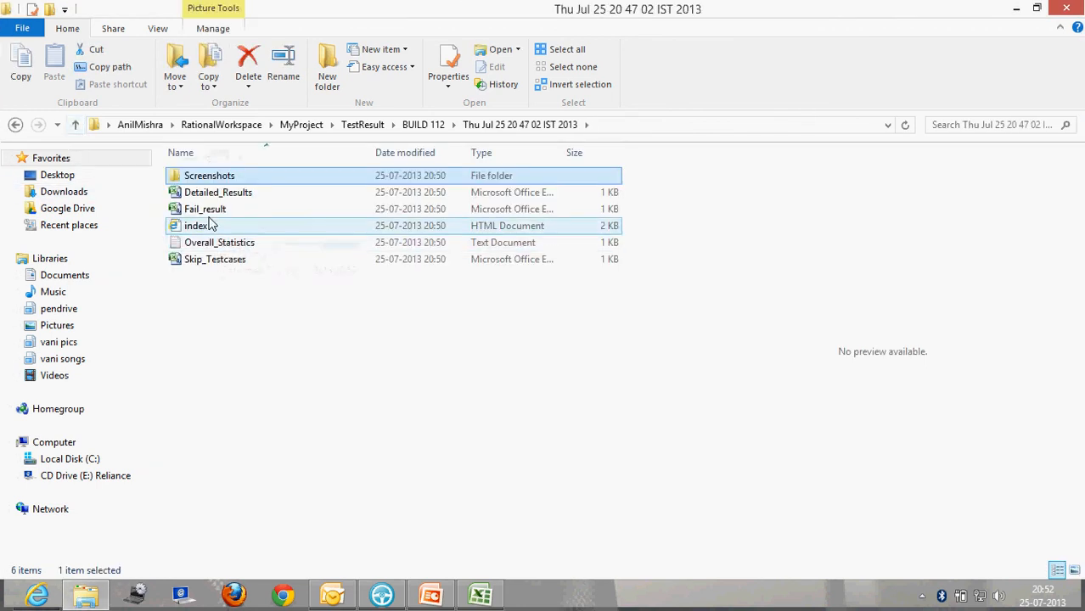
{"action": "mouse_move", "coordinate": [195, 225]}
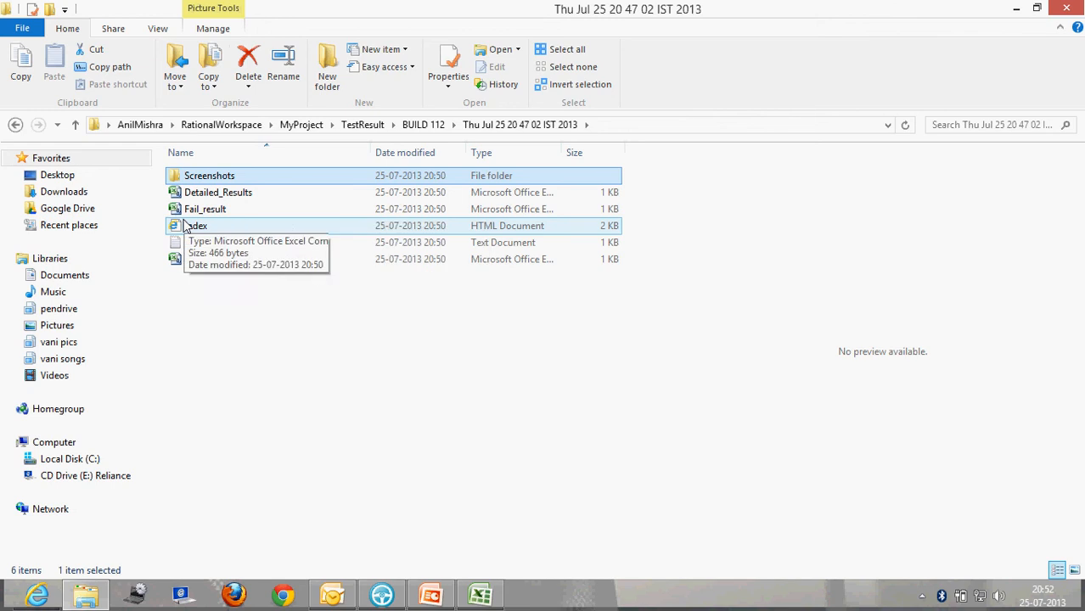
{"action": "left_click", "coordinate": [75, 125]}
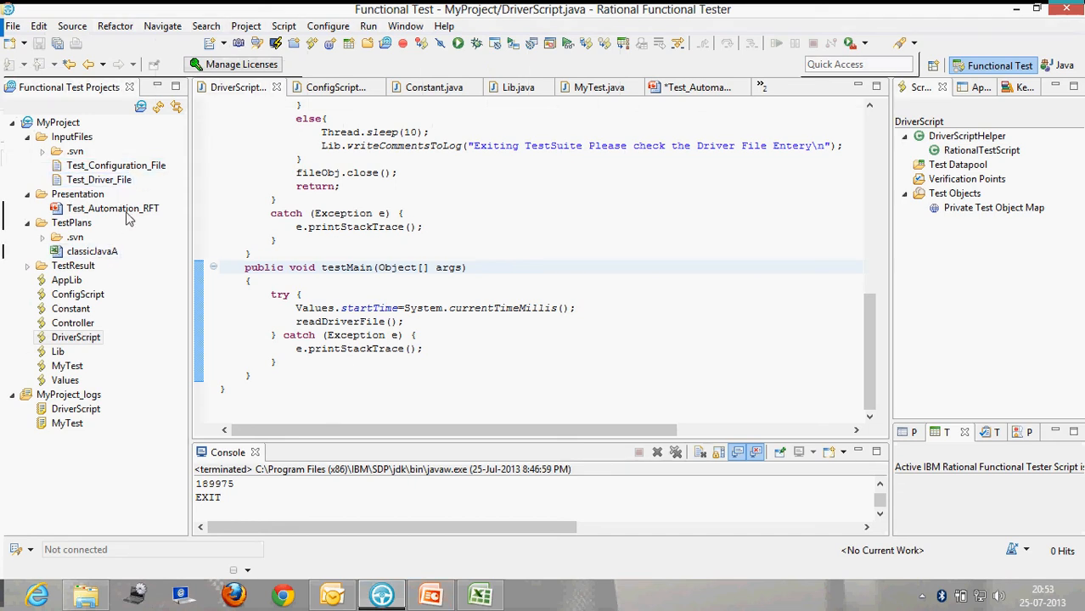
{"action": "mouse_move", "coordinate": [94, 223]}
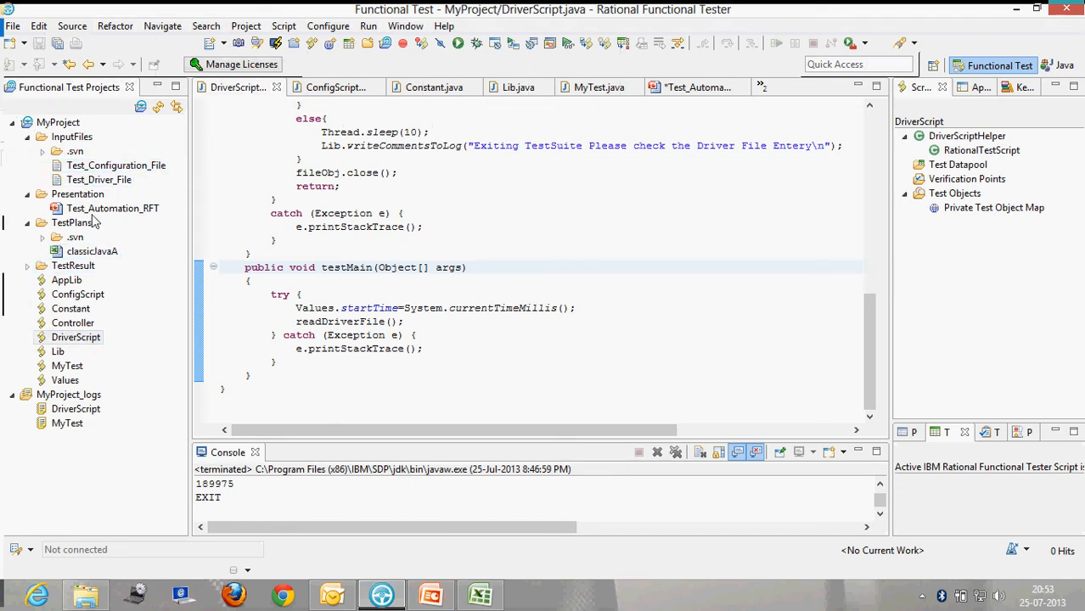
- Open the TestPlans > classicJavaA test plan spreadsheet
{"action": "left_click", "coordinate": [92, 251]}
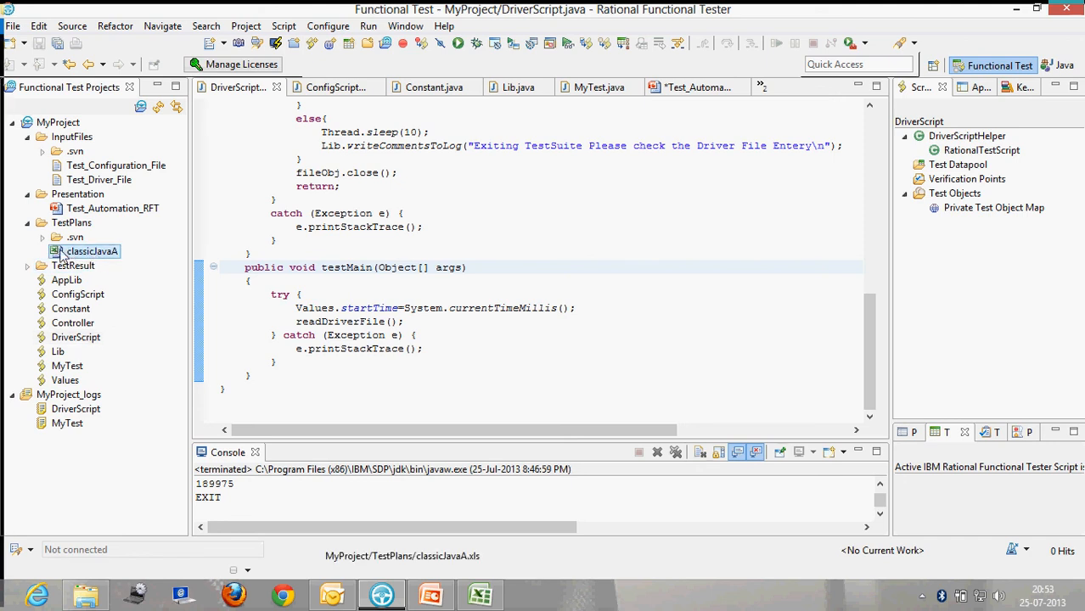
{"action": "double_click", "coordinate": [90, 251]}
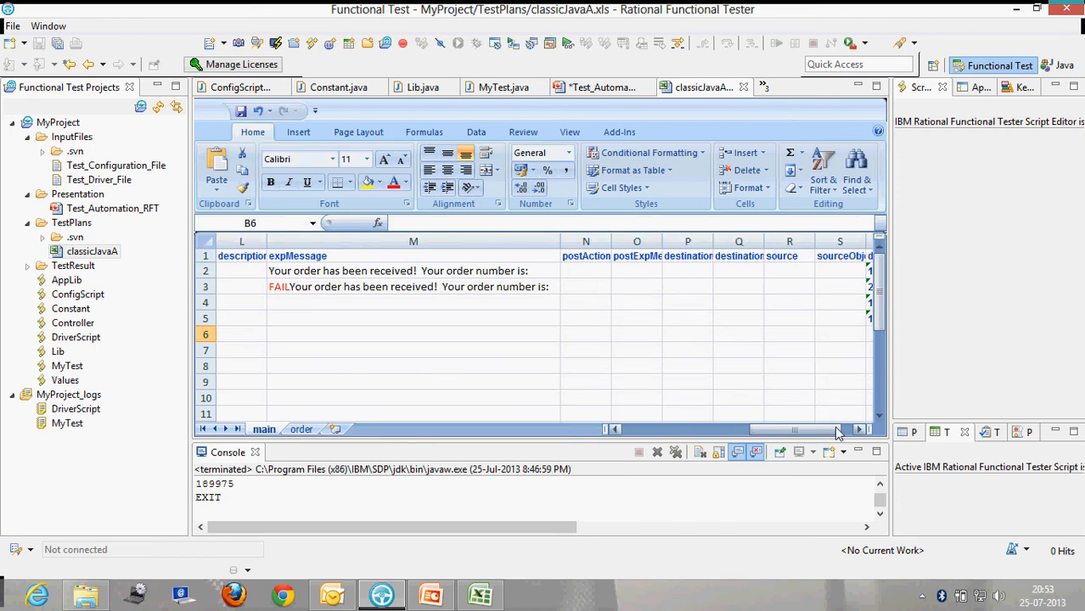
{"action": "scroll", "scroll_direction": "left", "scroll_amount": 3}
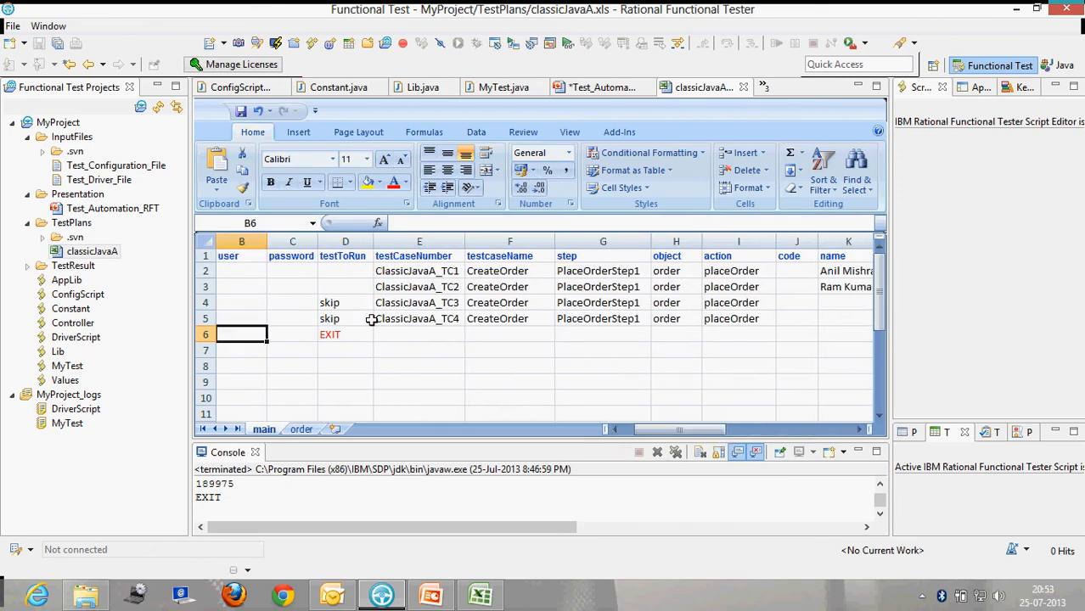
- Inspect test cases ClassicJavaA_TC1 and TC2 and their dataRow values
{"action": "left_click", "coordinate": [417, 270]}
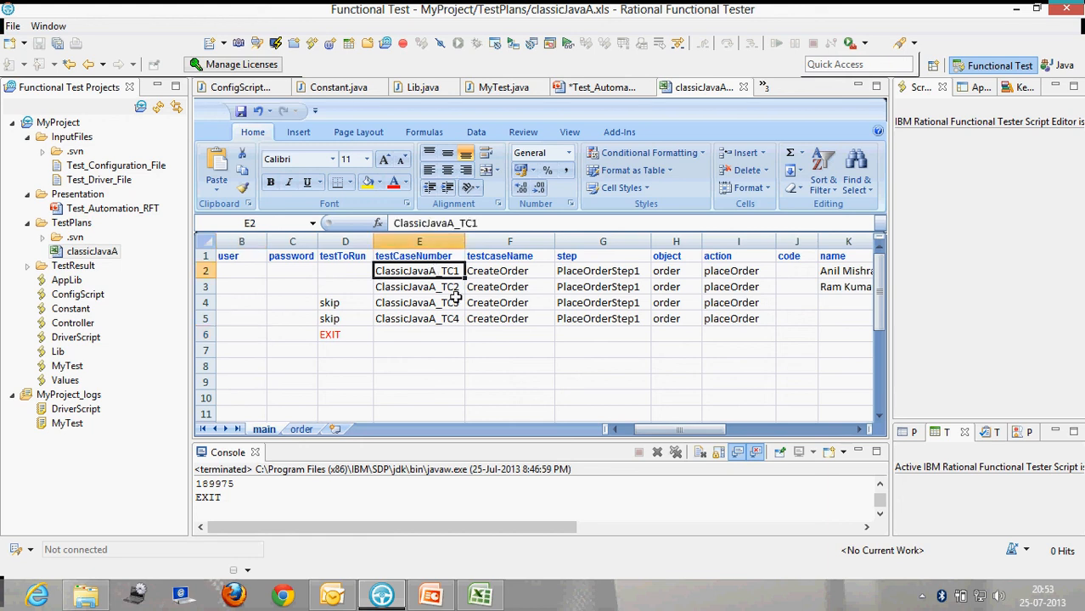
{"action": "left_click", "coordinate": [420, 286]}
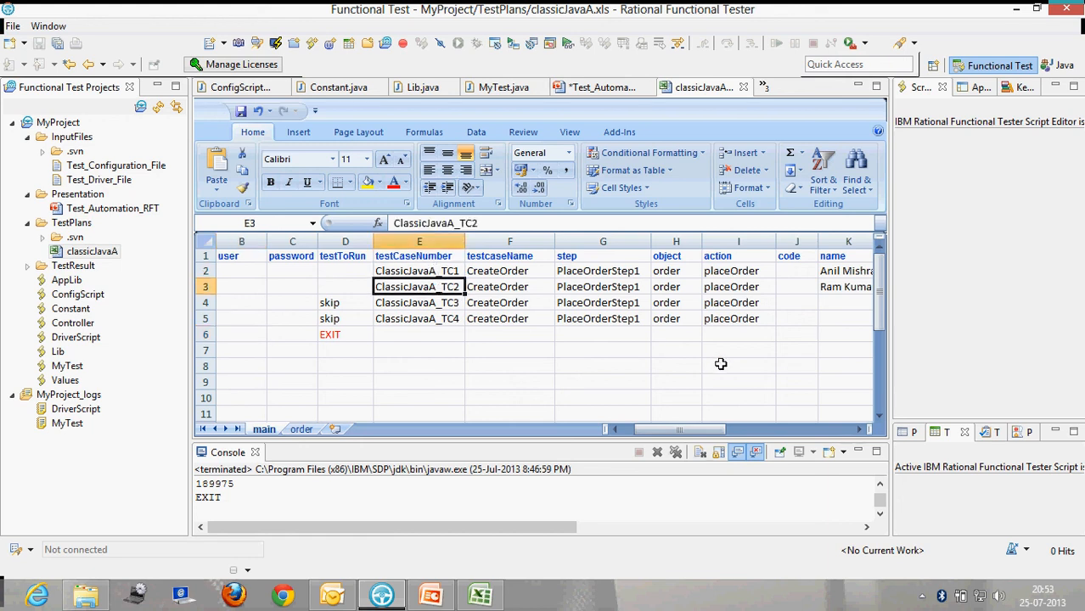
{"action": "left_click", "coordinate": [739, 286]}
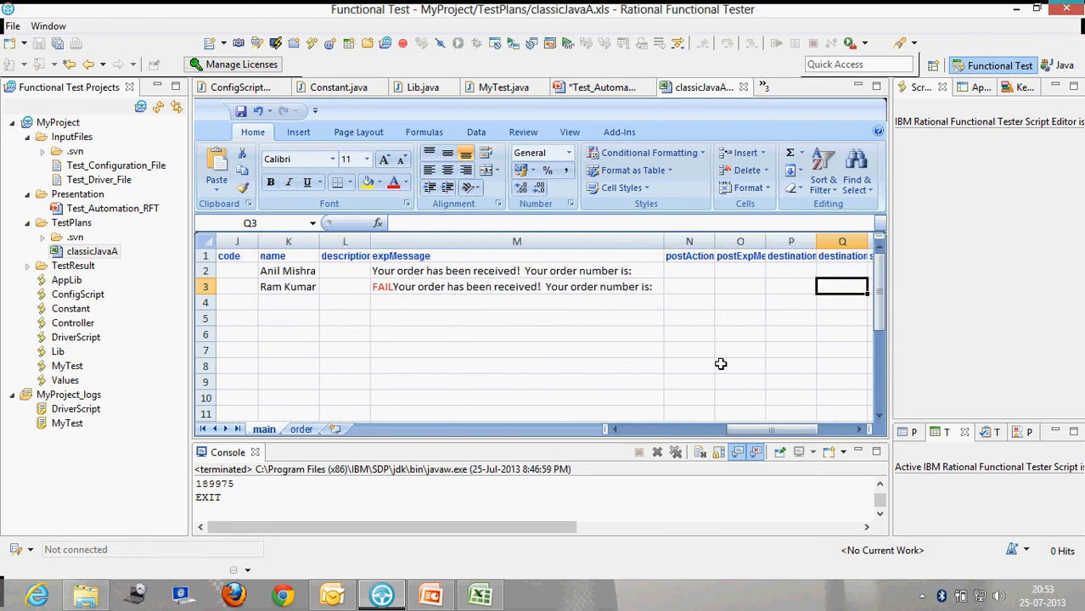
{"action": "left_click", "coordinate": [839, 286]}
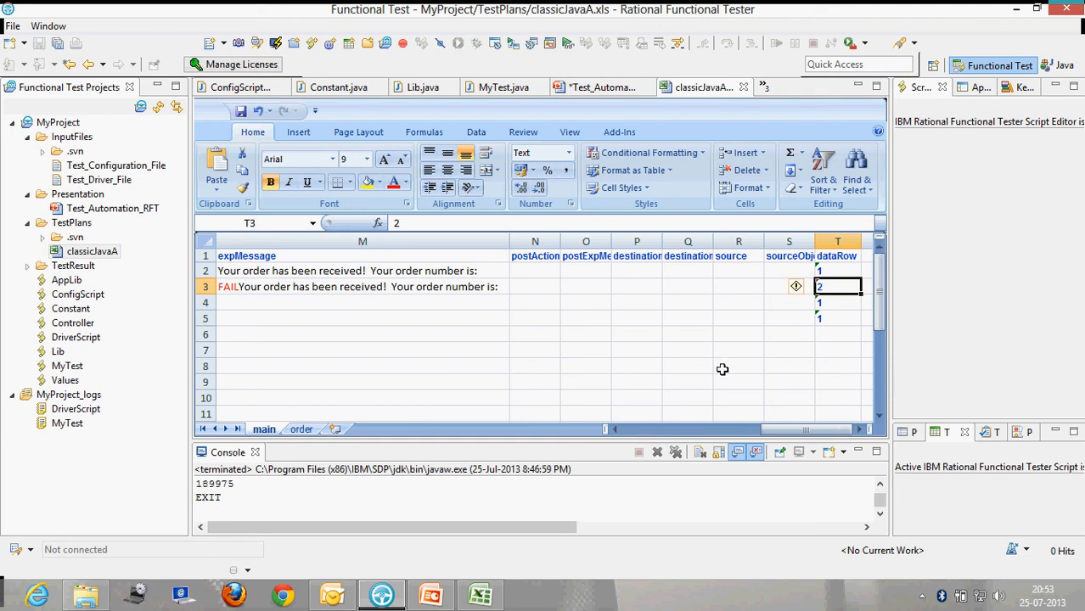
{"action": "left_click", "coordinate": [838, 270]}
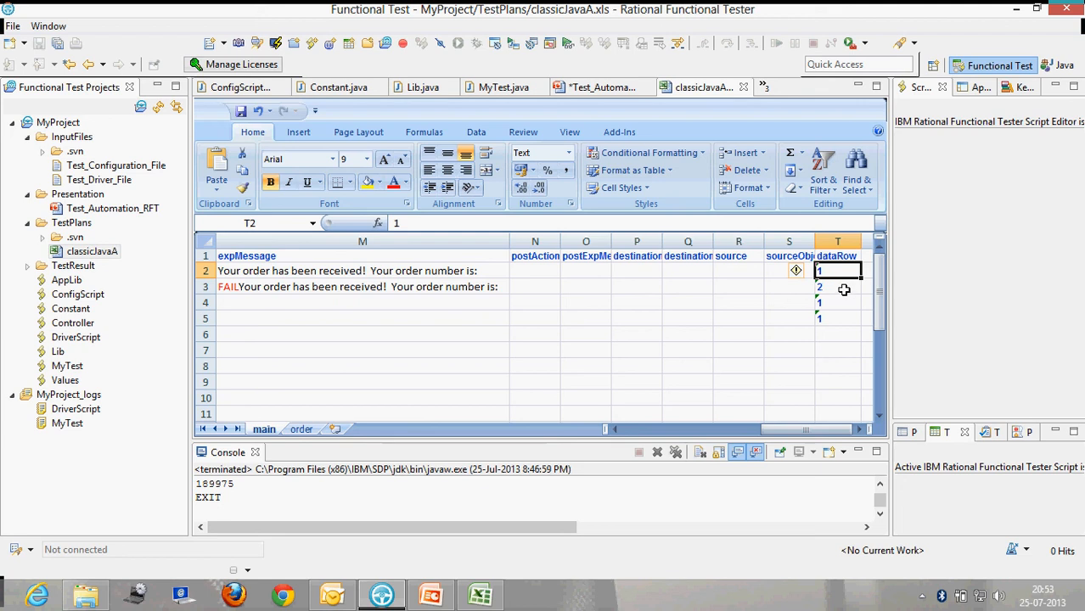
{"action": "left_click", "coordinate": [838, 286]}
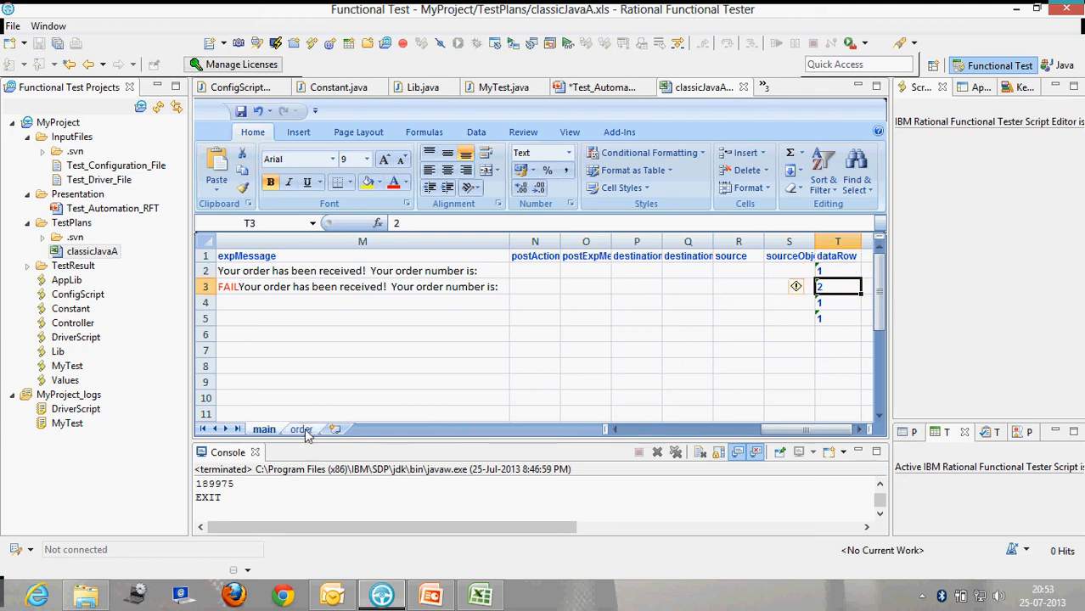
- Review the order sheet, then close classicJavaA.xls without saving changes
{"action": "left_click", "coordinate": [300, 429]}
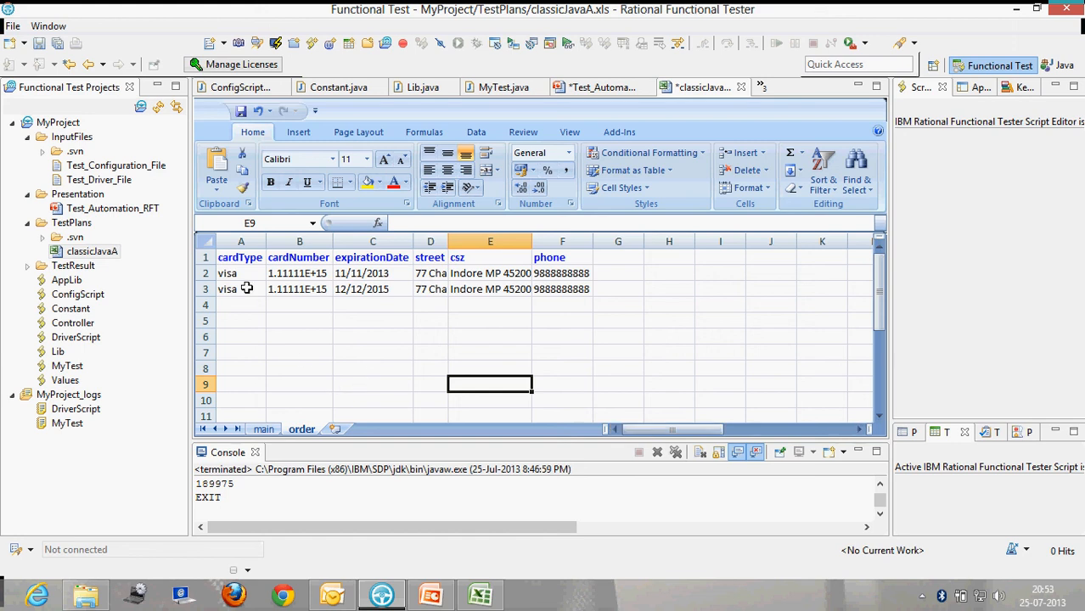
{"action": "mouse_move", "coordinate": [494, 272]}
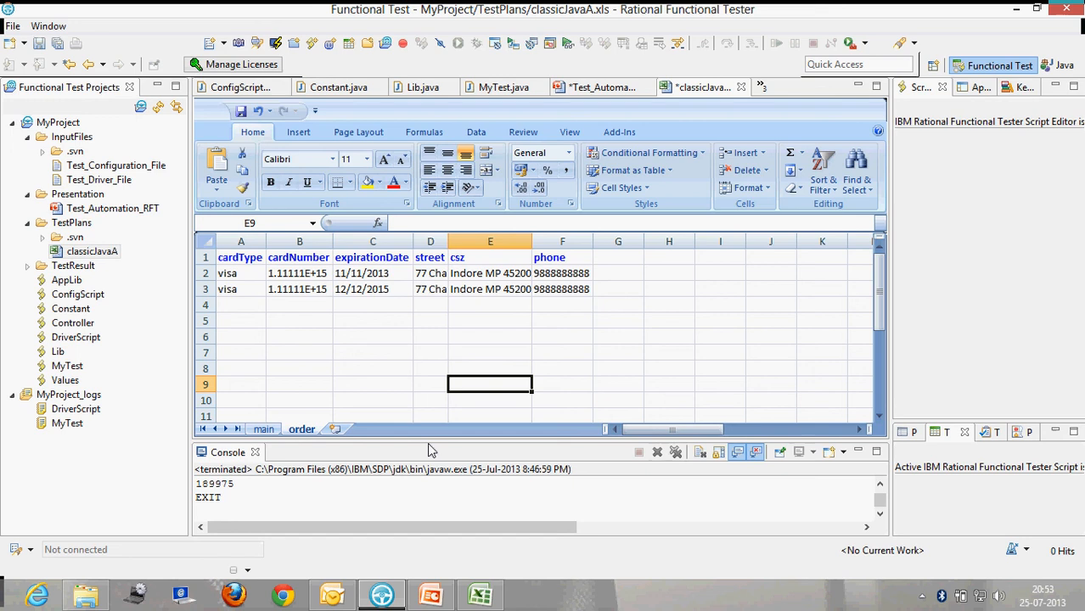
{"action": "mouse_move", "coordinate": [741, 88]}
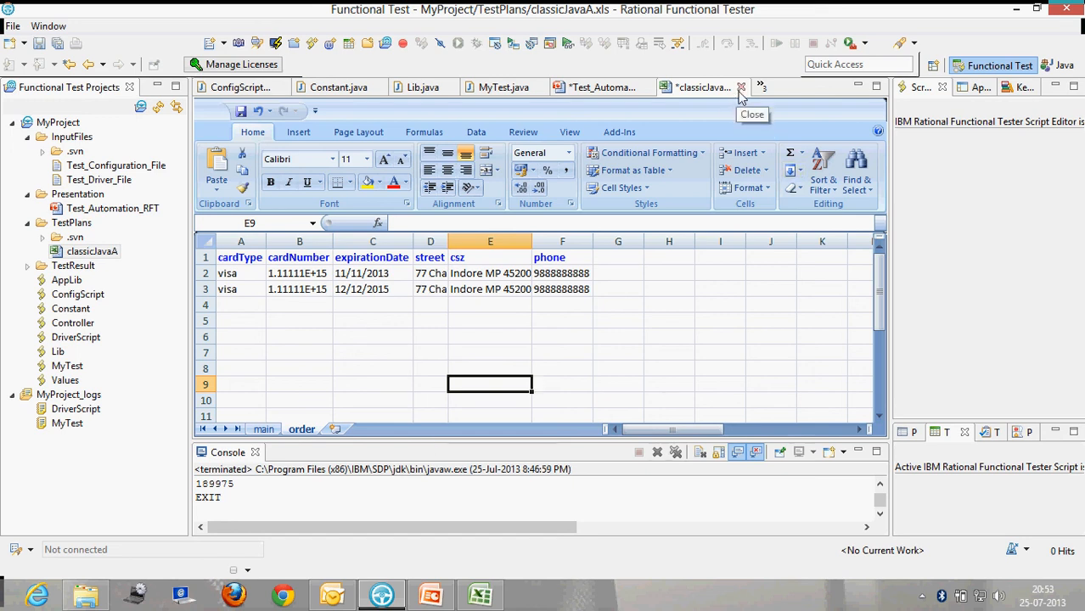
{"action": "mouse_move", "coordinate": [371, 434]}
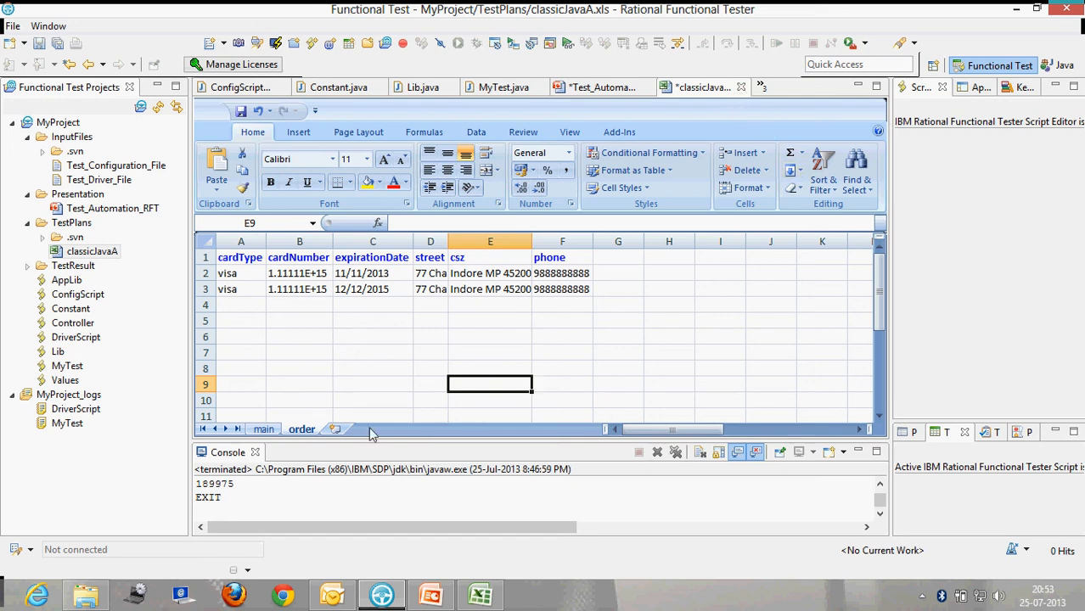
{"action": "mouse_move", "coordinate": [440, 358]}
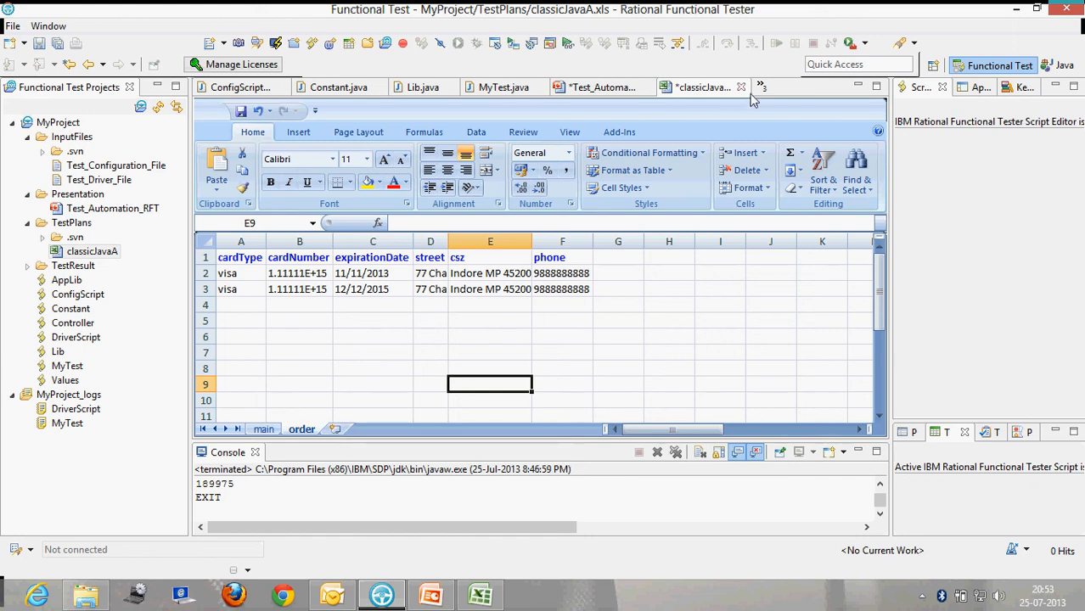
{"action": "mouse_move", "coordinate": [742, 88]}
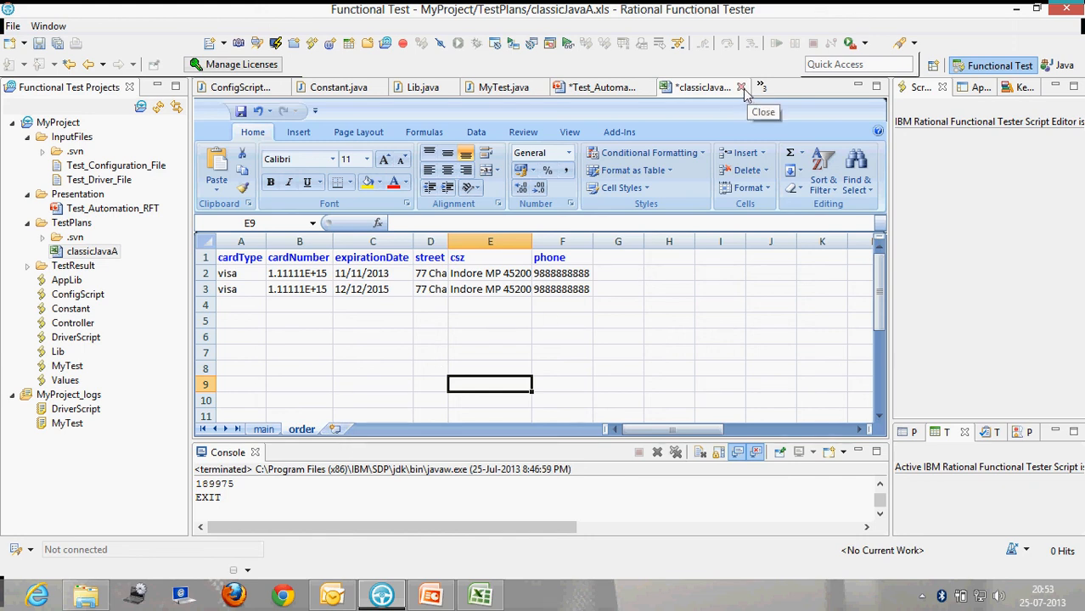
{"action": "left_click", "coordinate": [741, 86]}
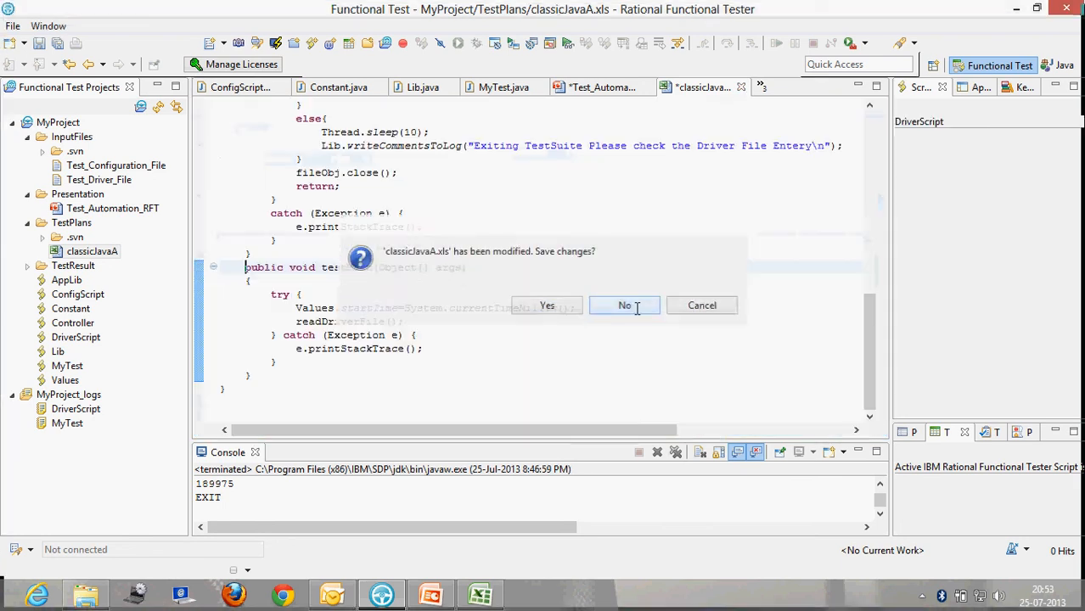
{"action": "left_click", "coordinate": [624, 306]}
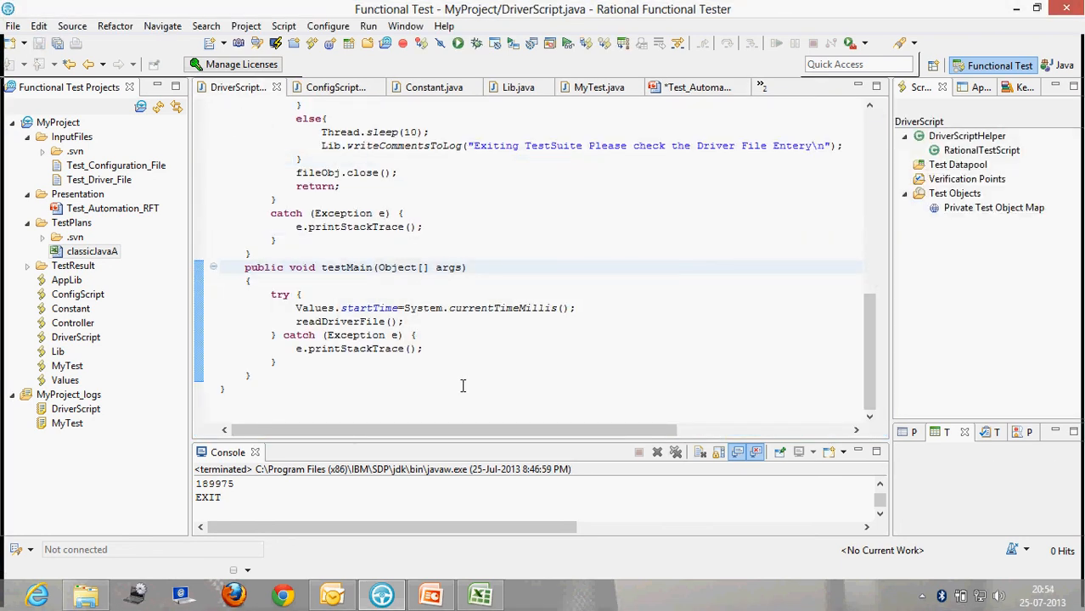
{"action": "mouse_move", "coordinate": [431, 594]}
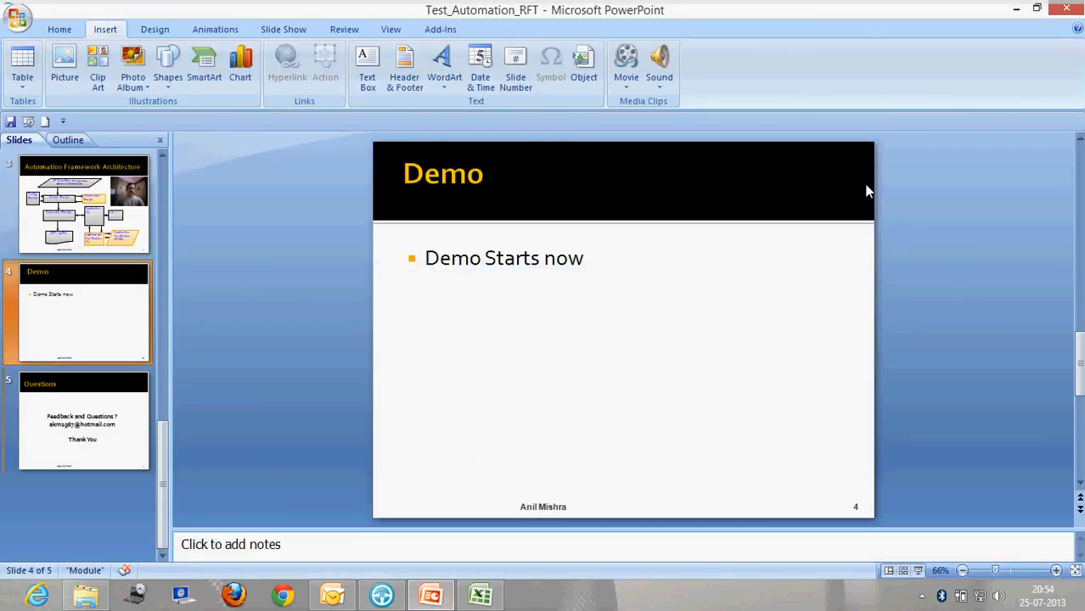
{"action": "mouse_move", "coordinate": [1018, 10]}
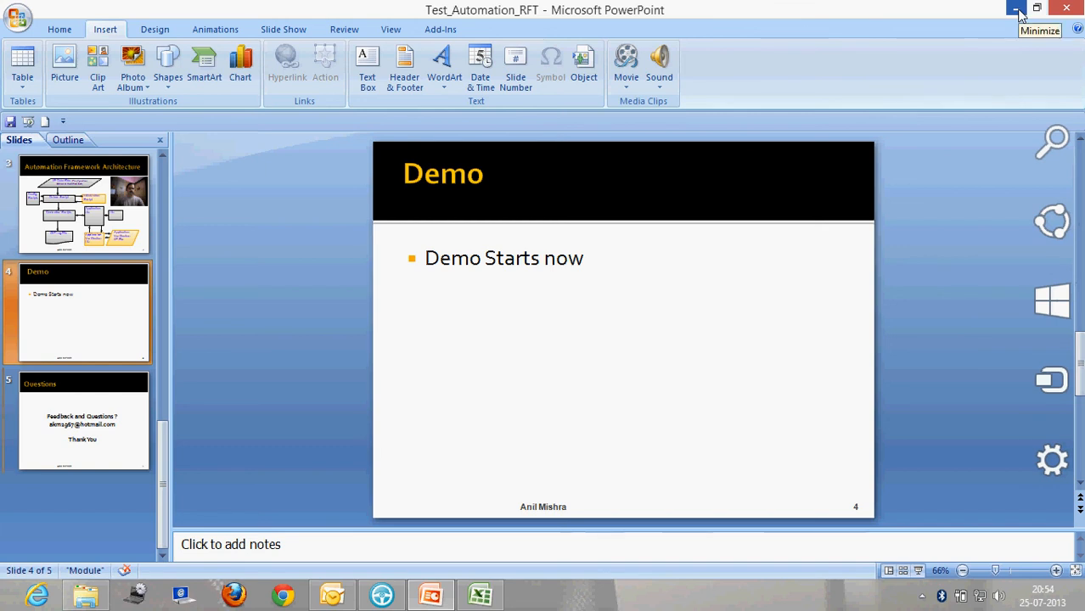
- Minimize the PowerPoint Demo presentation window
{"action": "left_click", "coordinate": [1017, 10]}
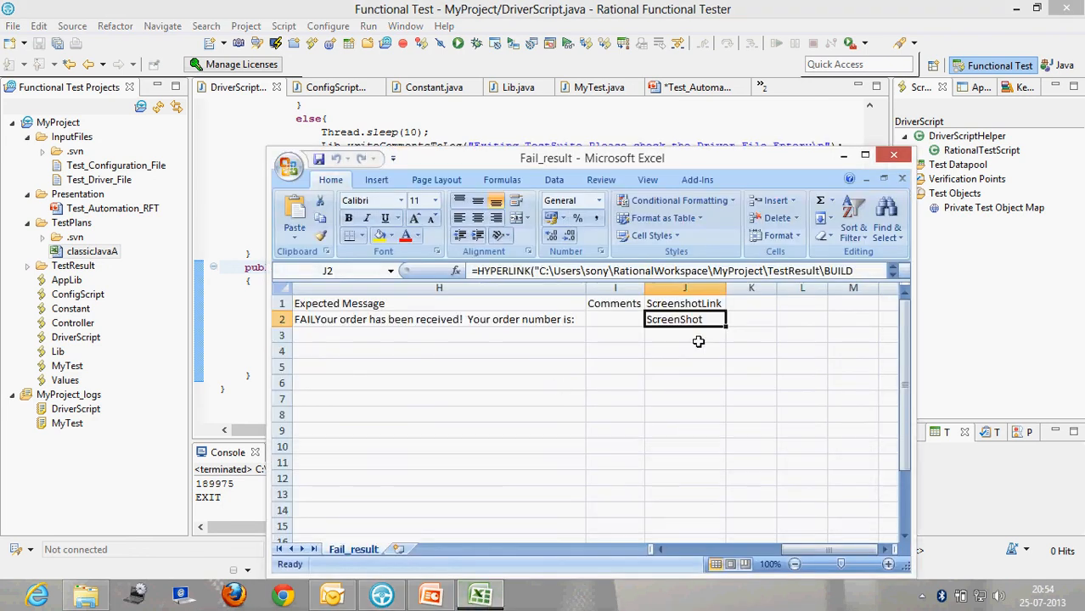
{"action": "mouse_move", "coordinate": [661, 299]}
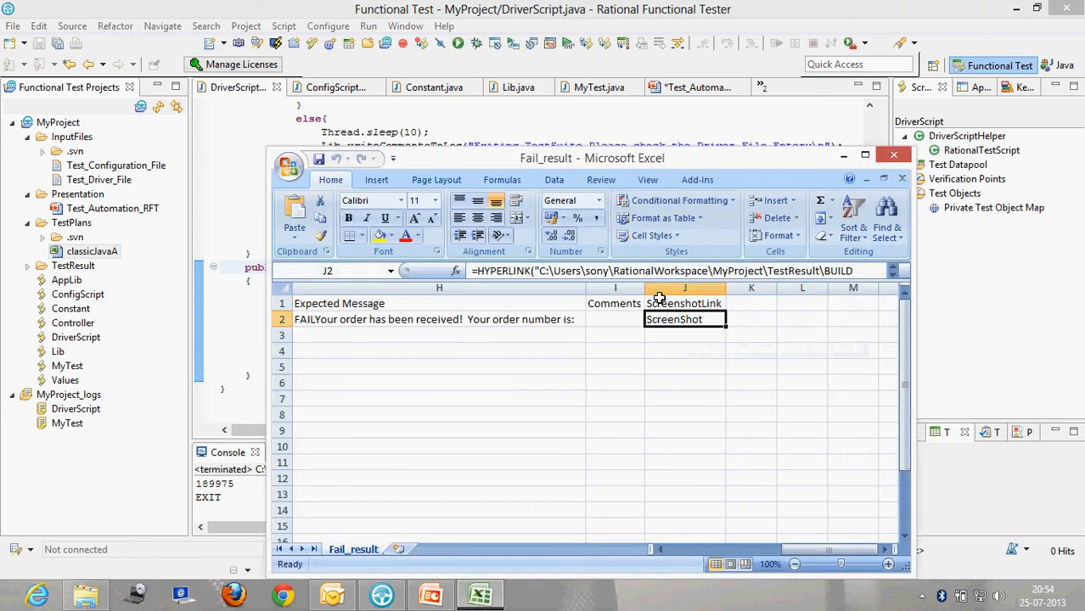
{"action": "mouse_move", "coordinate": [506, 271]}
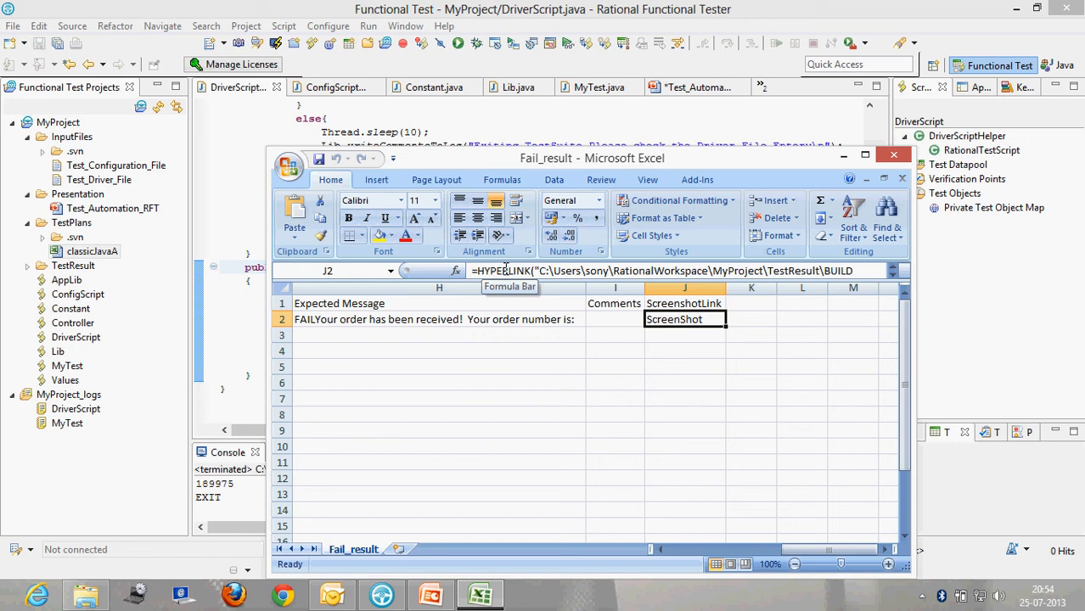
{"action": "mouse_move", "coordinate": [865, 270]}
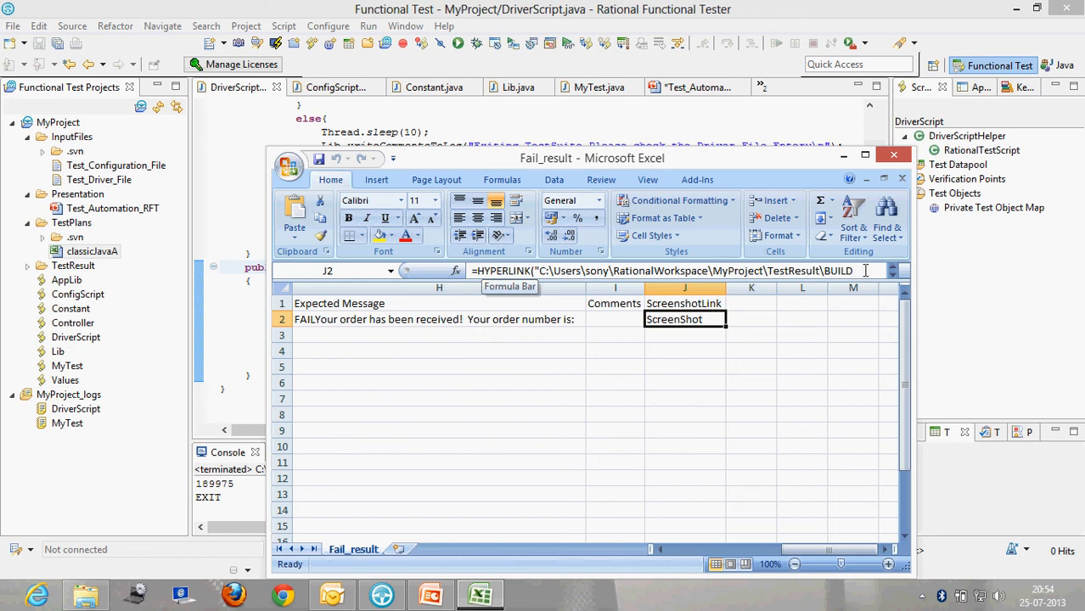
- Expand the formula bar to read cell J2's full HYPERLINK screenshot path
{"action": "left_click", "coordinate": [892, 271]}
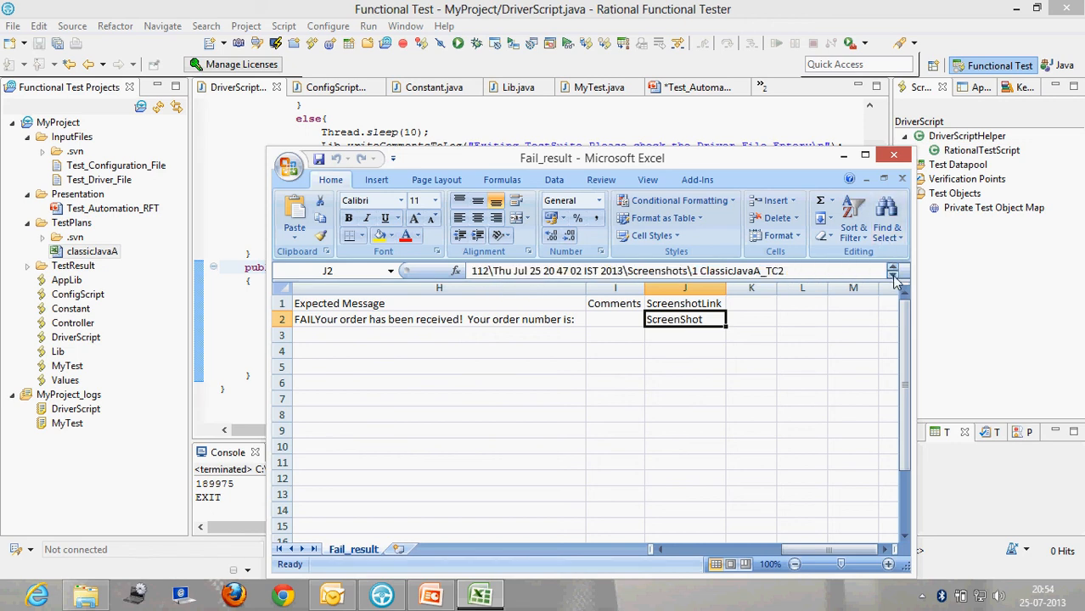
{"action": "mouse_move", "coordinate": [871, 279]}
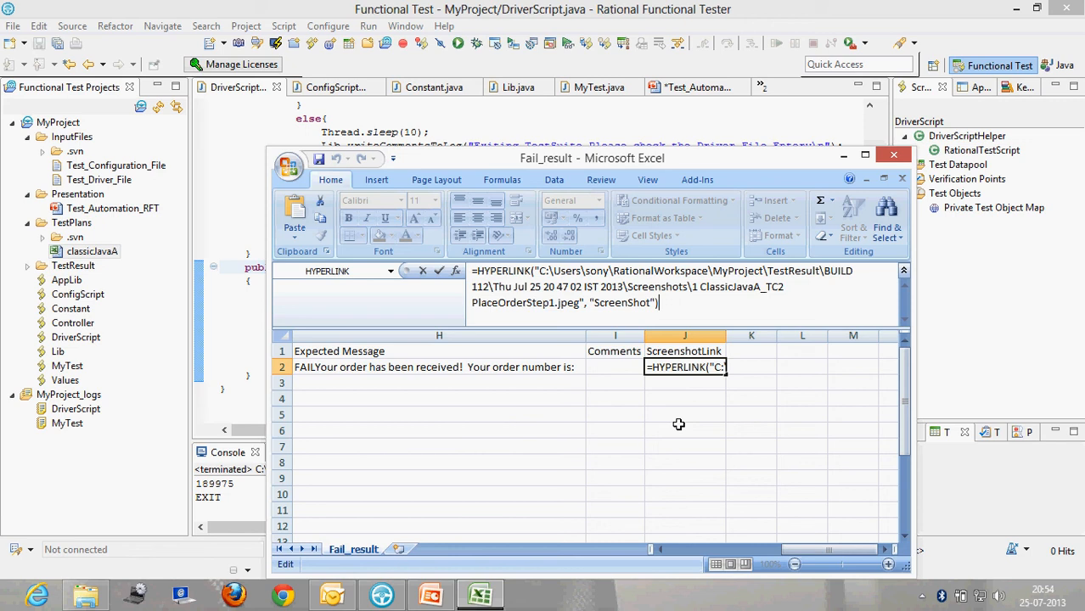
- Bring PowerPoint forward, then return to Excel and close Fail_result.csv
{"action": "left_click", "coordinate": [431, 595]}
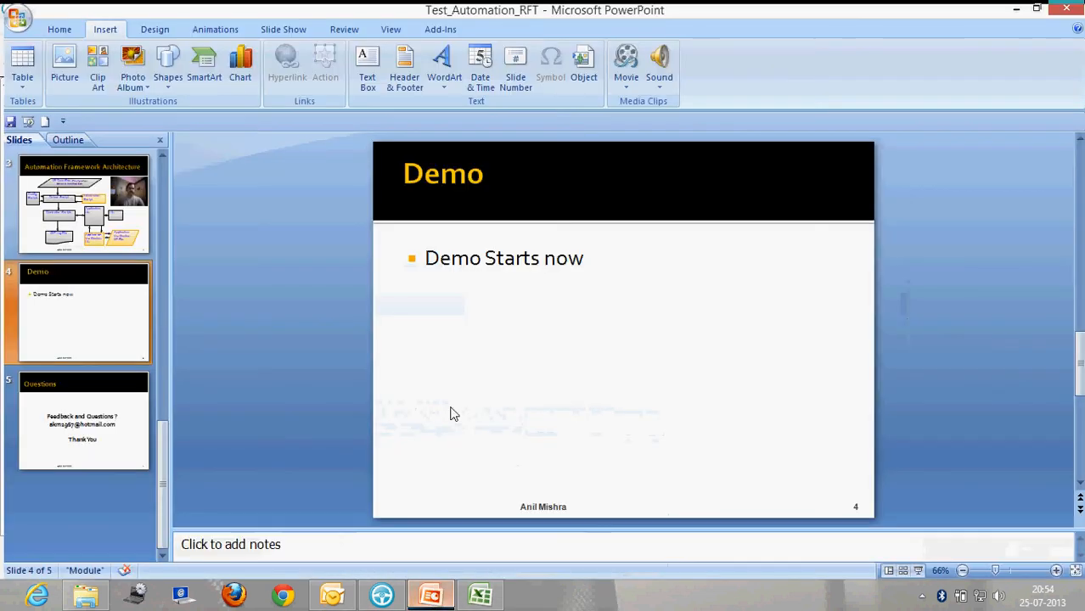
{"action": "left_click", "coordinate": [83, 421]}
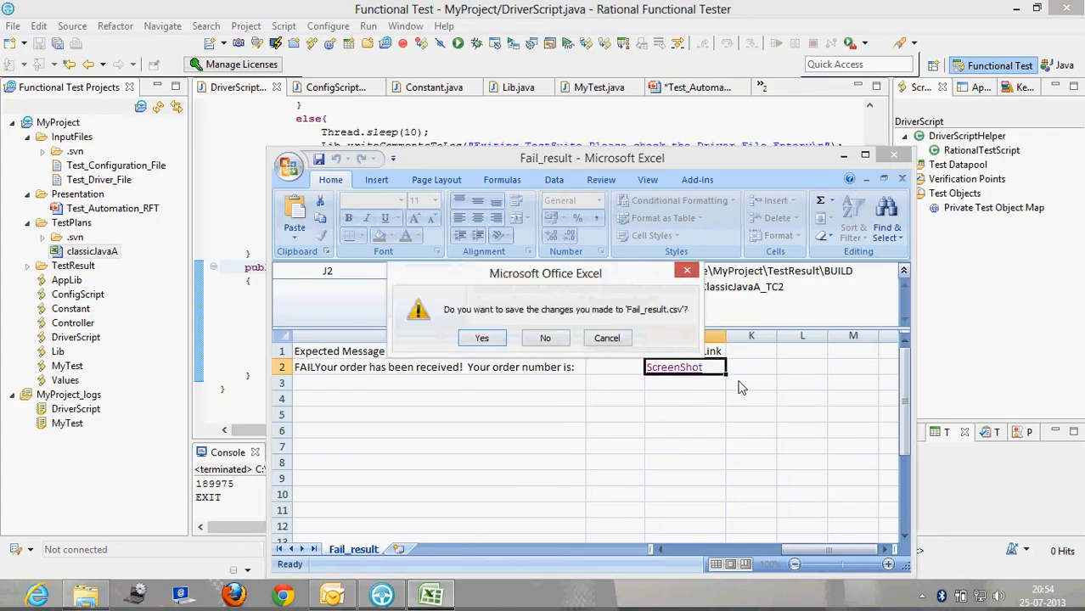
- Answer Excel's save prompt to close Fail_result.csv, then scroll through DriverScript.java
{"action": "left_click", "coordinate": [545, 338]}
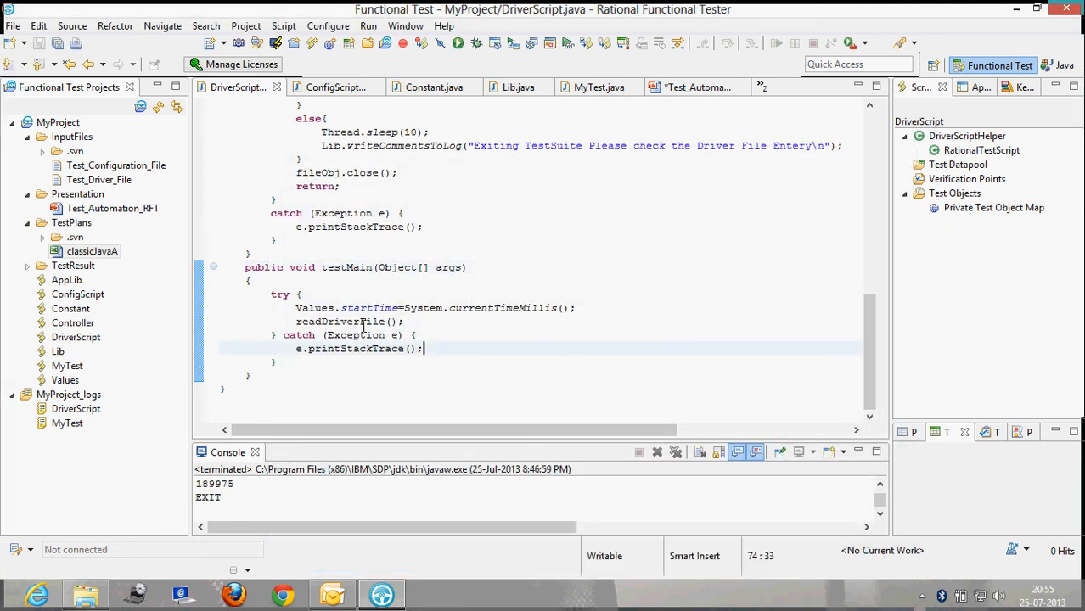
{"action": "scroll", "scroll_direction": "up", "scroll_amount": 3}
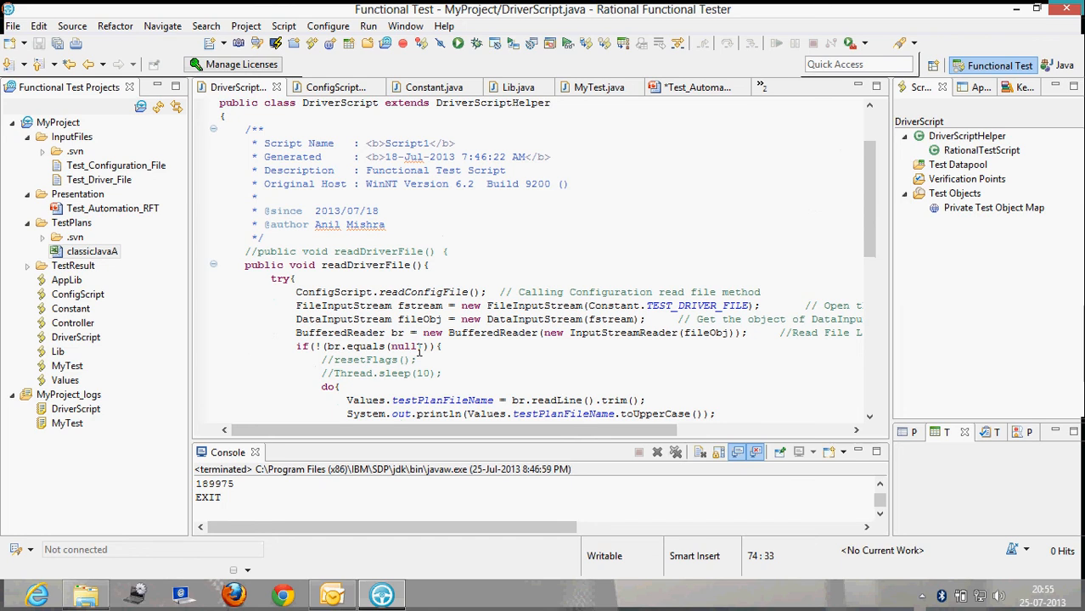
{"action": "scroll", "scroll_direction": "up", "scroll_amount": 3}
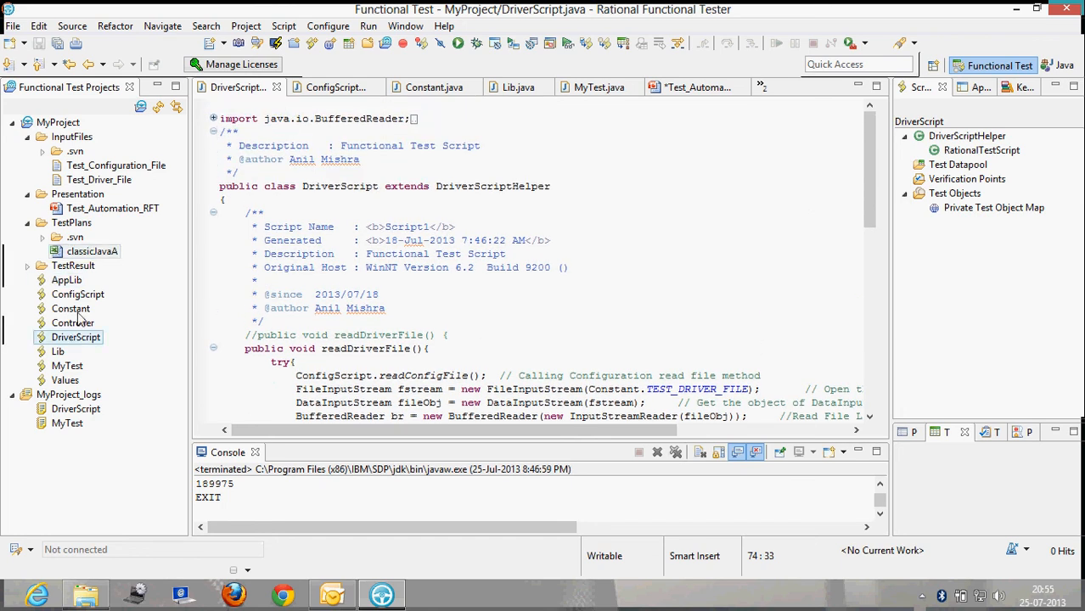
{"action": "scroll", "scroll_direction": "down", "scroll_amount": 3}
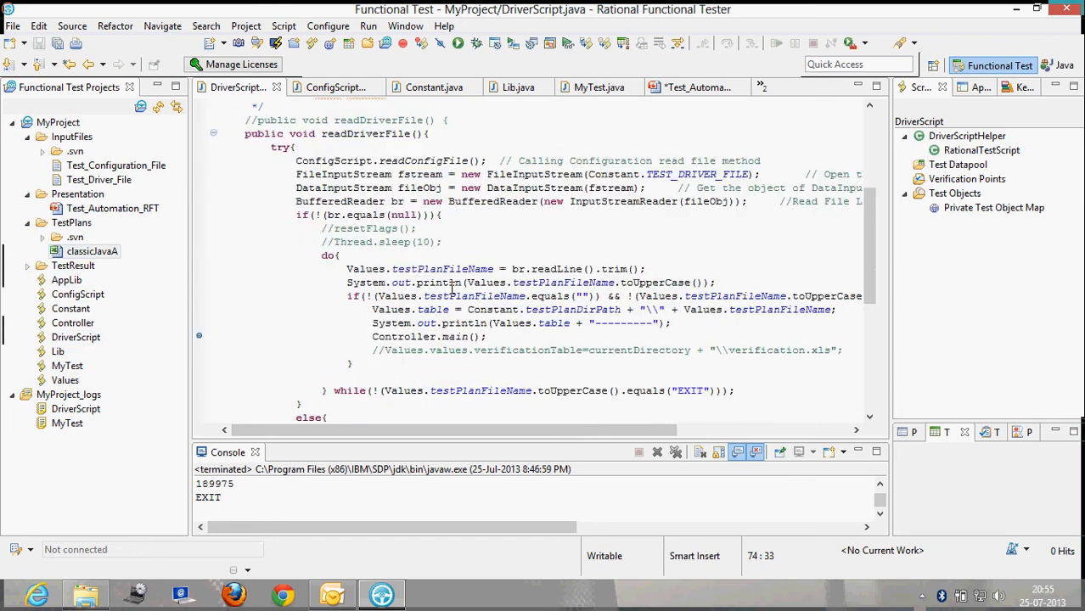
{"action": "scroll", "scroll_direction": "down", "scroll_amount": 3}
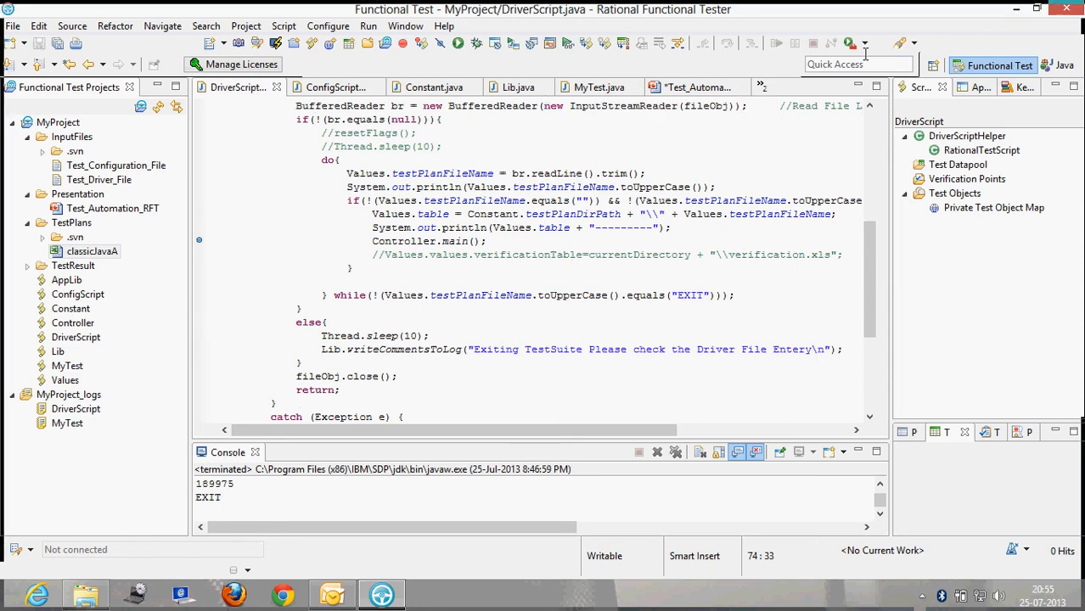
{"action": "mouse_move", "coordinate": [599, 87]}
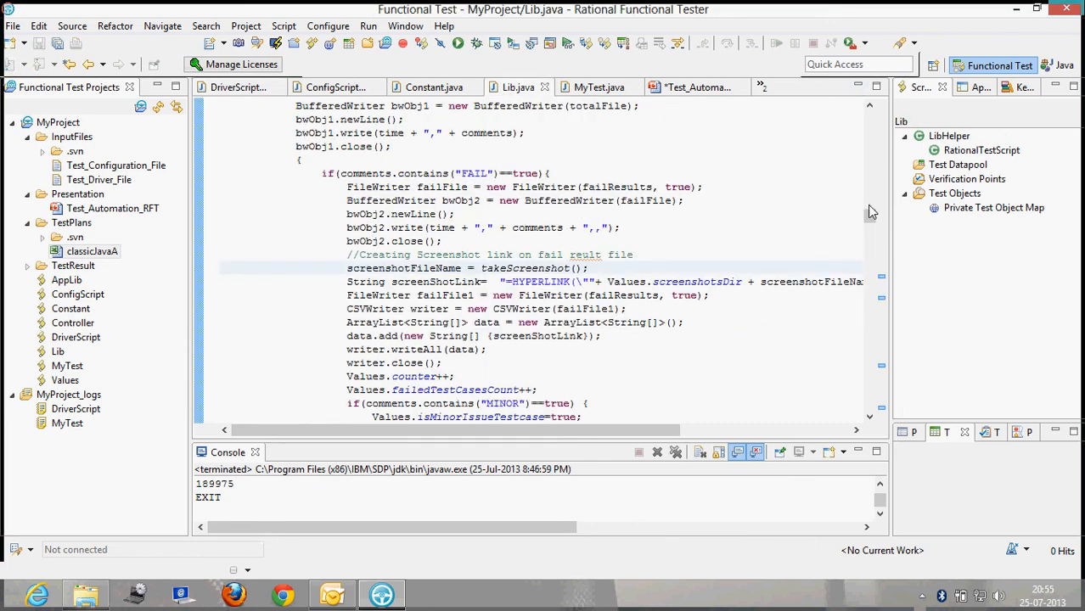
{"action": "scroll", "scroll_direction": "up", "scroll_amount": 3}
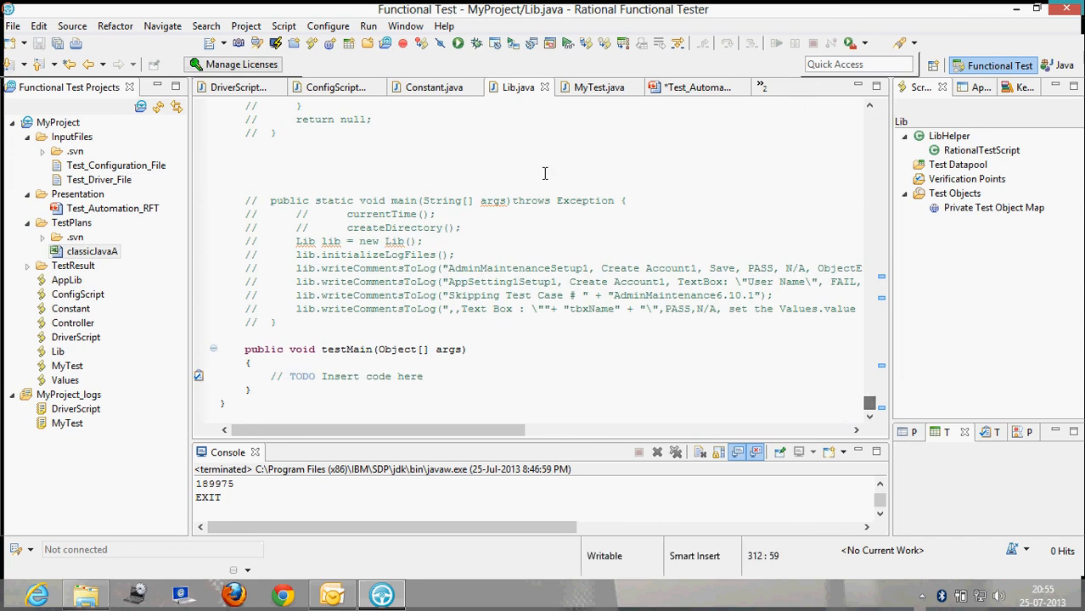
{"action": "left_click", "coordinate": [434, 87]}
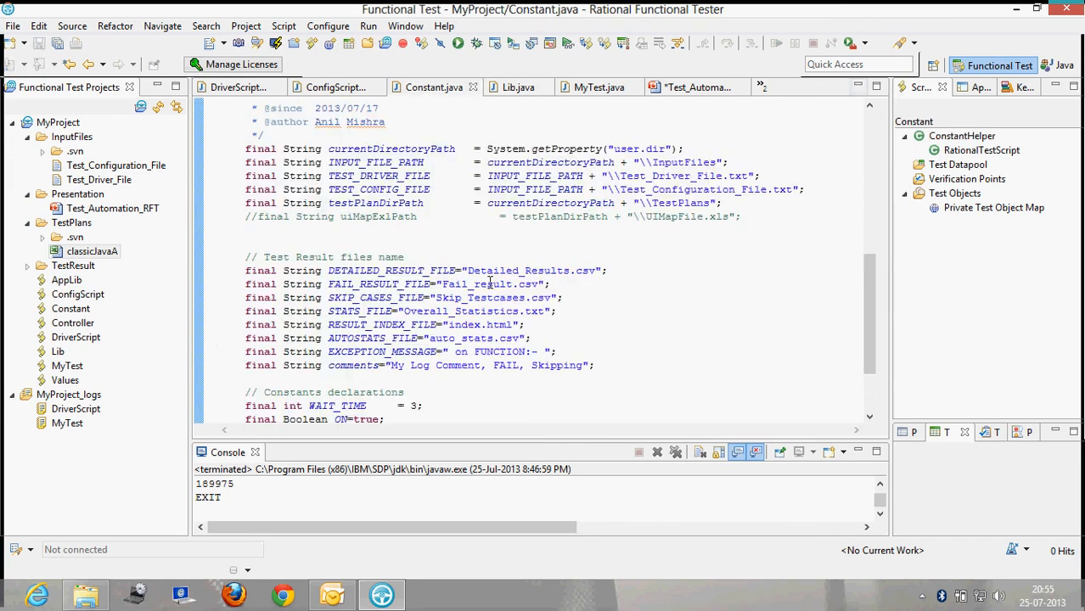
{"action": "mouse_move", "coordinate": [336, 87]}
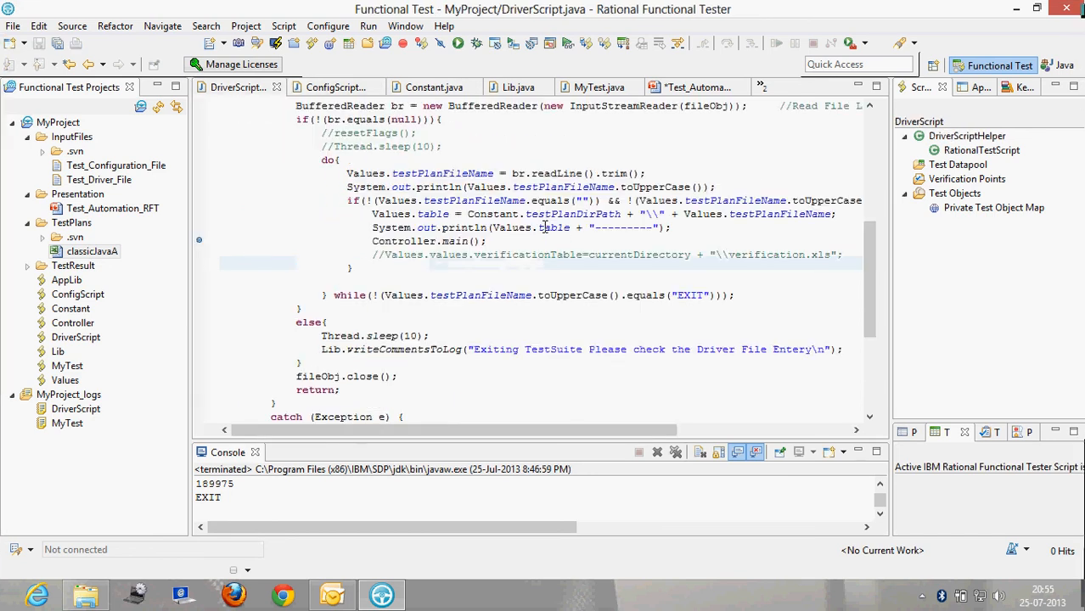
{"action": "mouse_move", "coordinate": [555, 227]}
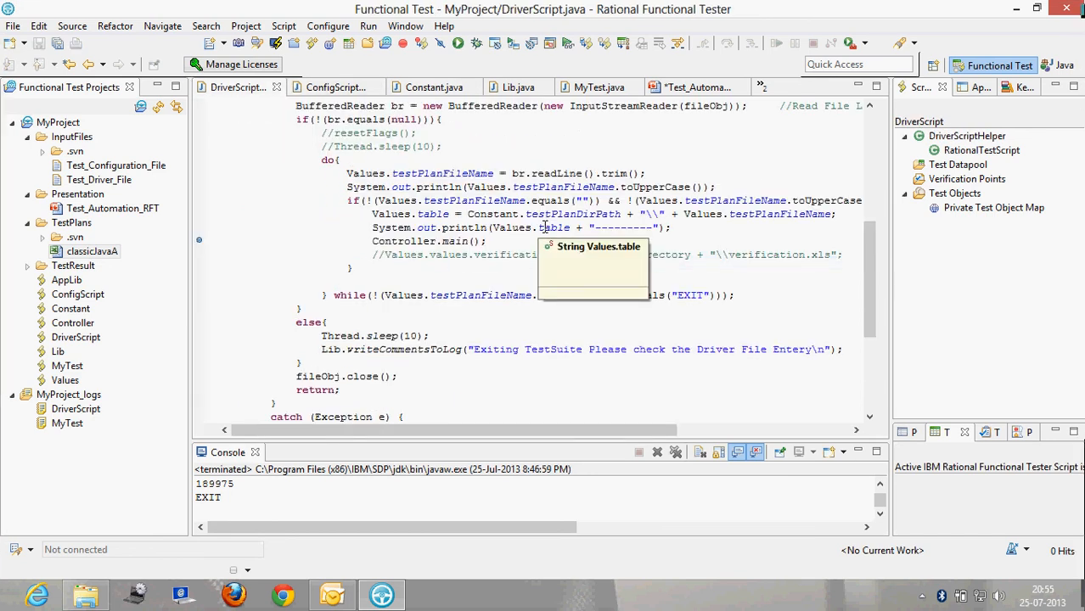